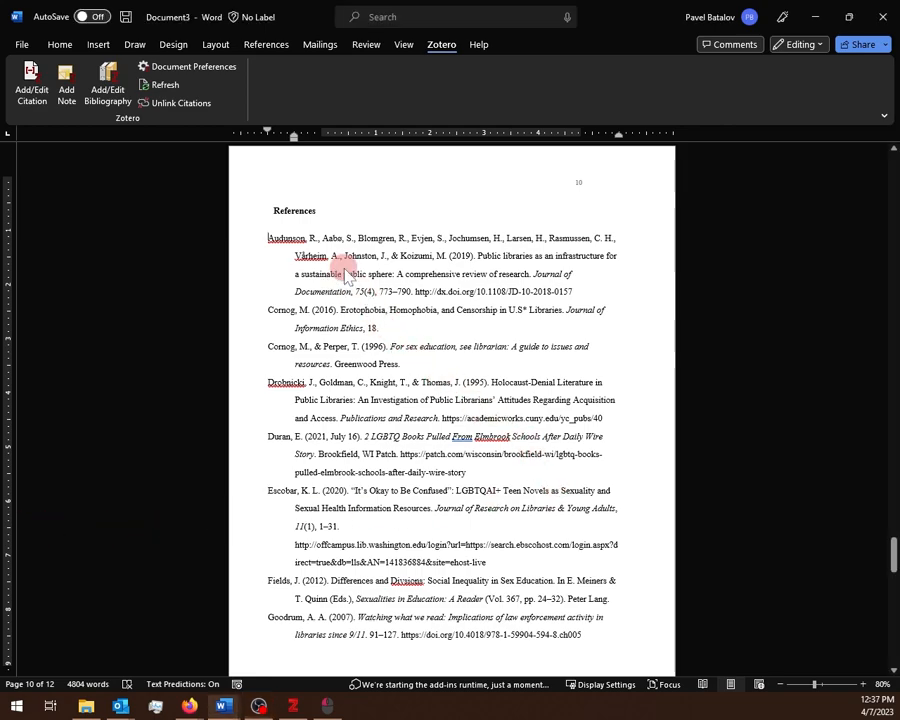
Step: Open the paper's Zotero Document Preferences, showing APA 7th edition, and launch Manage Styles
scroll(up, 3)
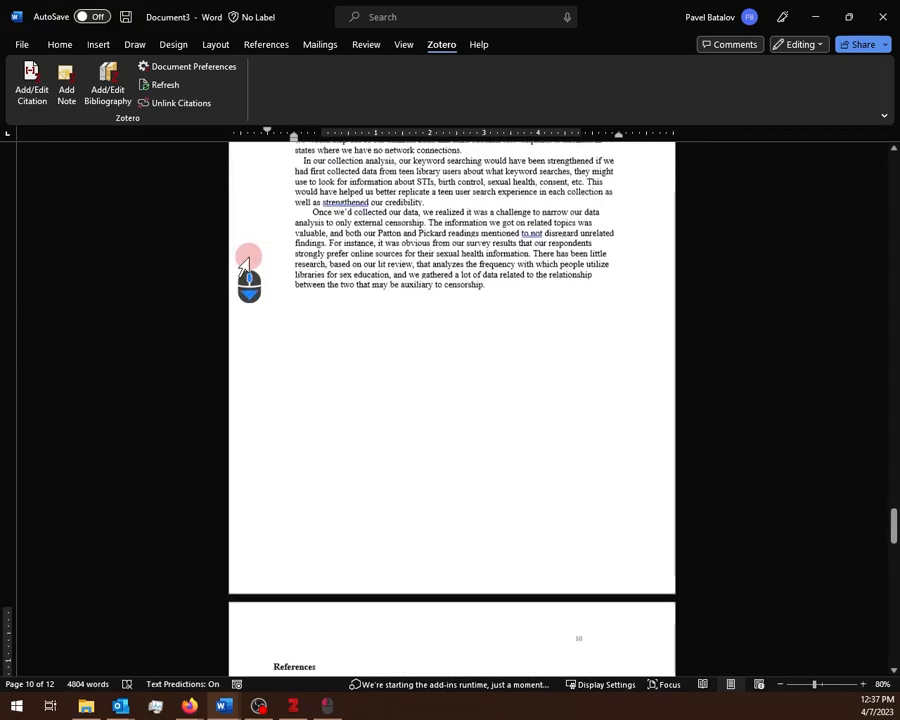
right_click(287, 440)
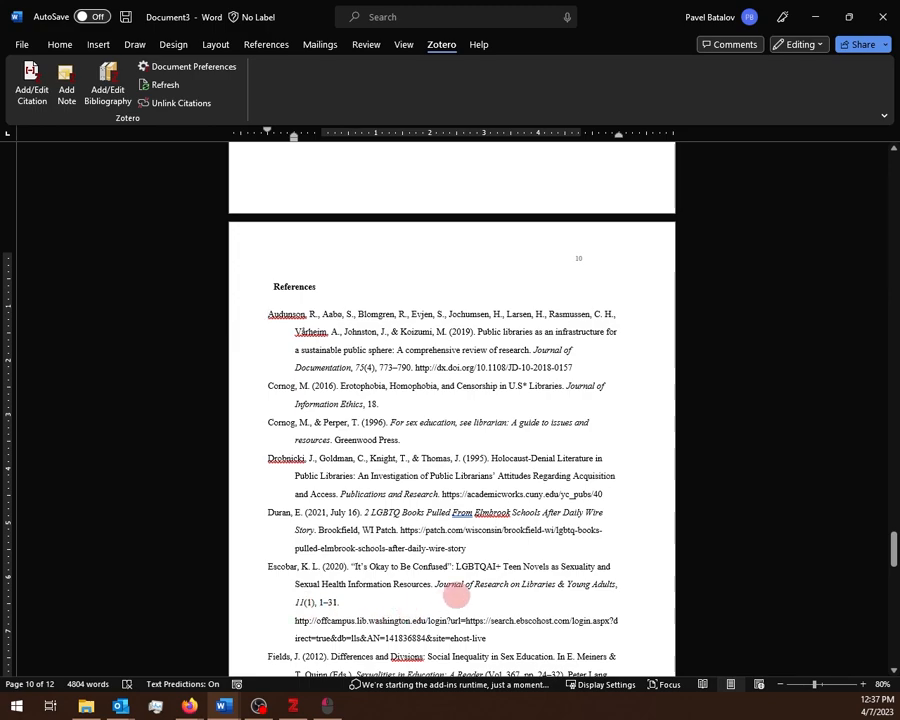
mouse_move(240, 345)
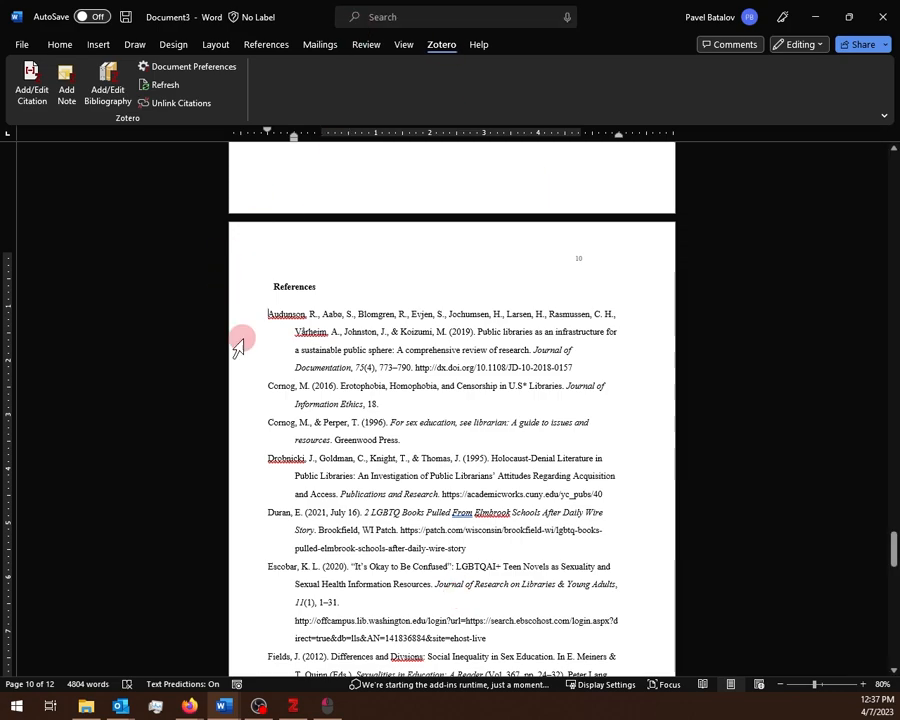
mouse_move(505, 435)
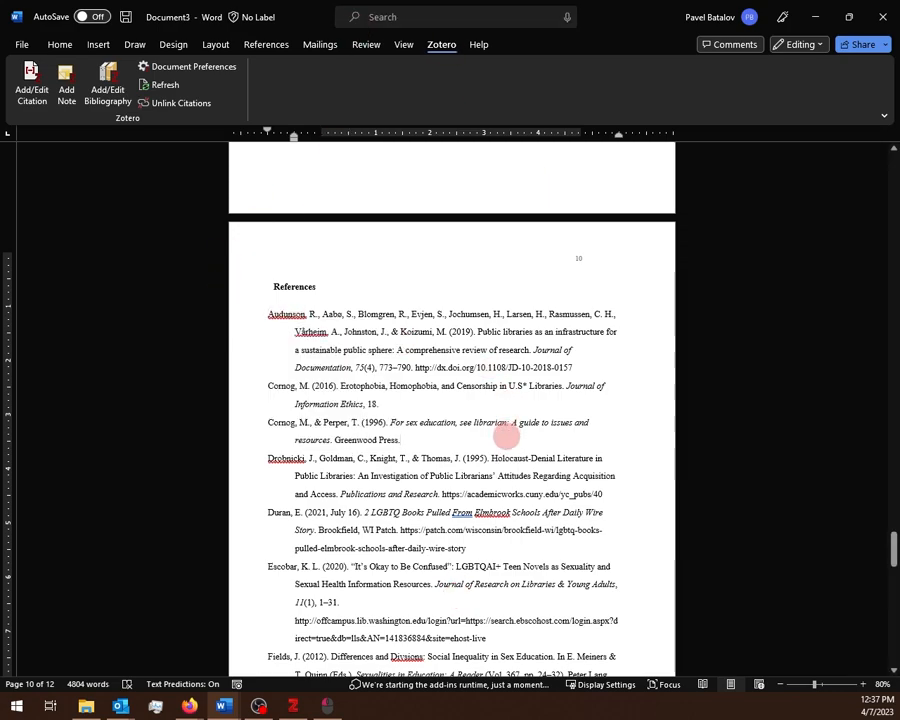
scroll(down, 3)
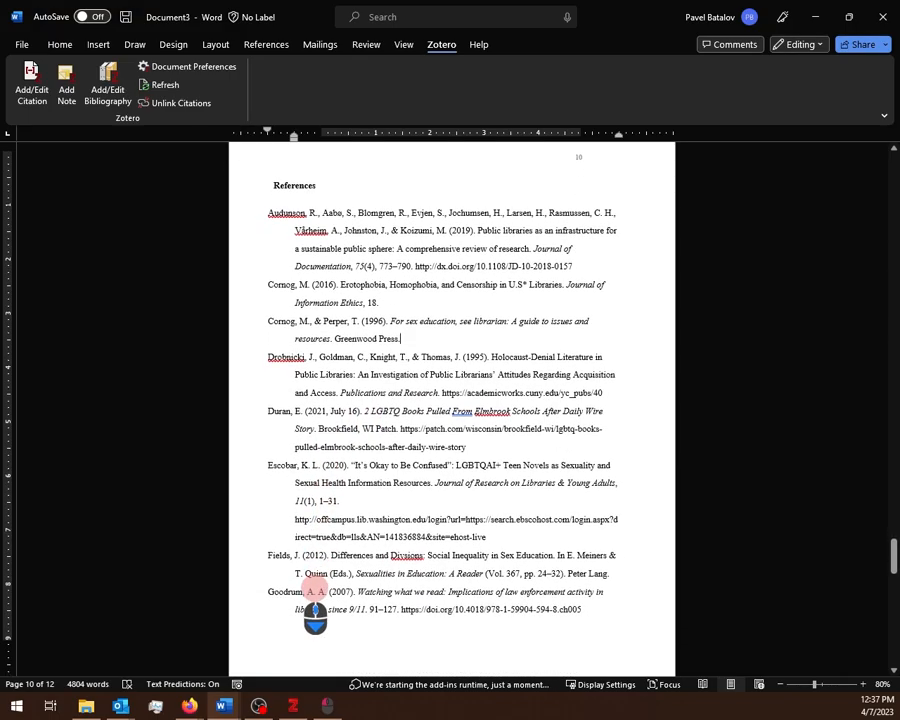
scroll(down, 3)
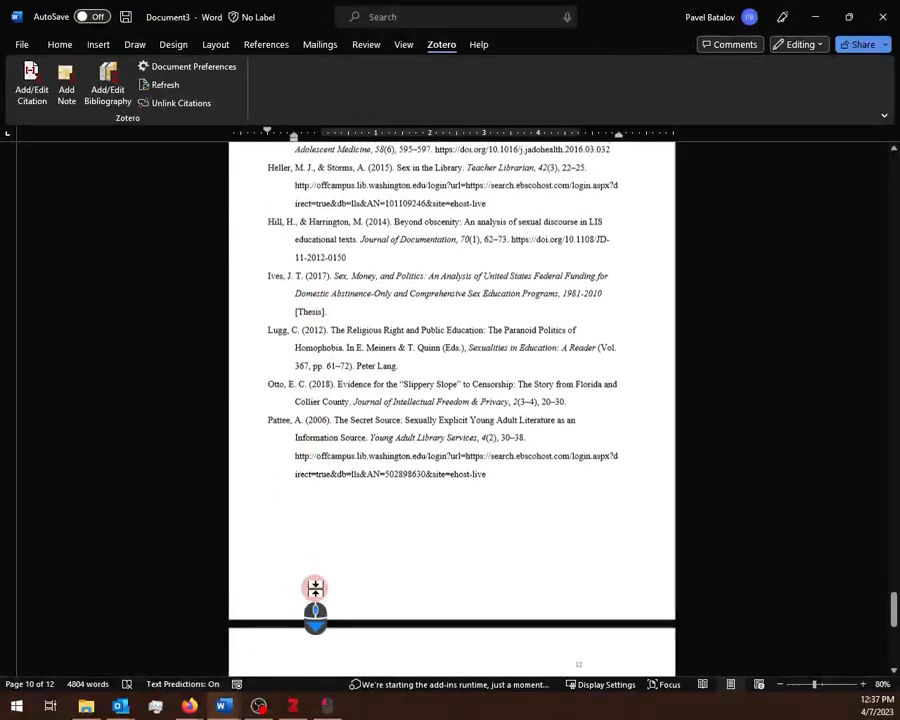
scroll(up, 3)
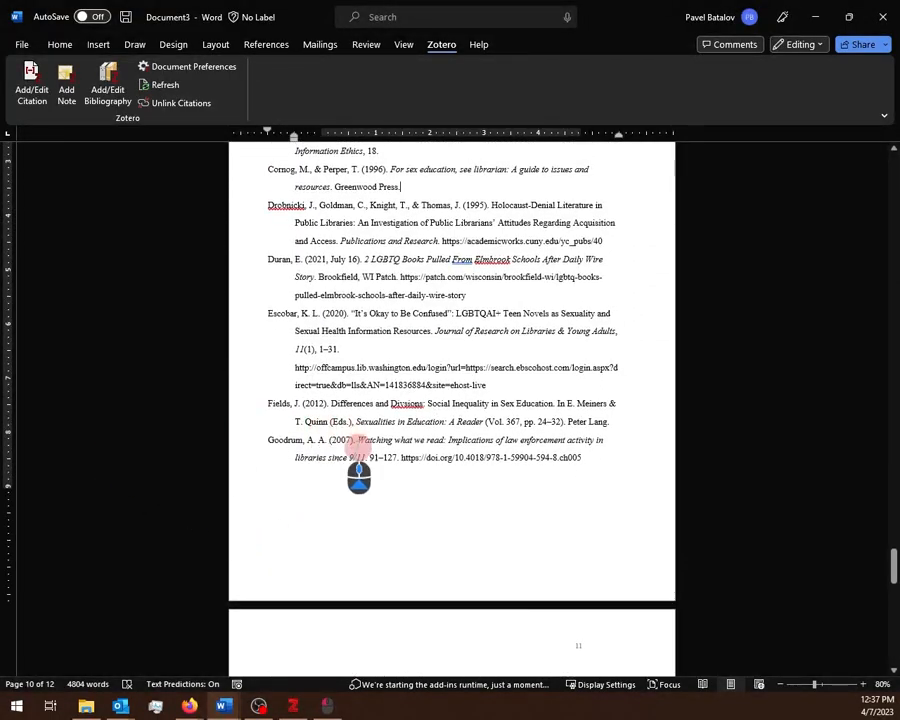
scroll(up, 3)
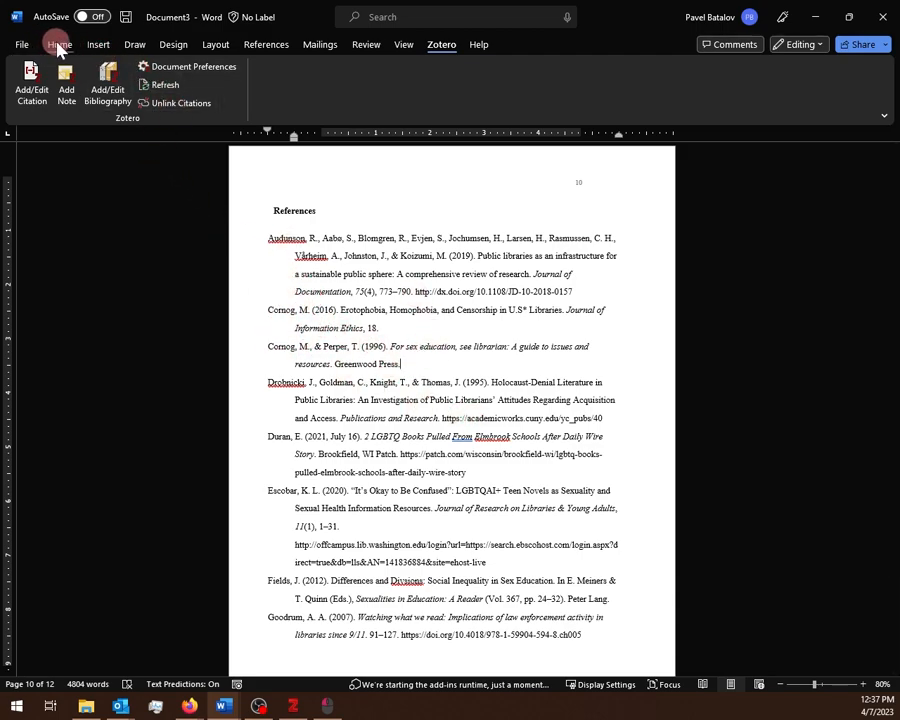
click(441, 44)
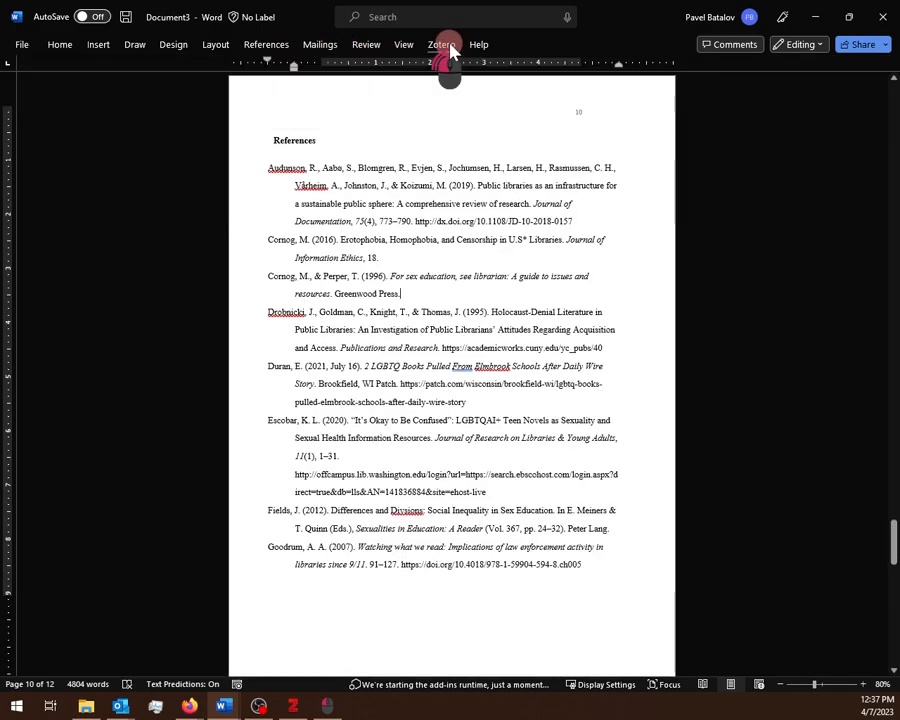
click(441, 44)
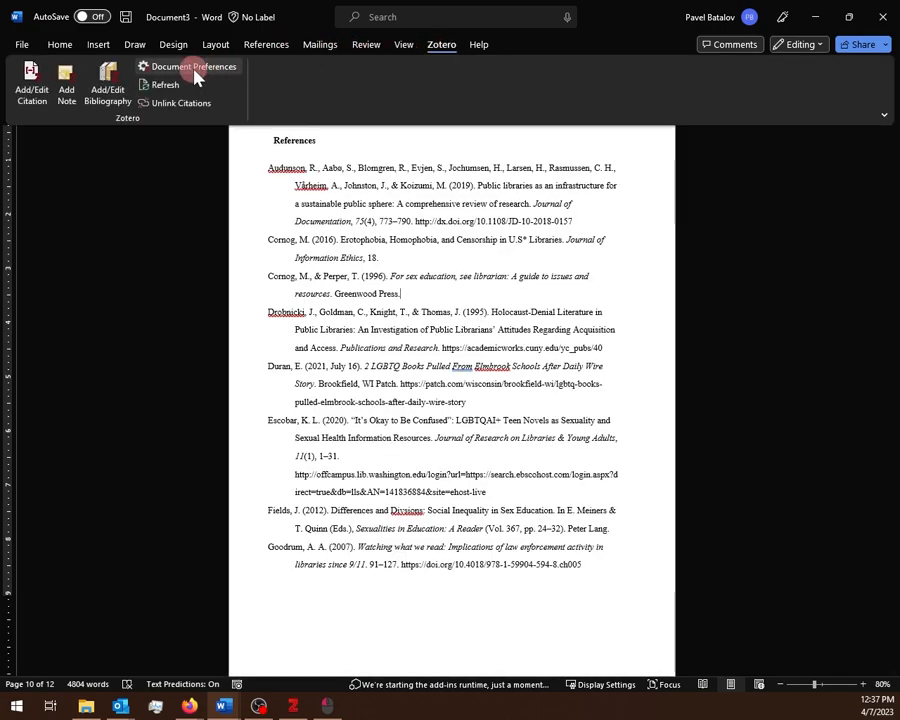
click(191, 66)
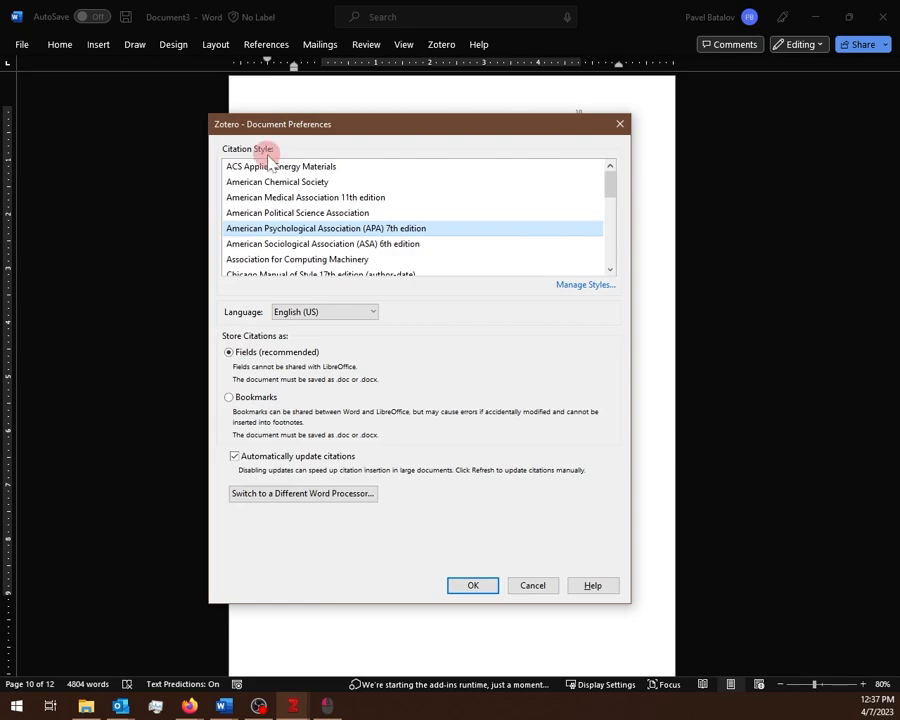
scroll(down, 3)
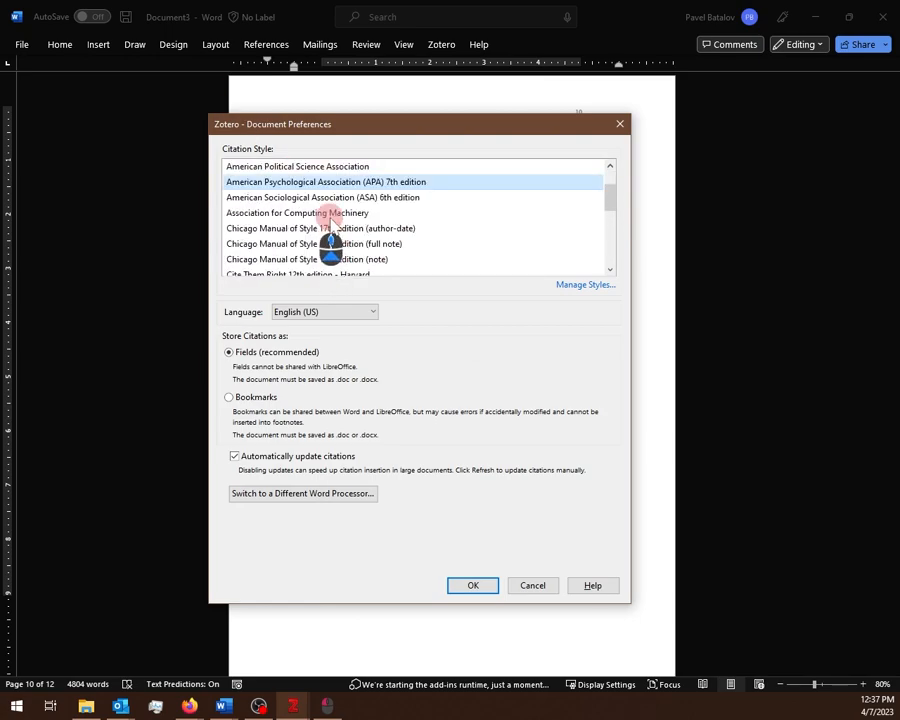
scroll(down, 3)
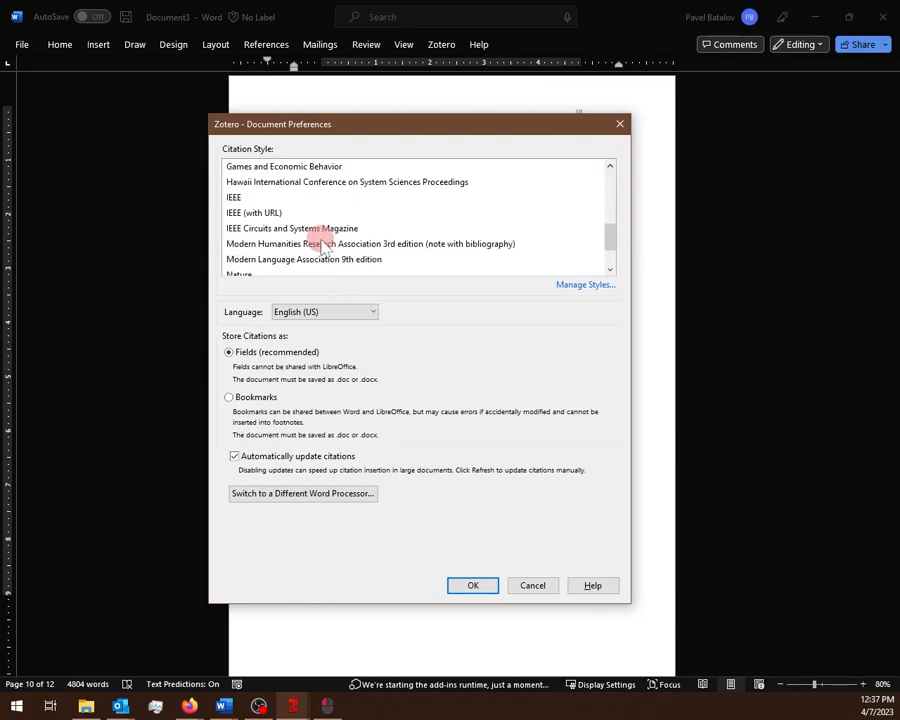
click(473, 585)
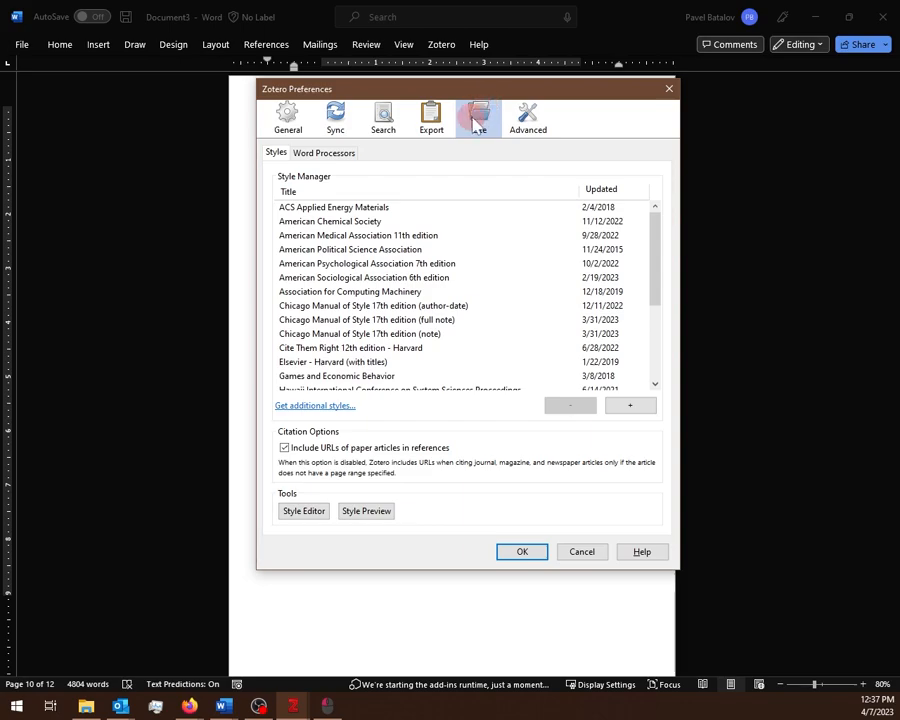
Step: Browse the Zotero Style Repository's 10,000+ citation styles, then close the repository window
click(303, 405)
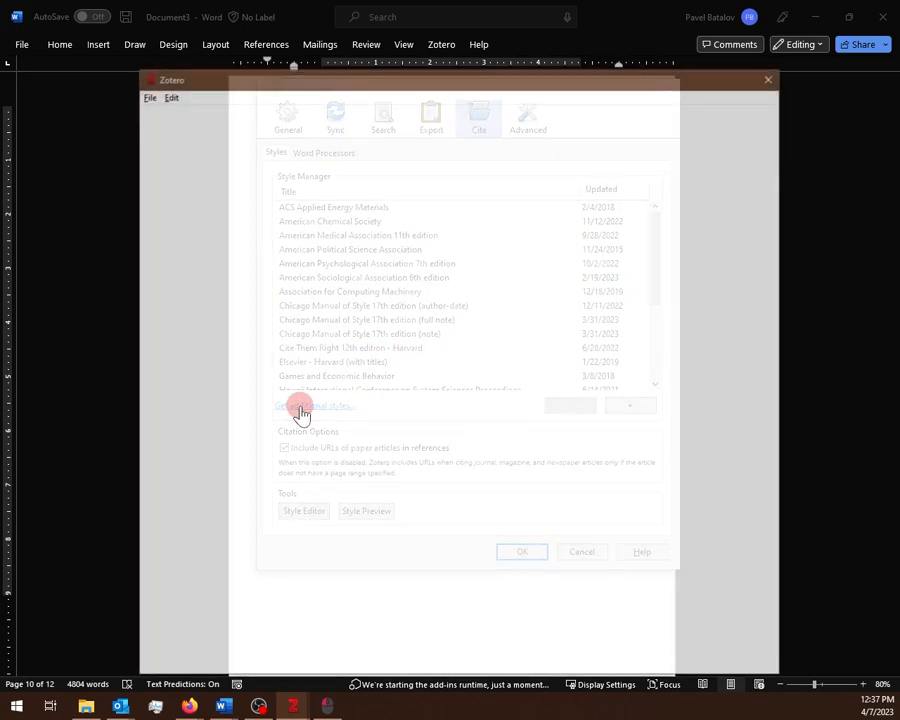
click(314, 405)
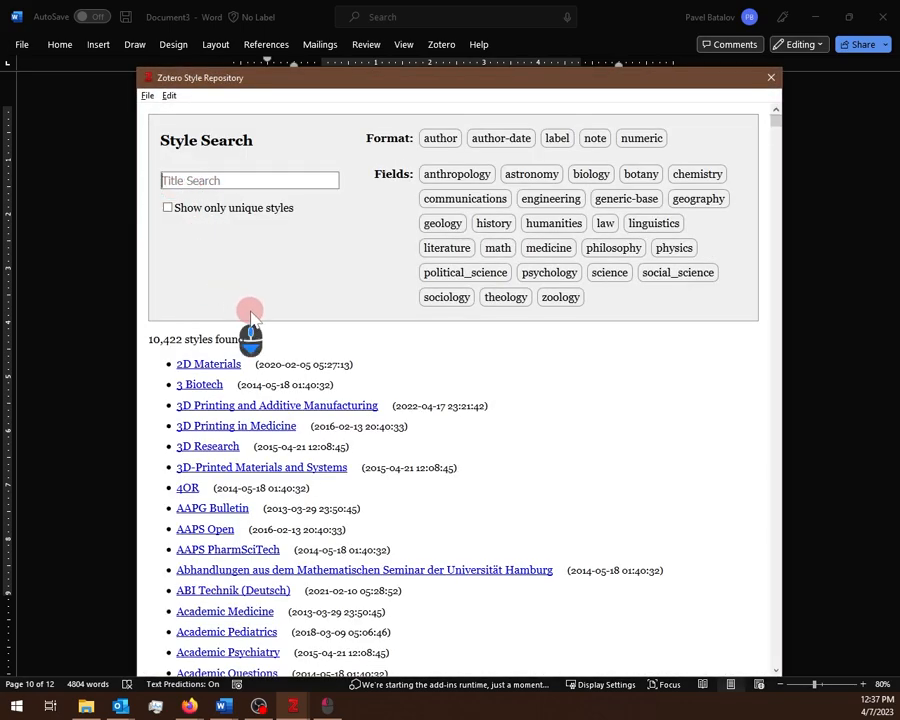
scroll(down, 3)
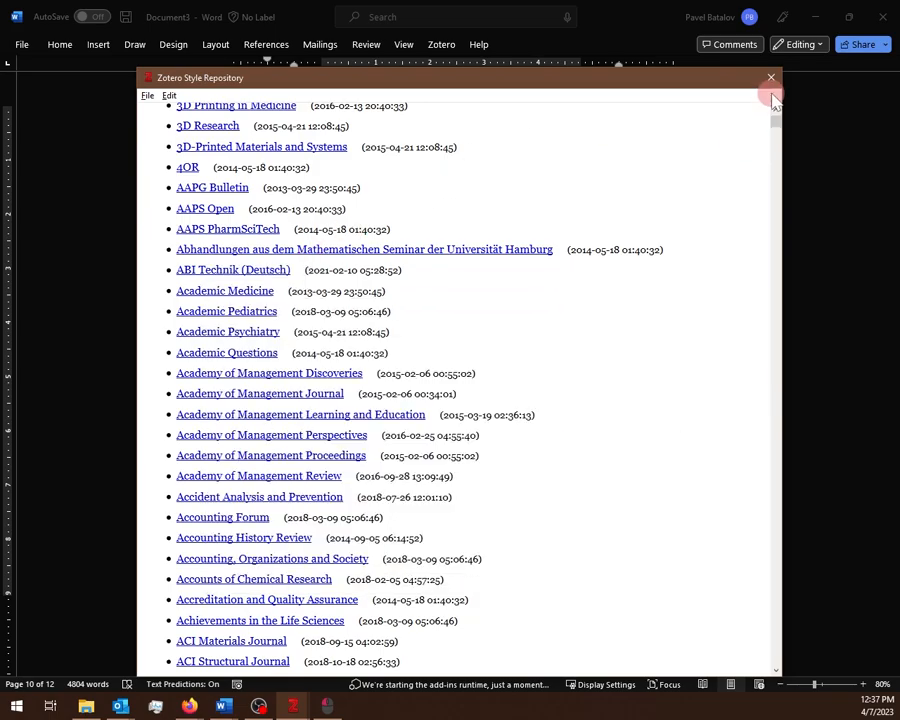
click(770, 78)
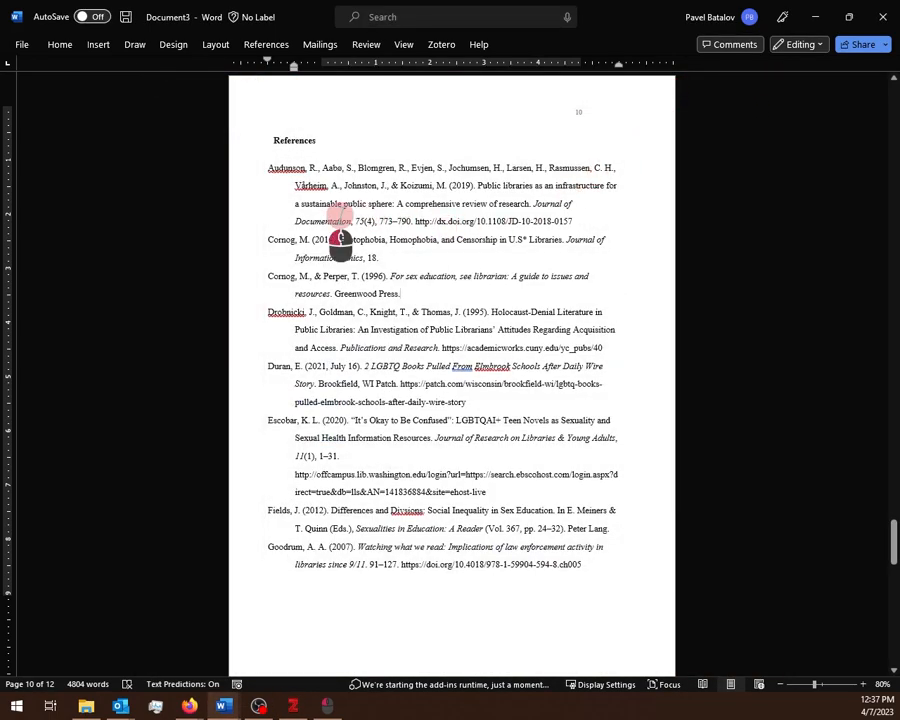
Step: Scroll the Word document to the final Taylor reference on page 12
right_click(286, 167)
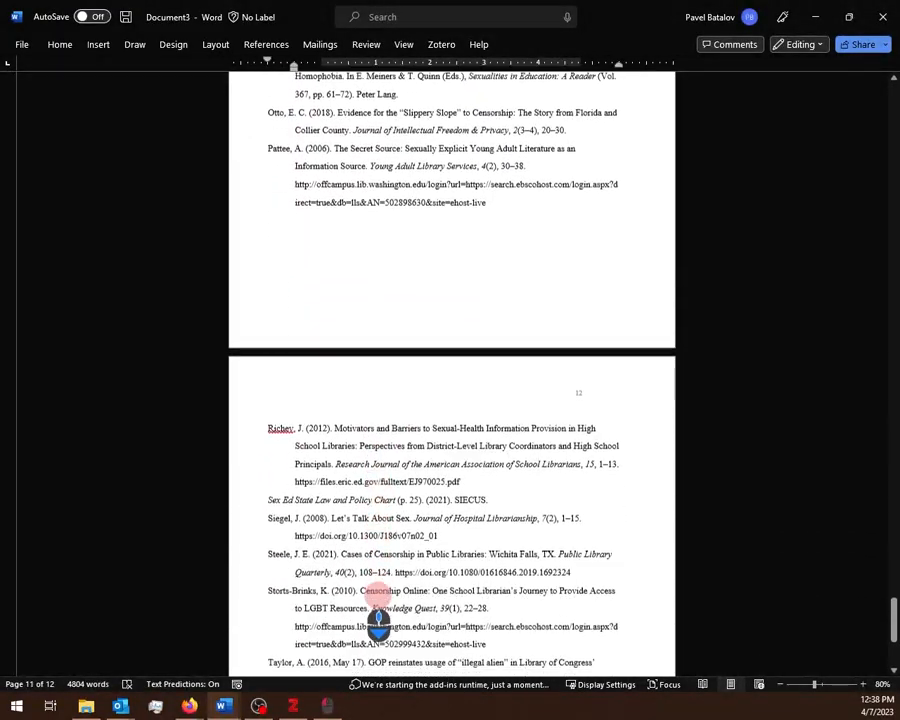
scroll(down, 3)
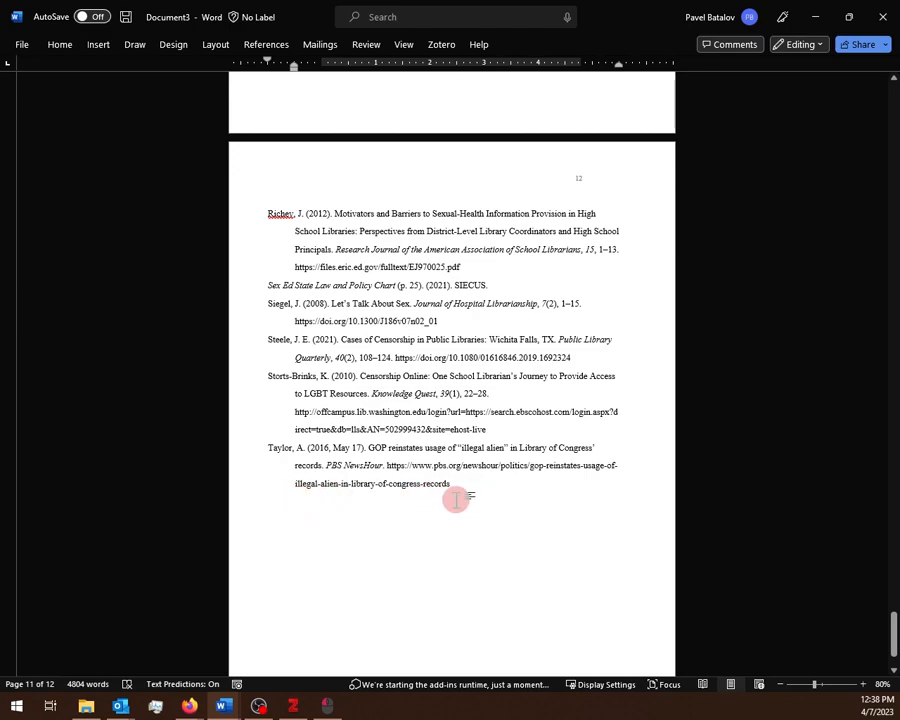
mouse_move(383, 573)
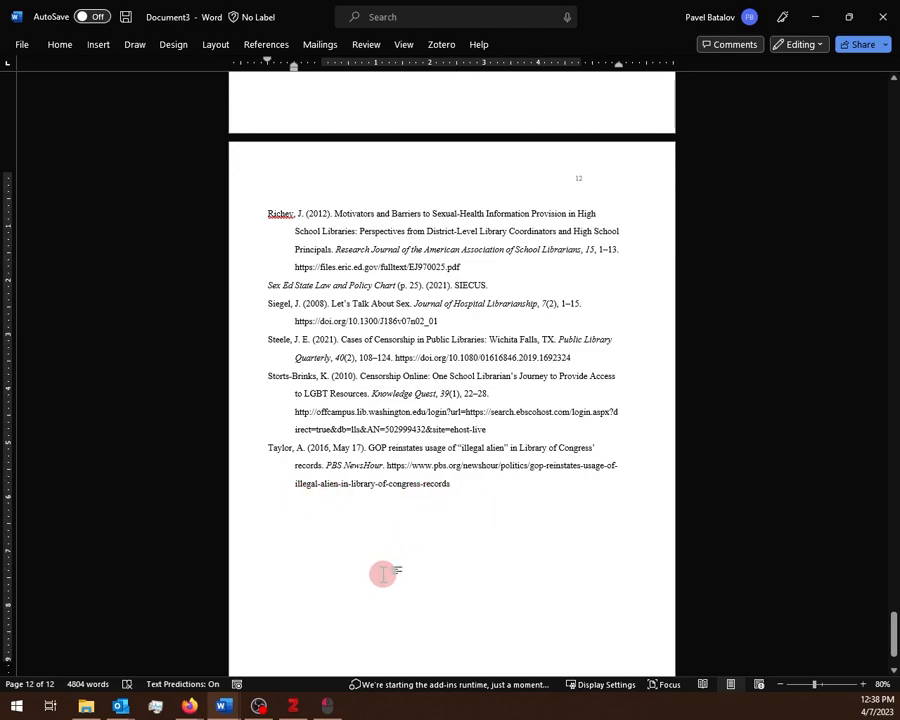
mouse_move(194, 707)
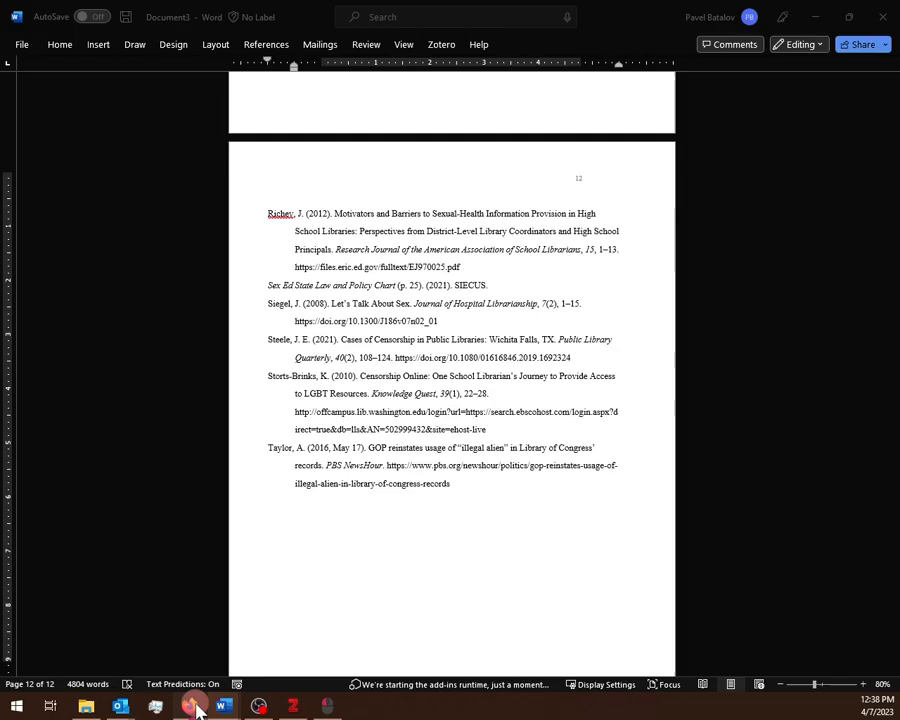
Step: View the Zotero 6 for Windows and Firefox Connector downloads, then start a new browser tab
click(189, 707)
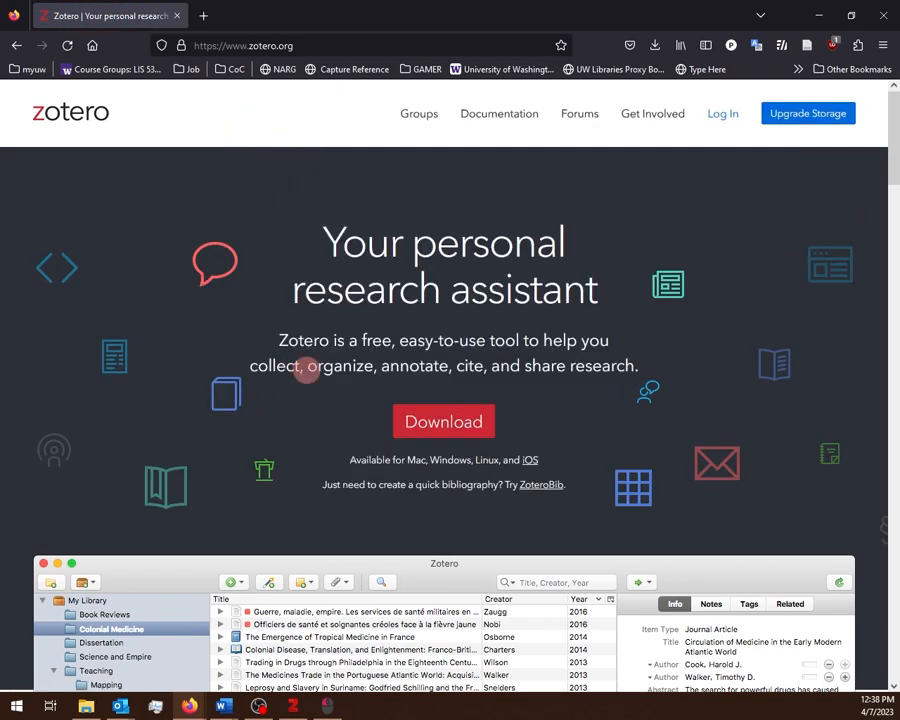
mouse_move(443, 421)
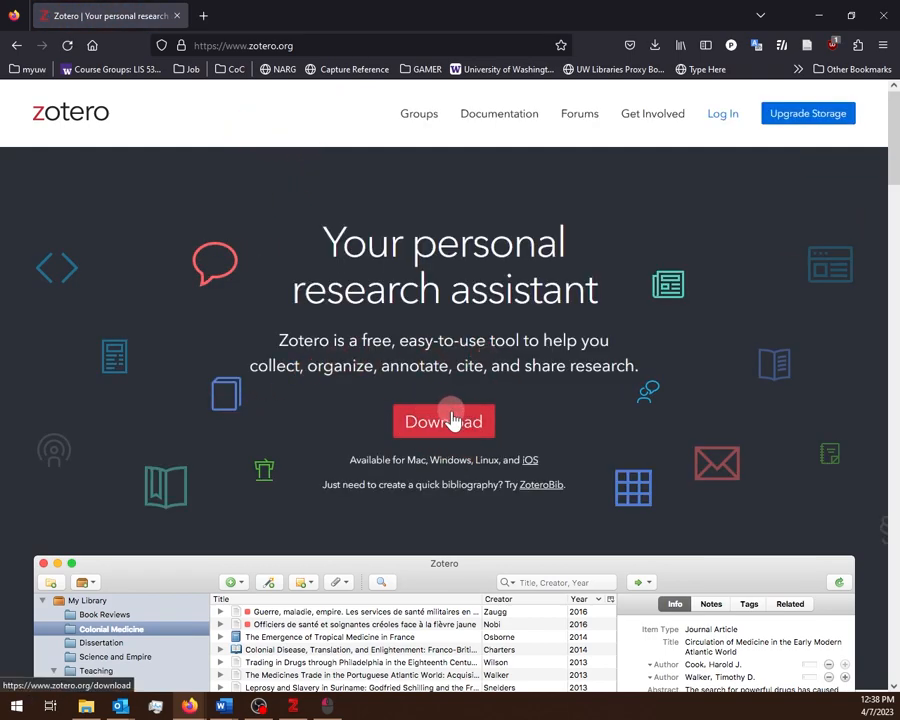
mouse_move(444, 421)
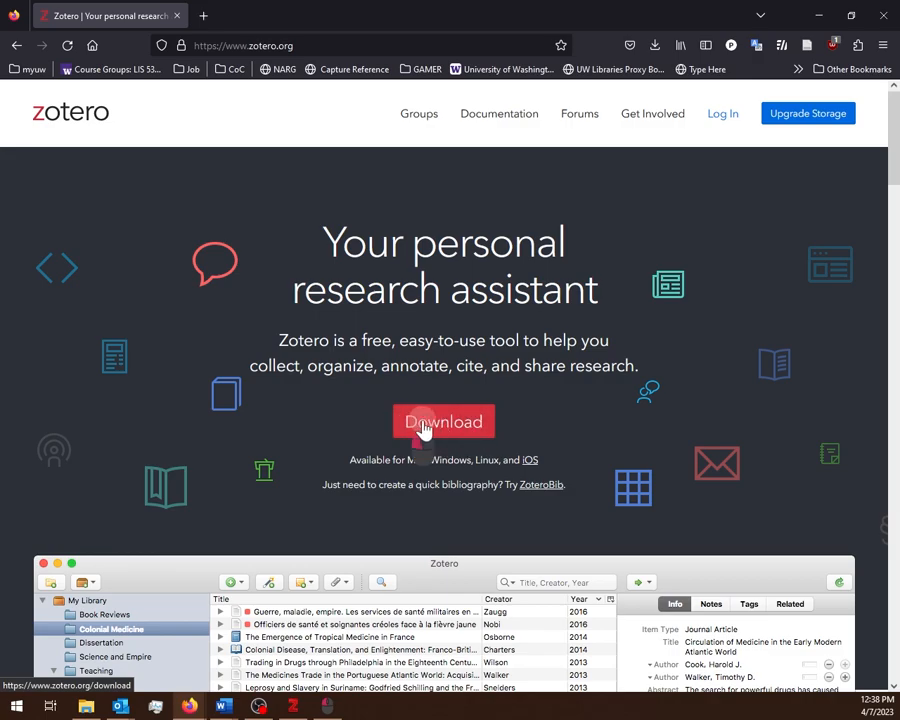
click(443, 421)
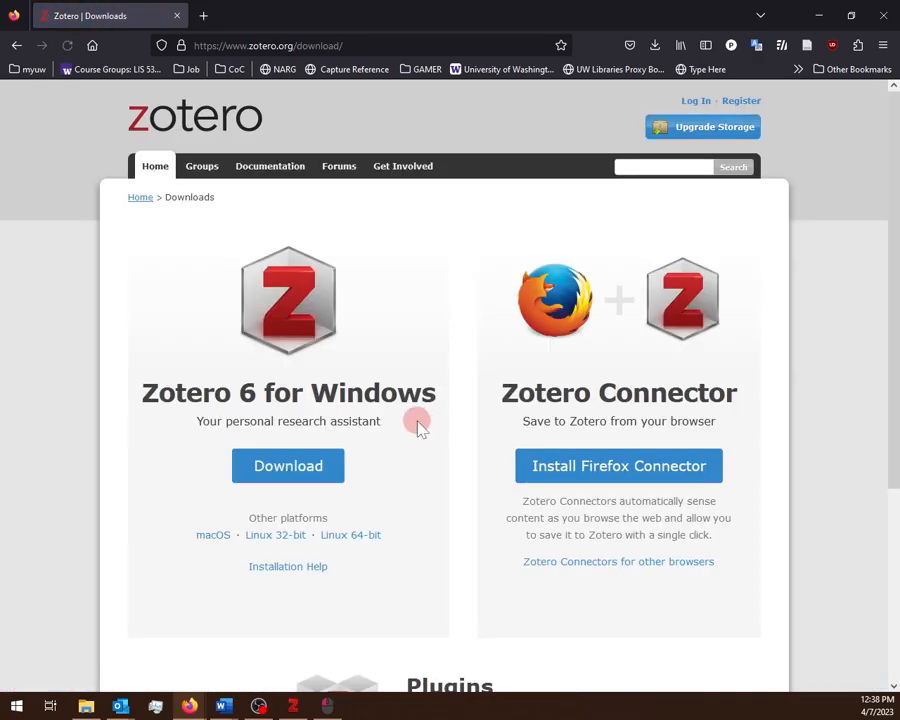
mouse_move(155, 392)
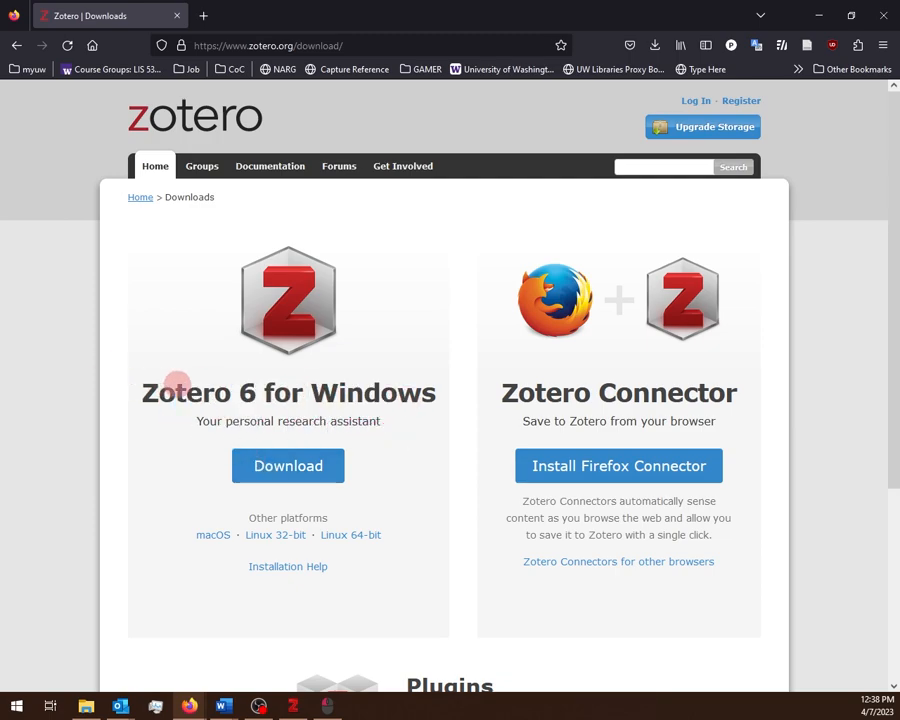
mouse_move(680, 405)
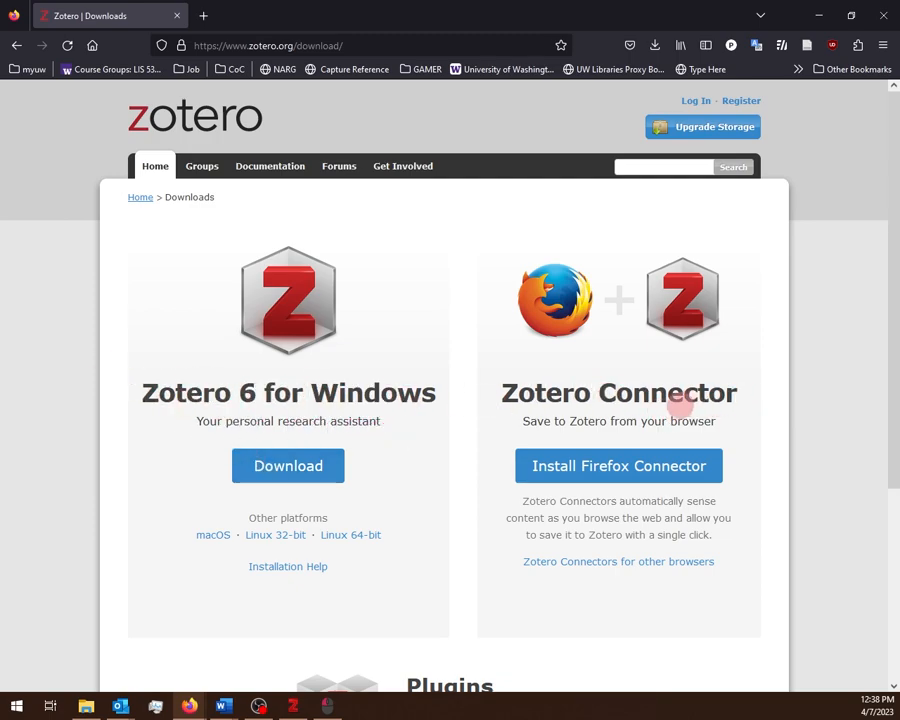
mouse_move(485, 410)
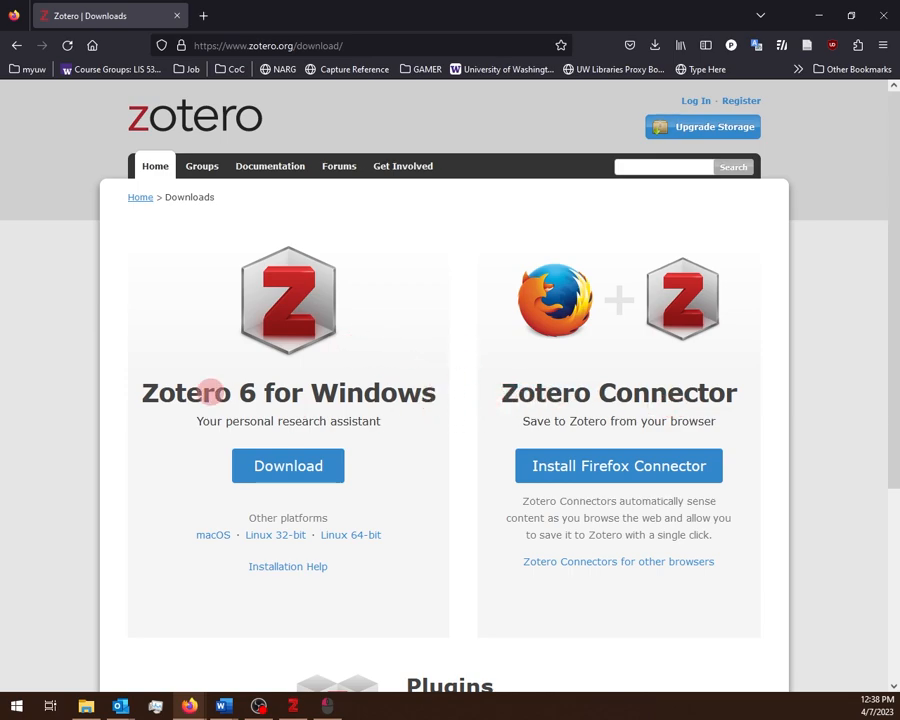
mouse_move(385, 435)
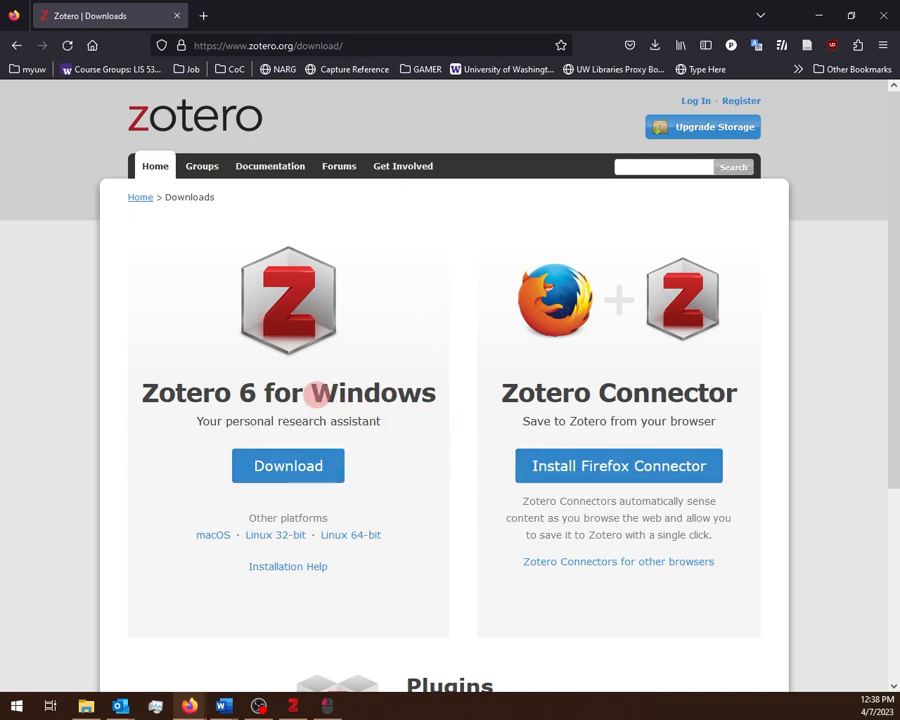
click(361, 15)
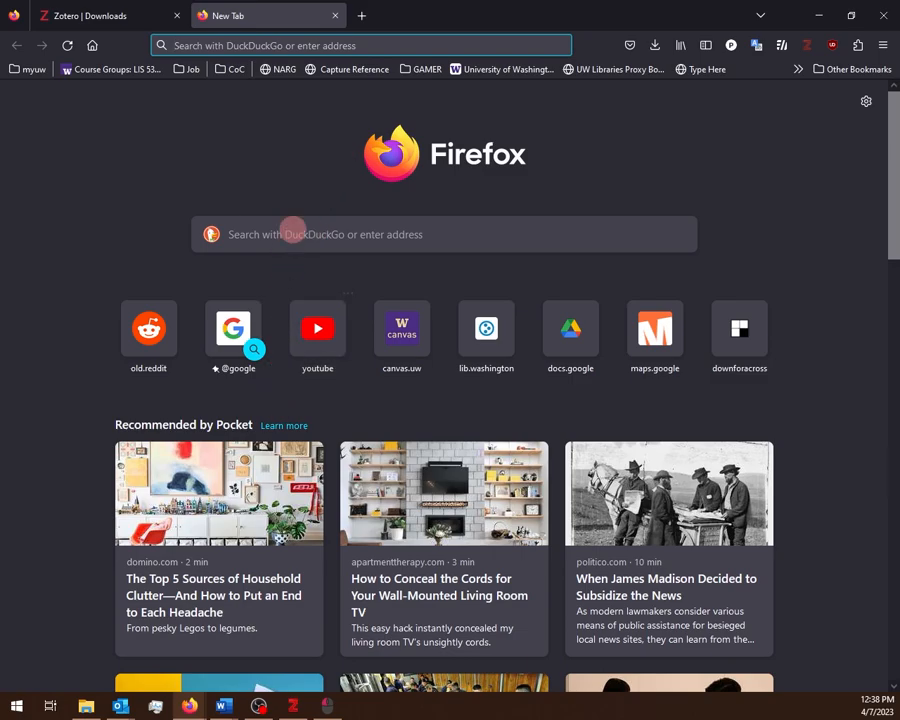
Step: Go to anystyle.io and focus its empty Parse references box
text(anystyle.io)
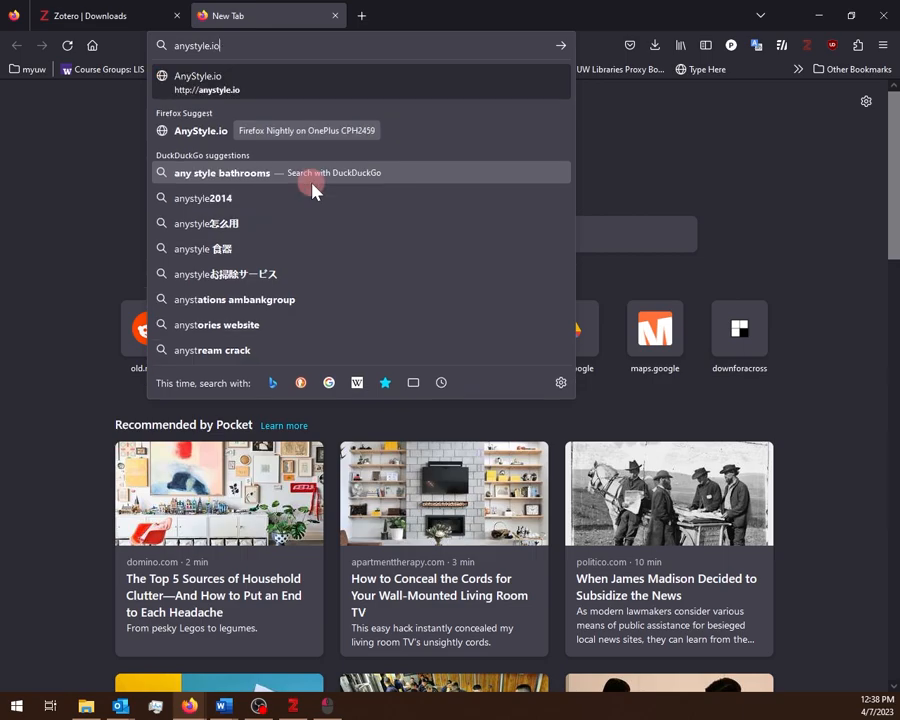
click(197, 82)
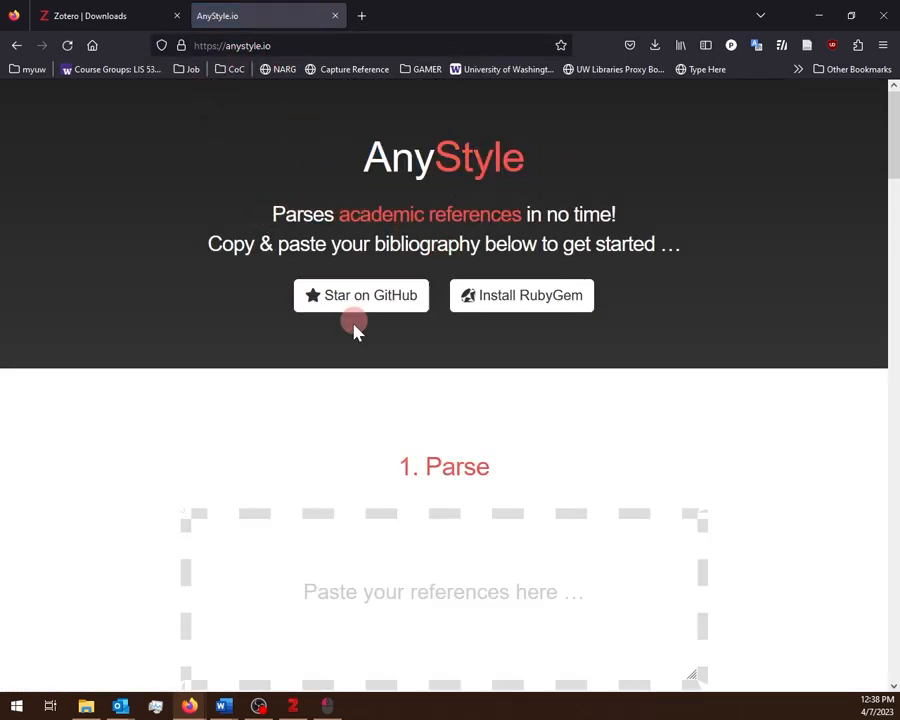
scroll(down, 3)
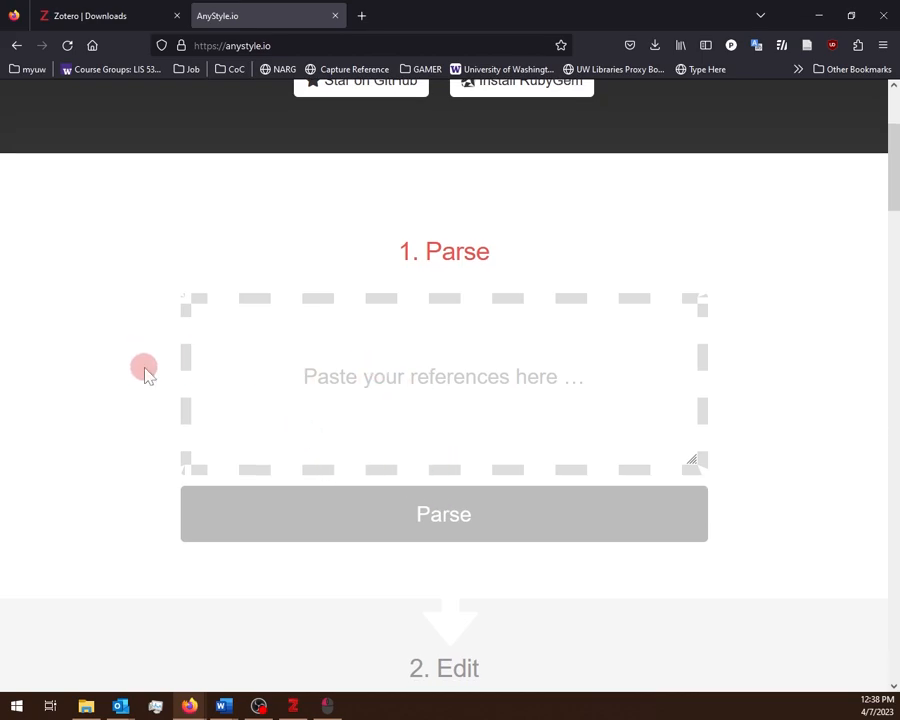
mouse_move(223, 707)
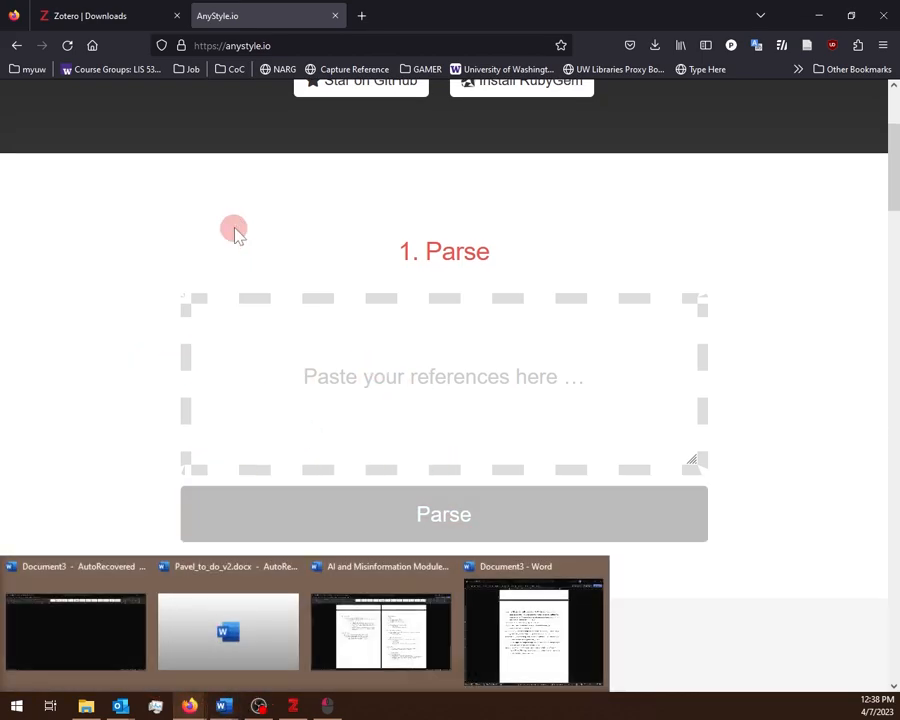
click(443, 376)
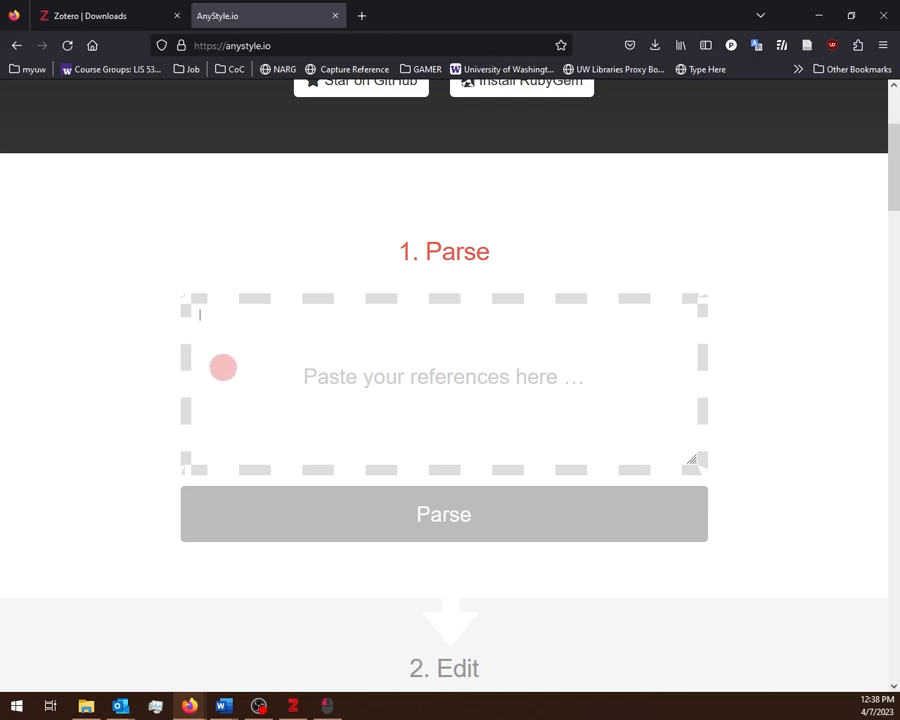
mouse_move(223, 707)
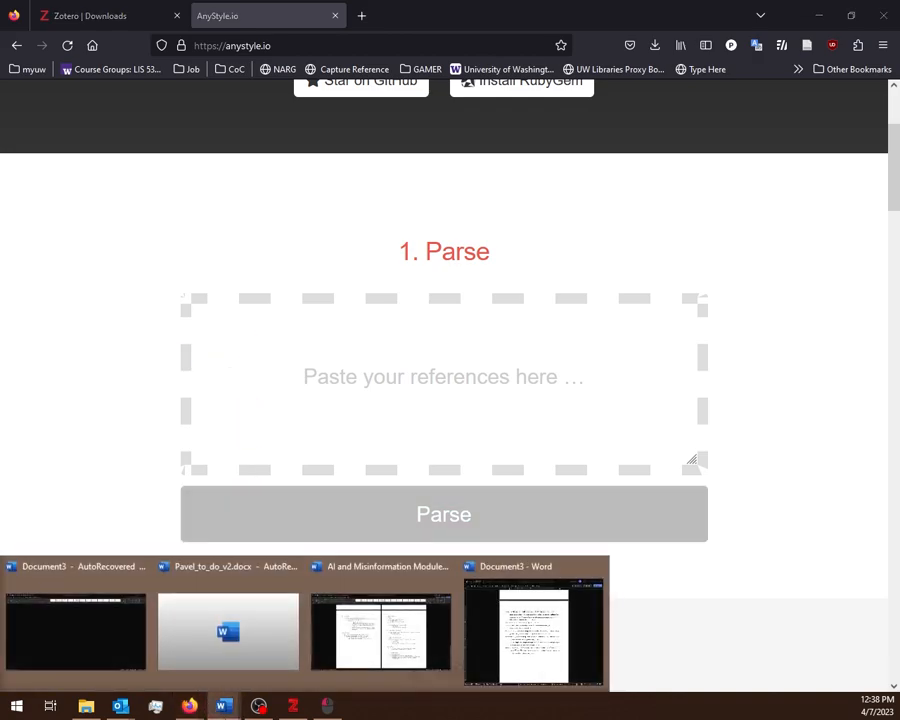
Step: Return to the Document3 paper in Word and scroll to its References section
click(533, 631)
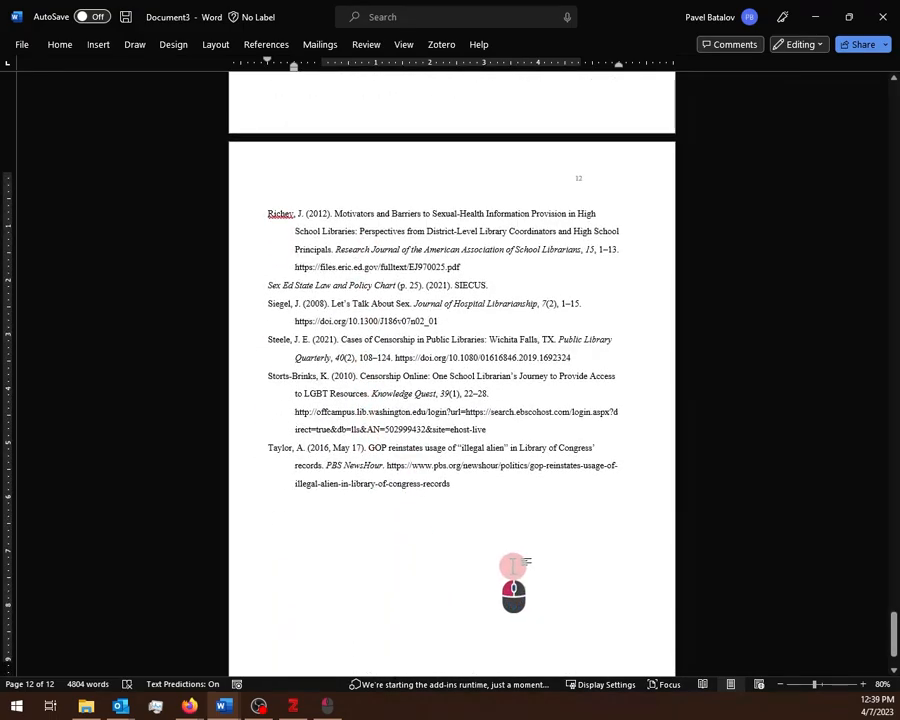
scroll(up, 3)
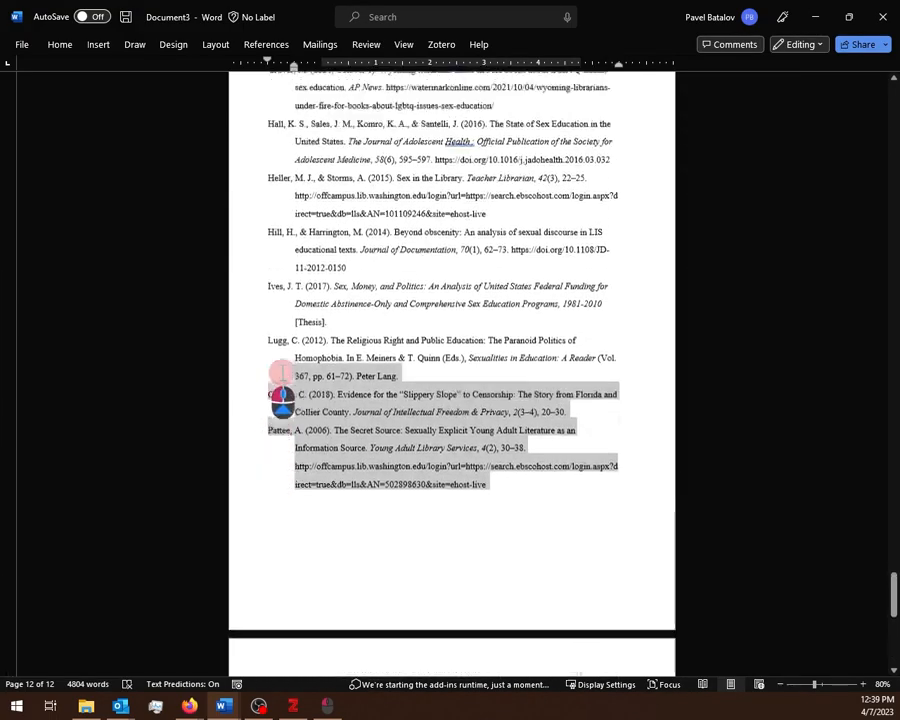
scroll(up, 3)
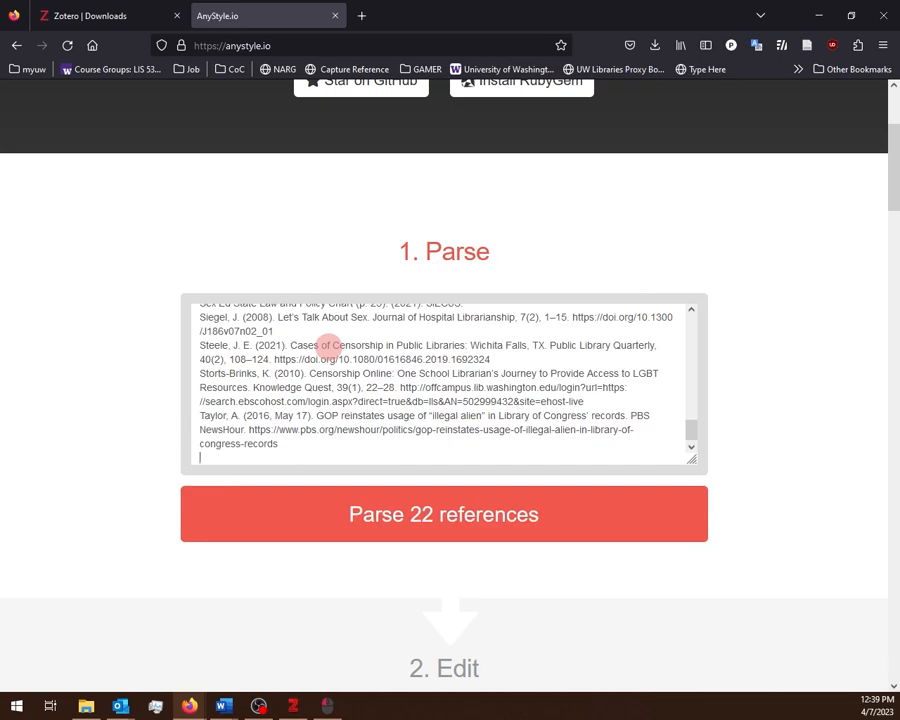
mouse_move(457, 519)
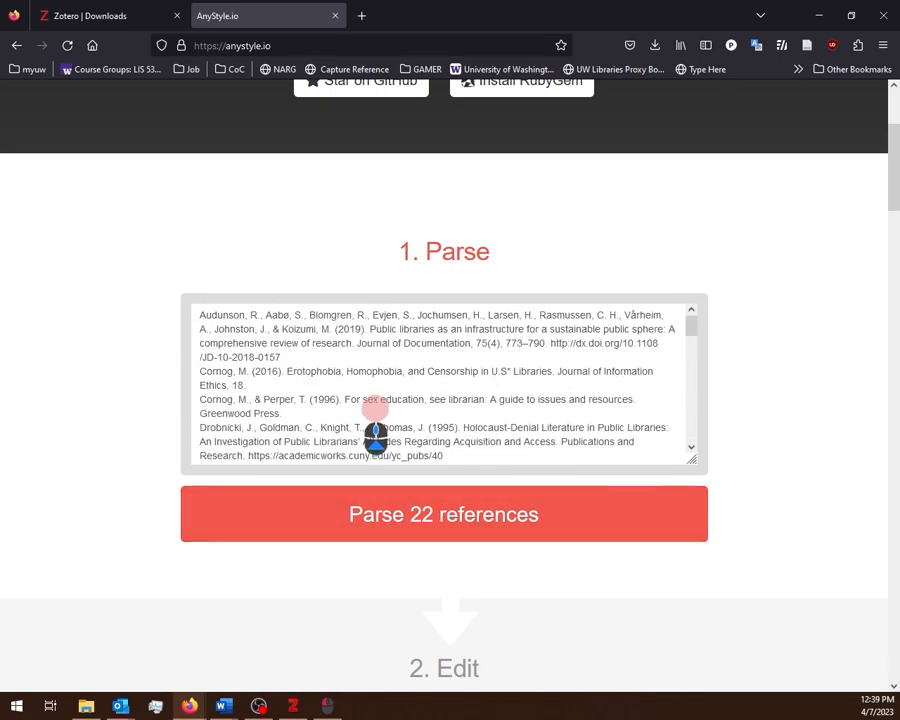
Step: Run AnyStyle's 'Parse 22 references' on the pasted bibliography
scroll(down, 3)
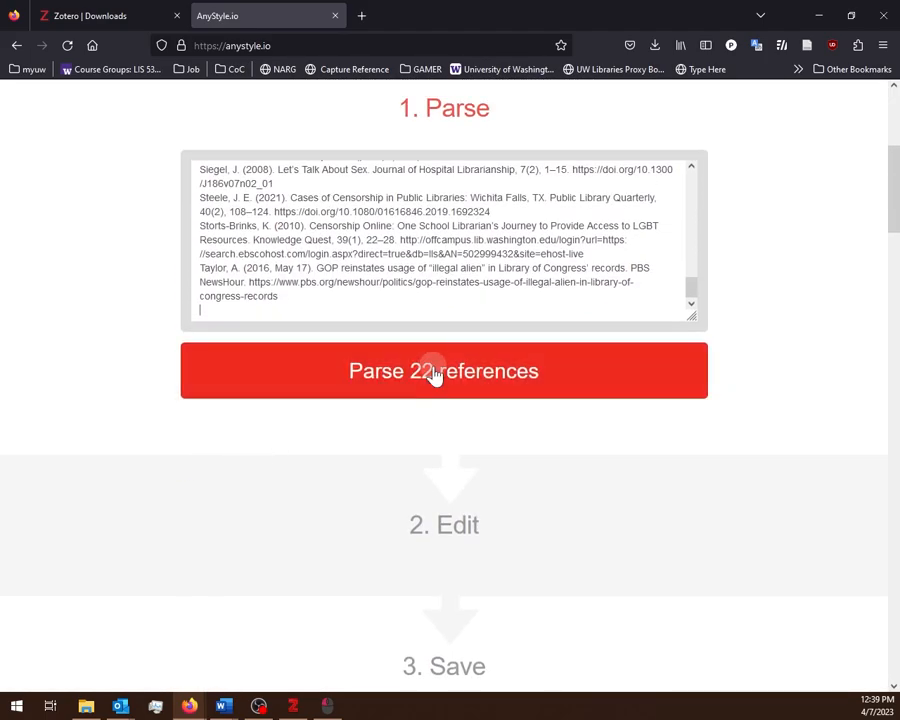
click(443, 370)
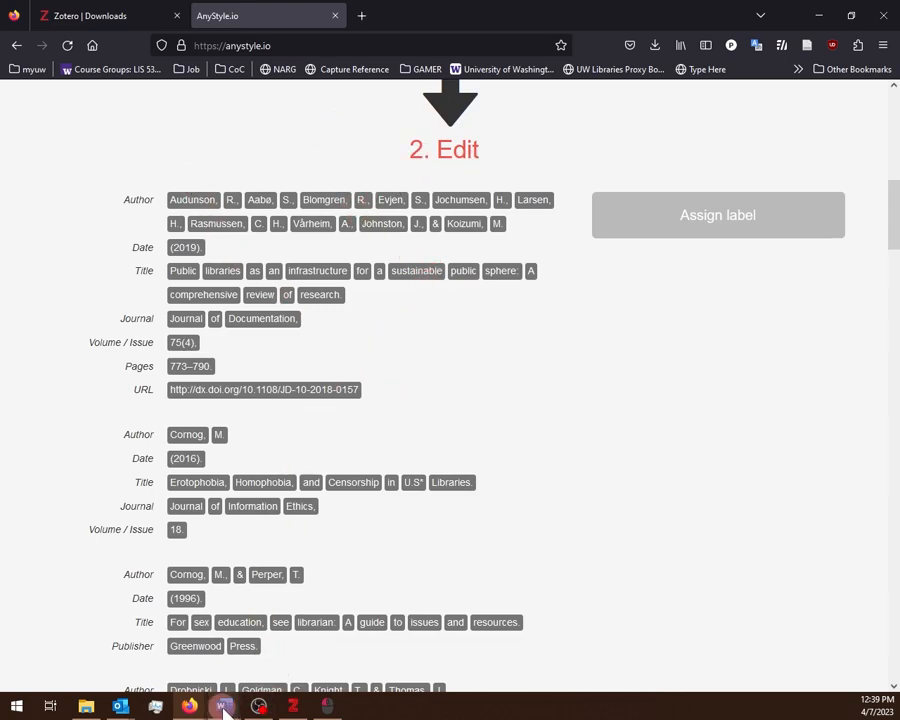
click(222, 707)
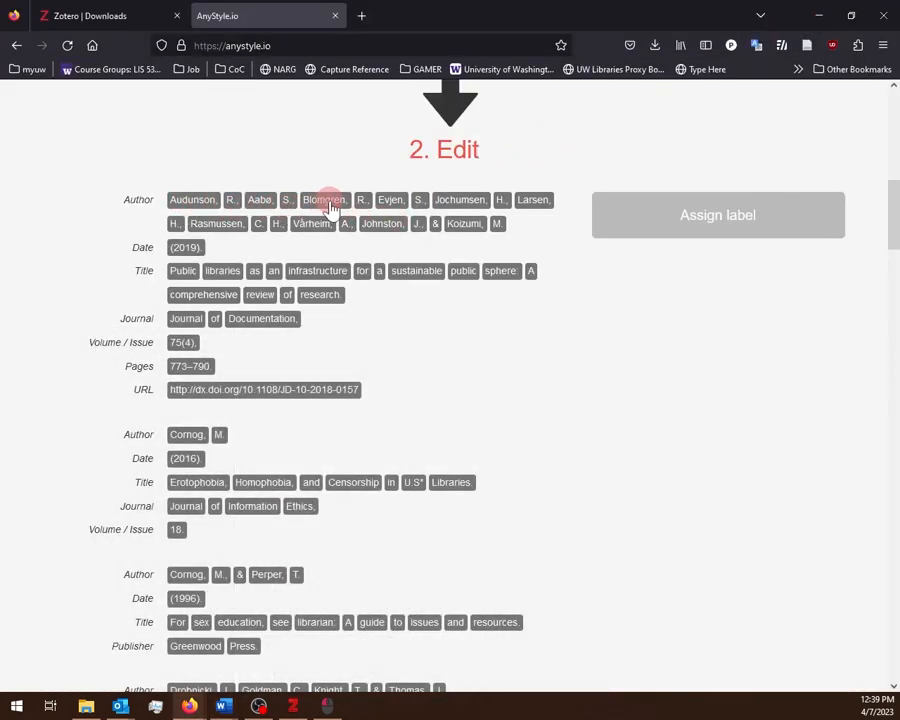
mouse_move(193, 199)
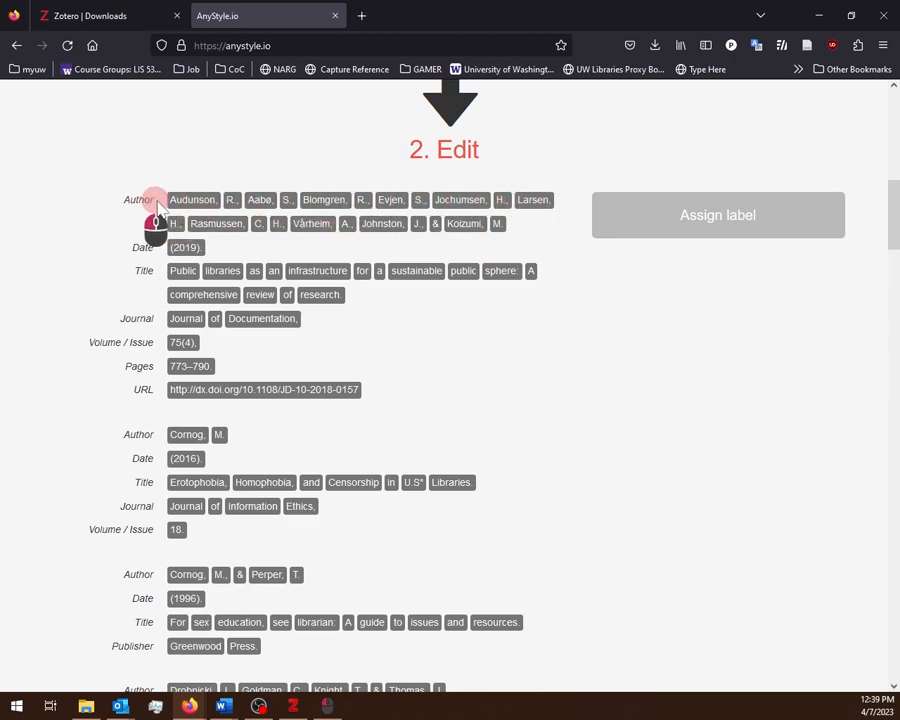
mouse_move(557, 204)
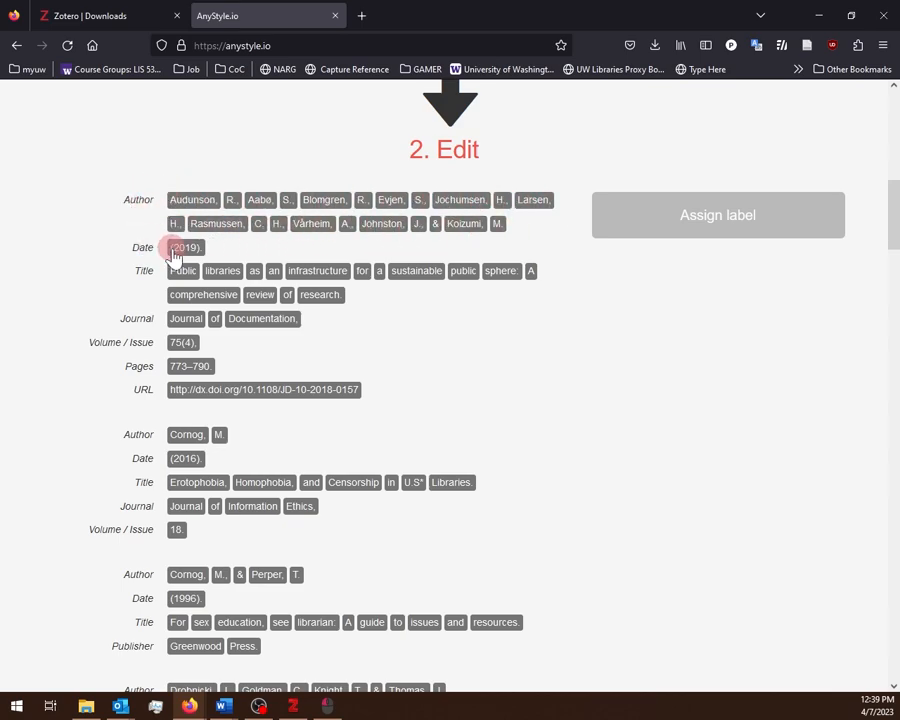
mouse_move(181, 271)
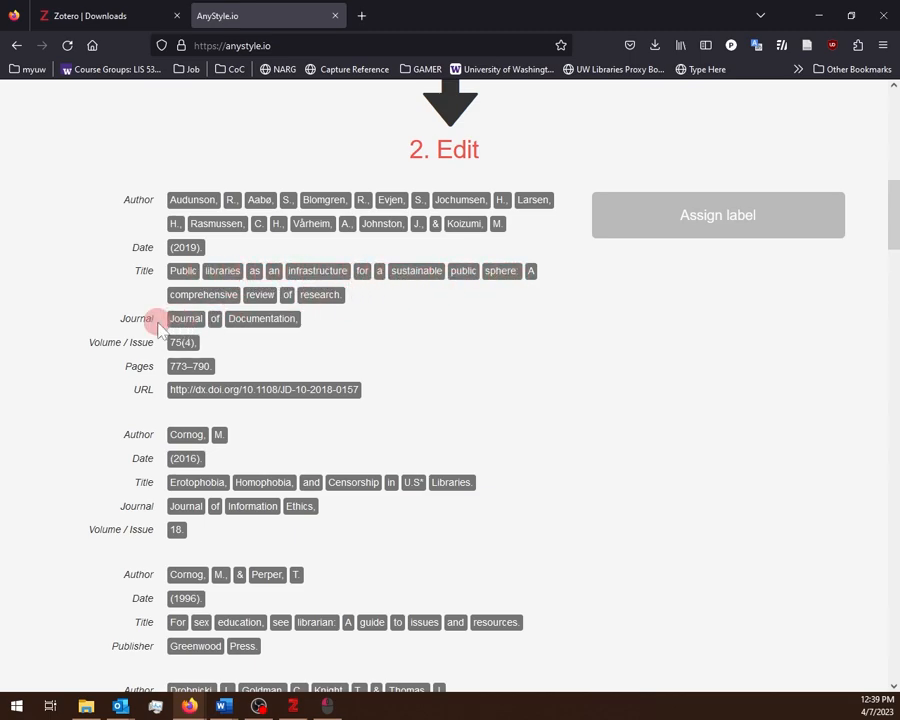
mouse_move(170, 355)
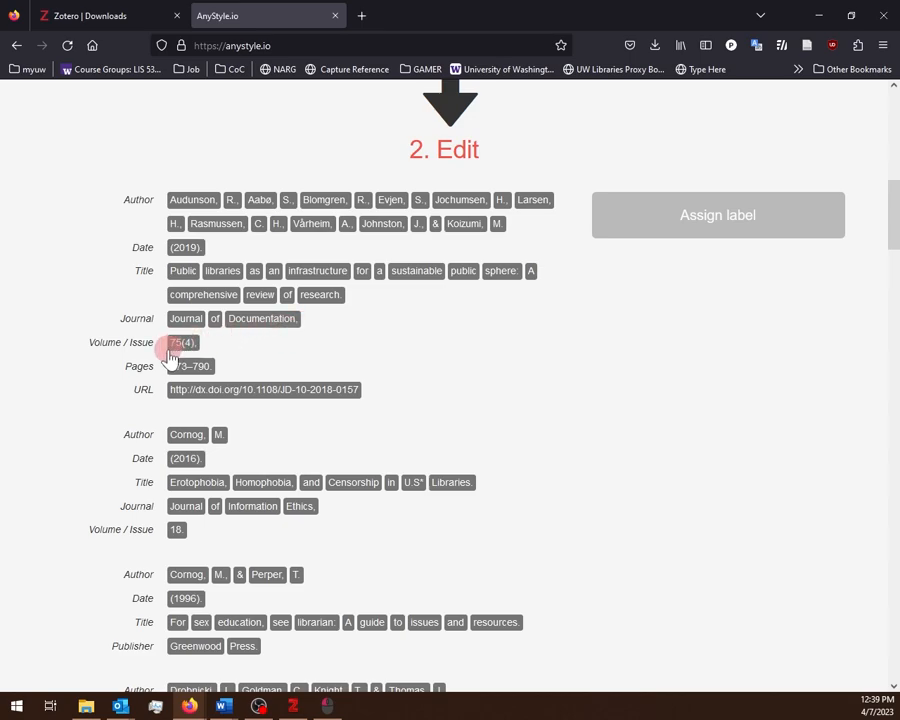
mouse_move(305, 400)
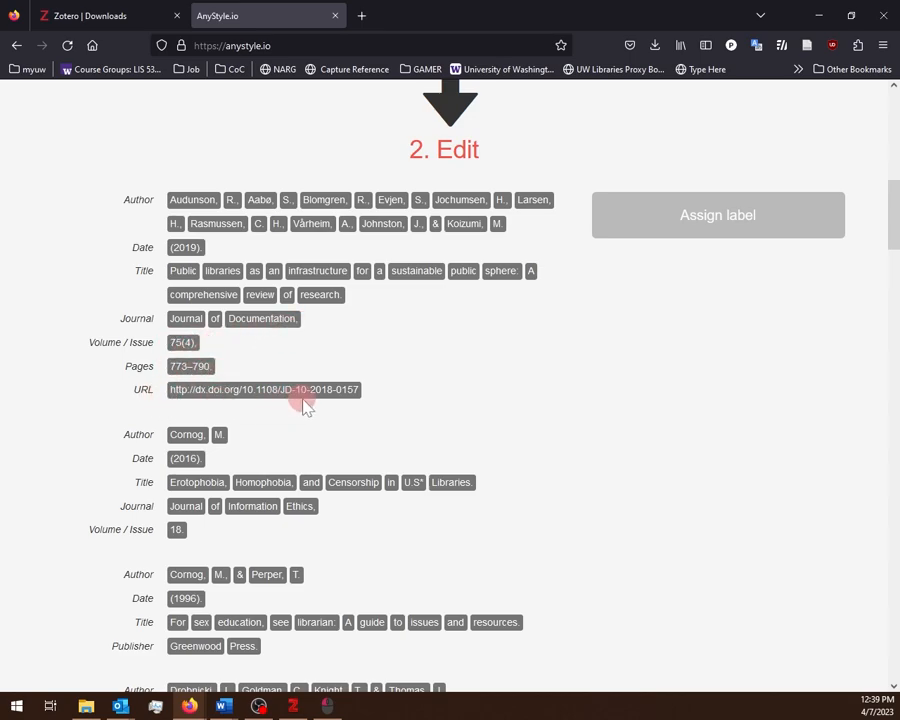
mouse_move(119, 163)
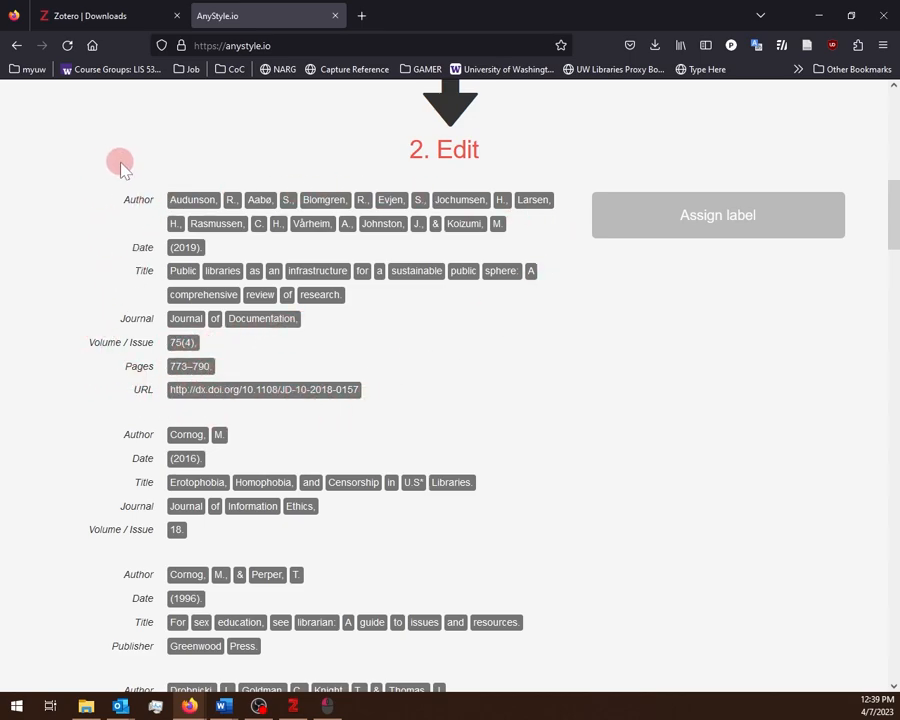
mouse_move(46, 228)
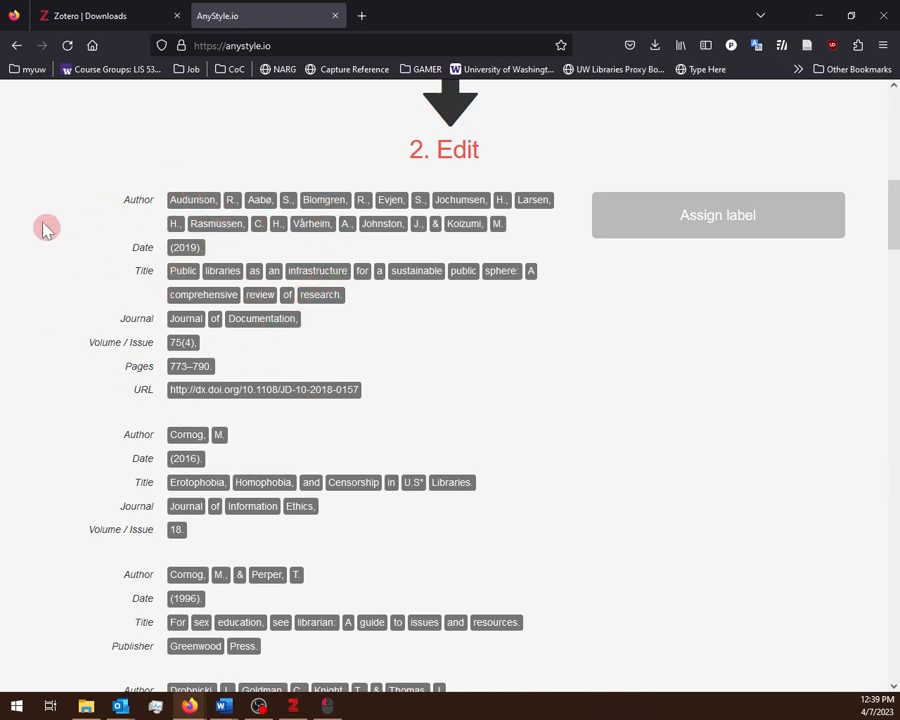
scroll(down, 3)
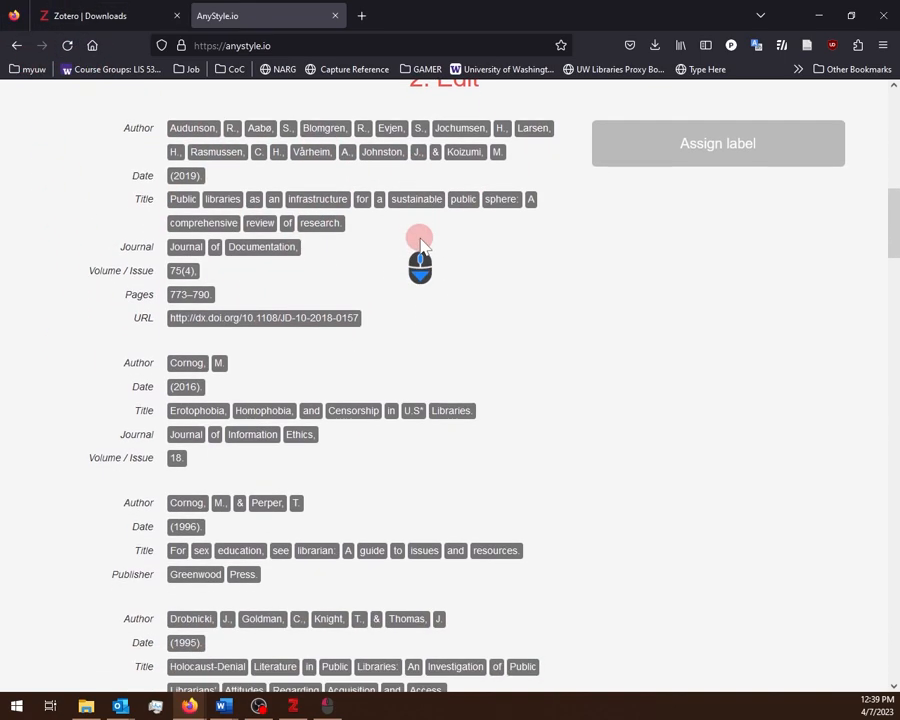
scroll(down, 3)
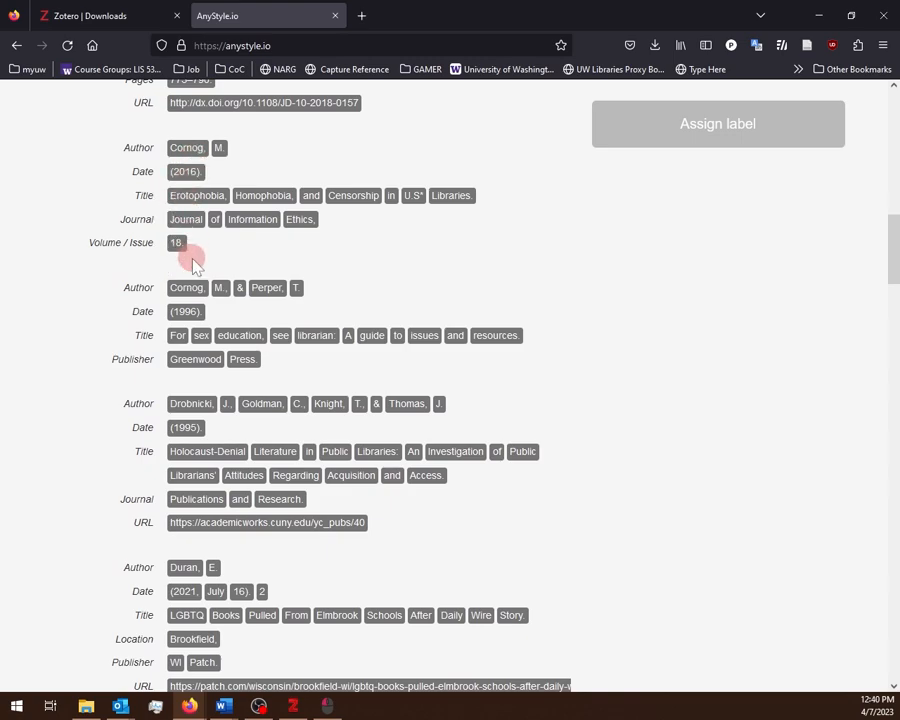
scroll(down, 3)
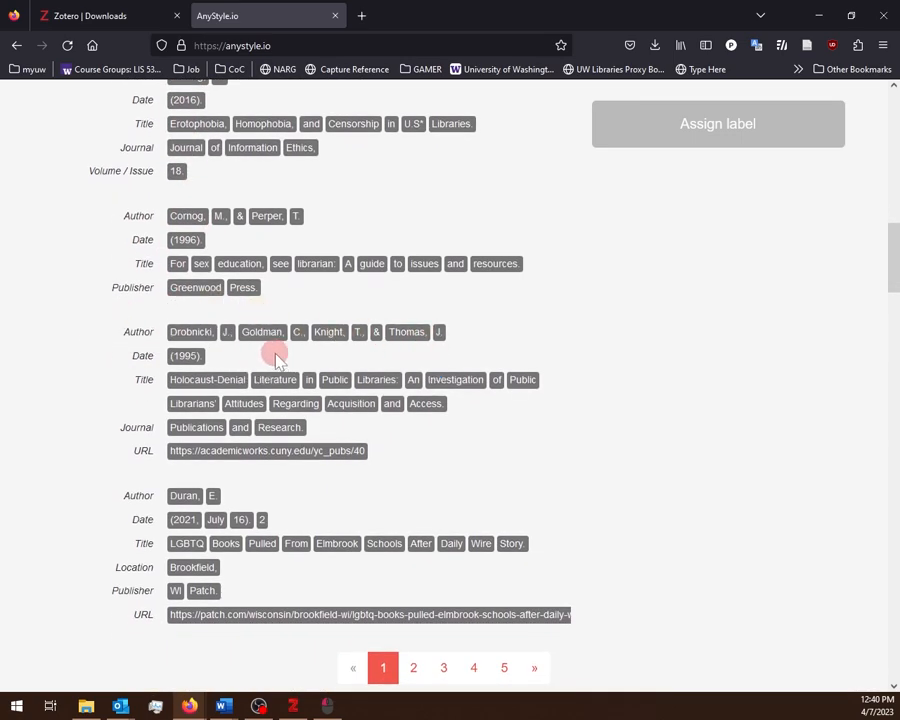
mouse_move(278, 445)
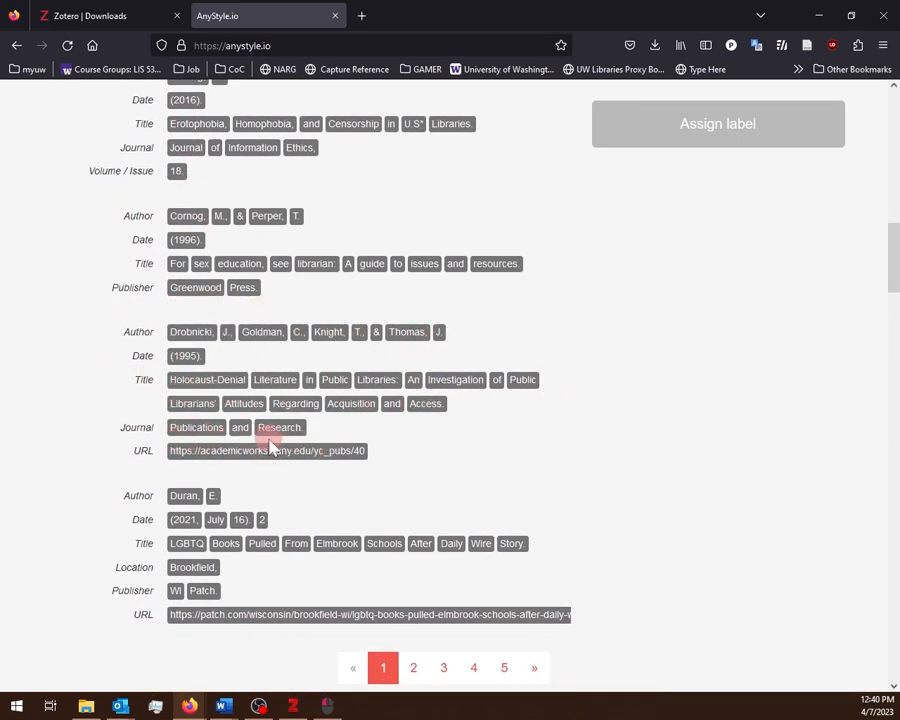
scroll(down, 3)
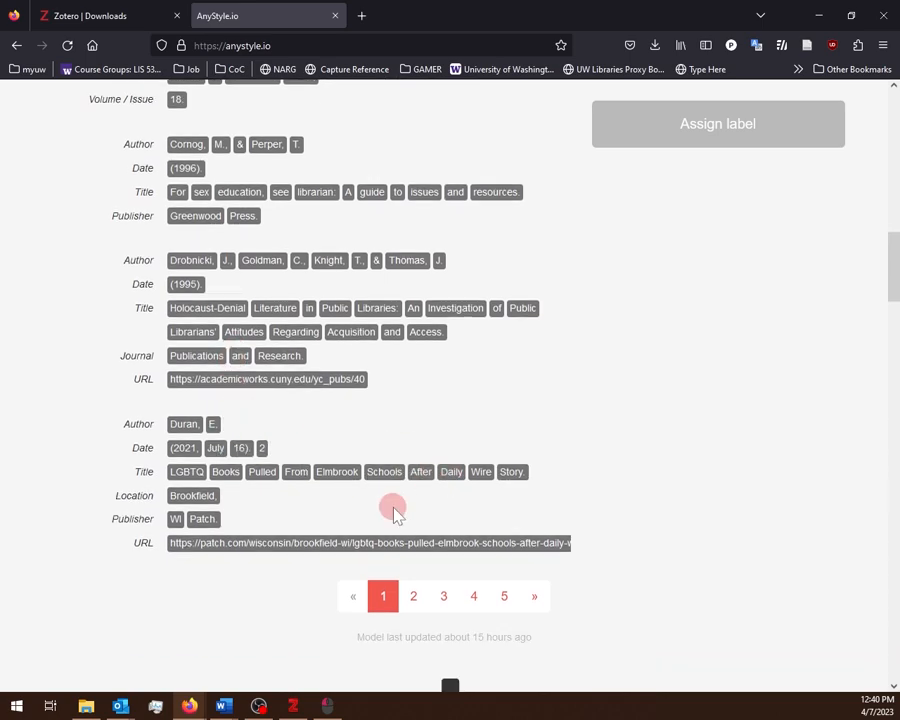
mouse_move(367, 675)
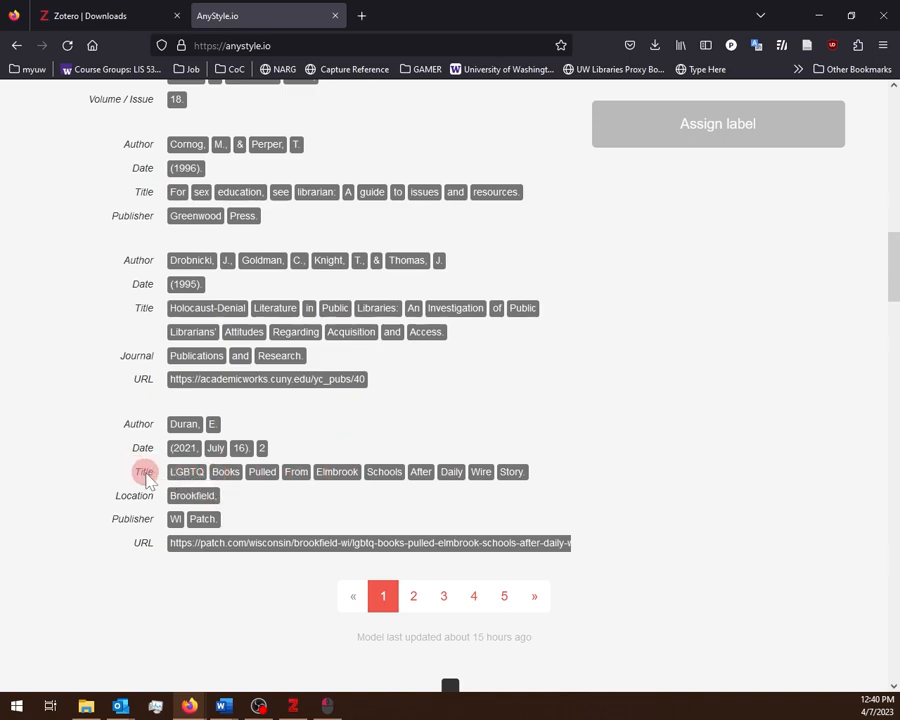
mouse_move(262, 471)
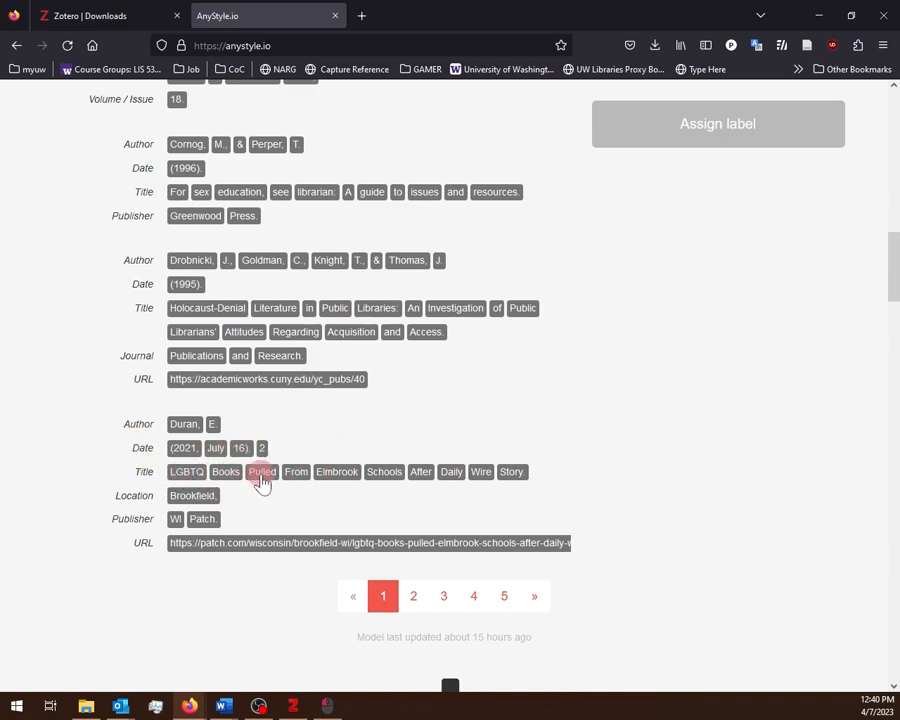
mouse_move(399, 471)
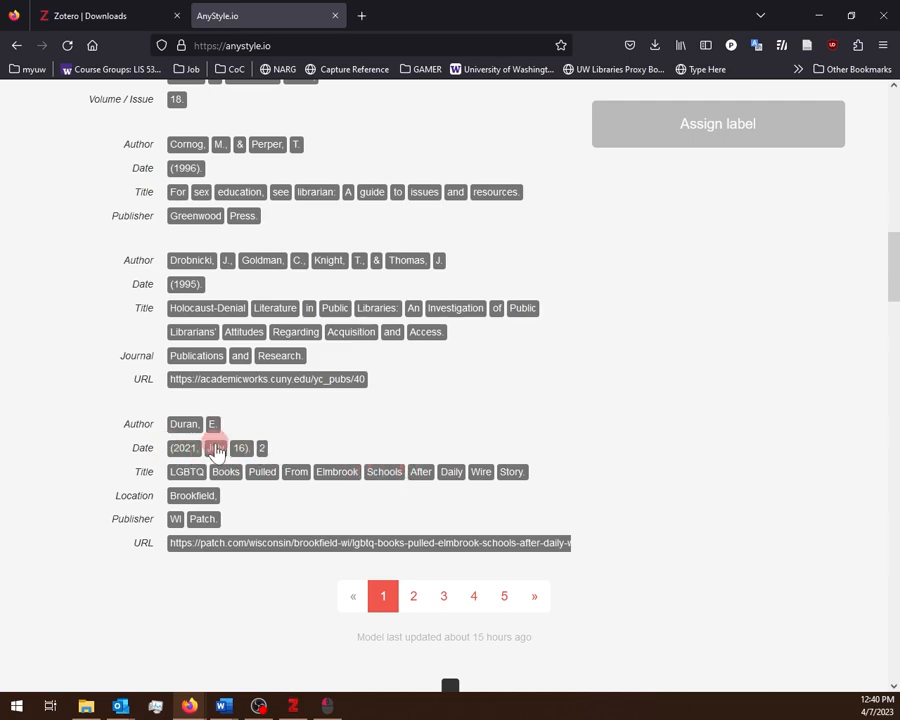
mouse_move(263, 708)
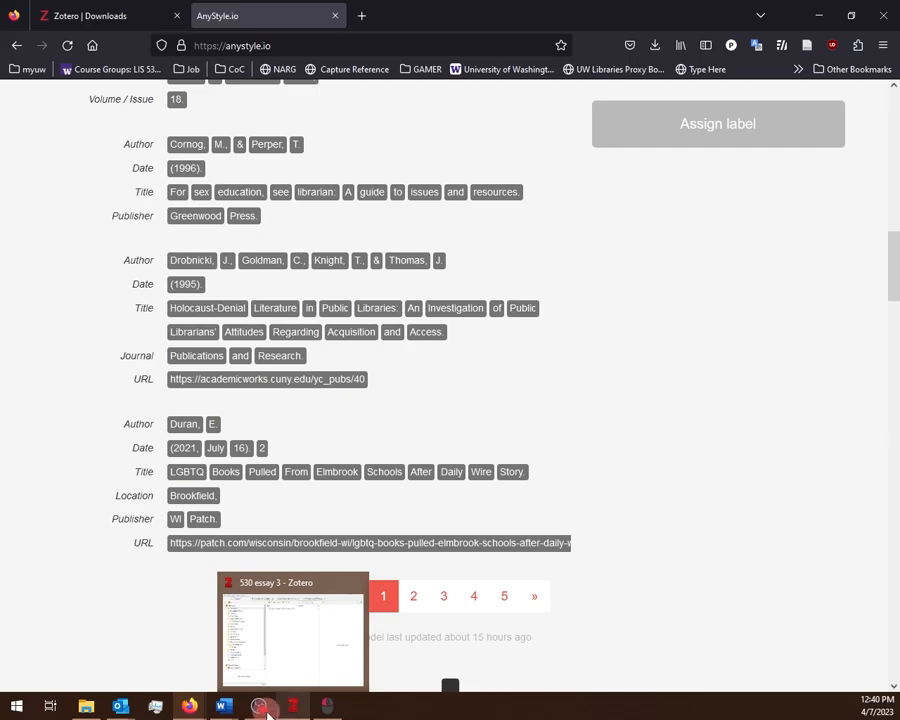
click(223, 707)
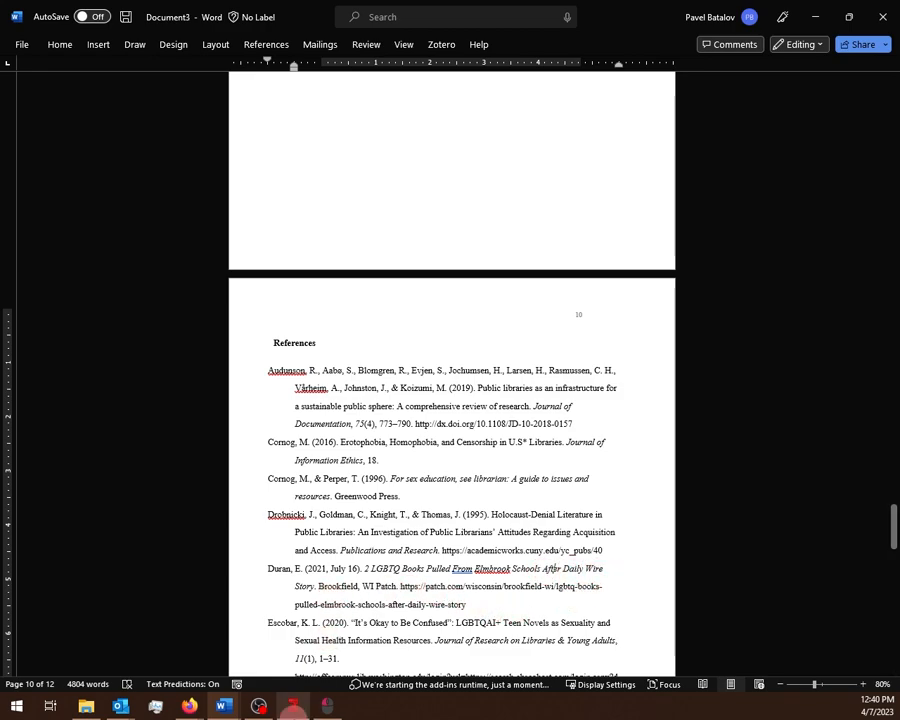
click(815, 17)
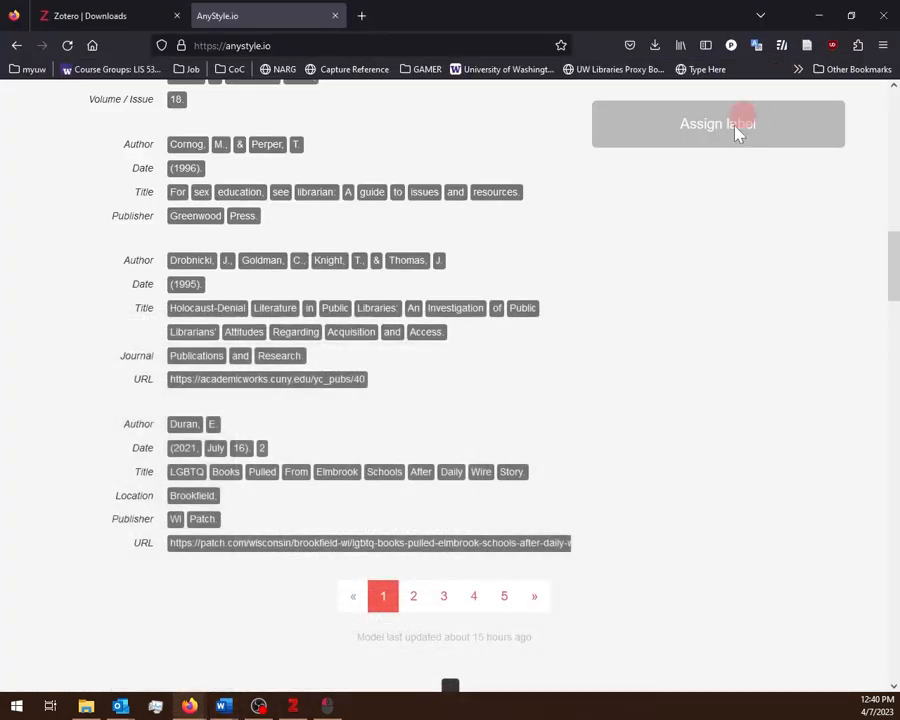
mouse_move(258, 458)
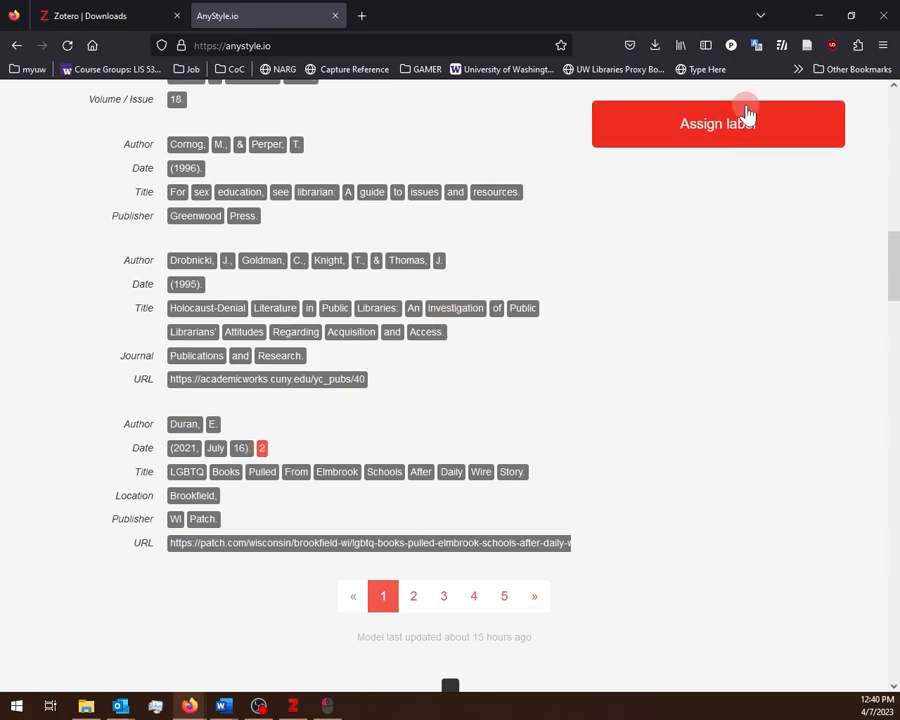
Step: Relabel the stray '2' token in Duran's entry as part of the title
click(717, 123)
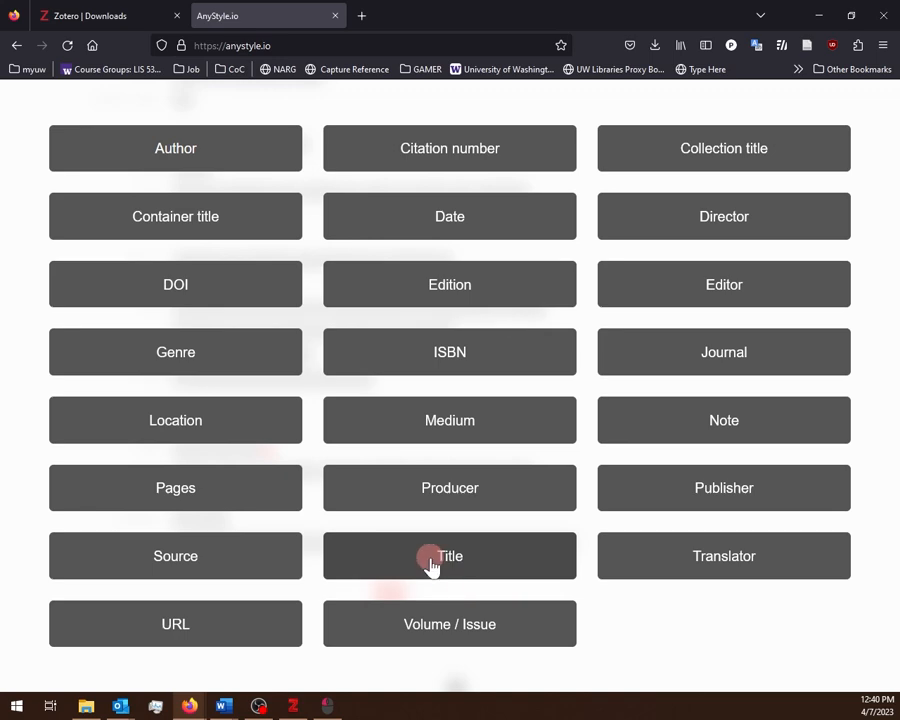
click(449, 556)
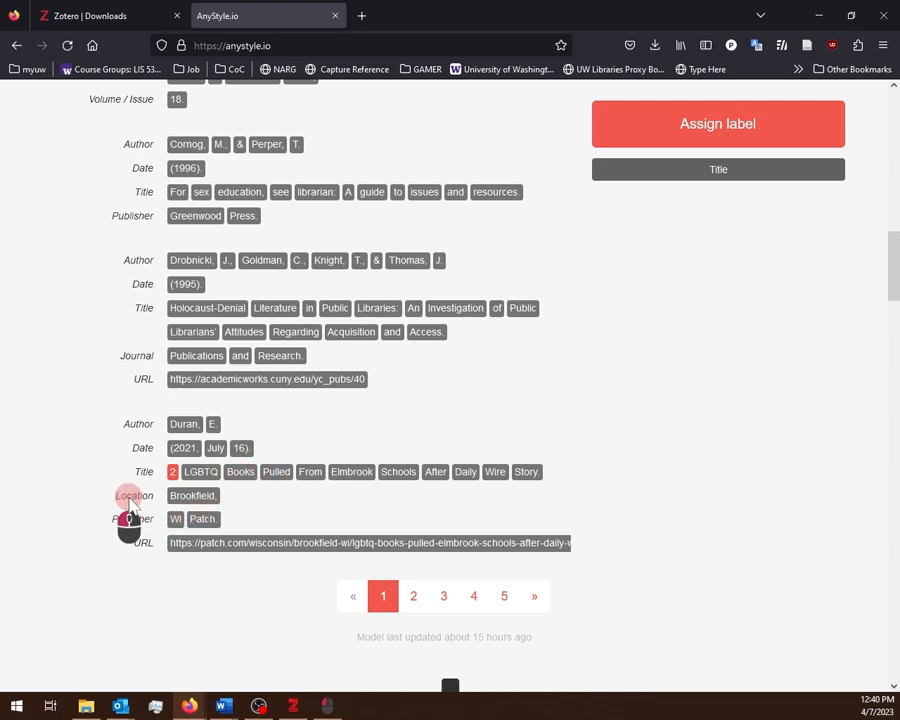
click(191, 495)
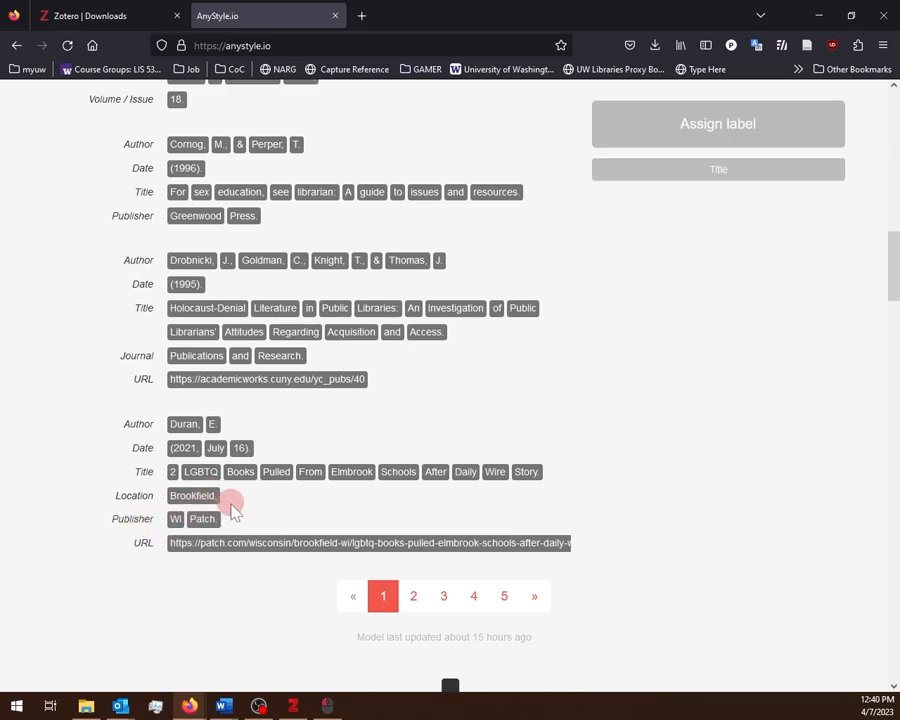
Step: Relabel Duran's 'Brookfield,' token as publisher
click(175, 519)
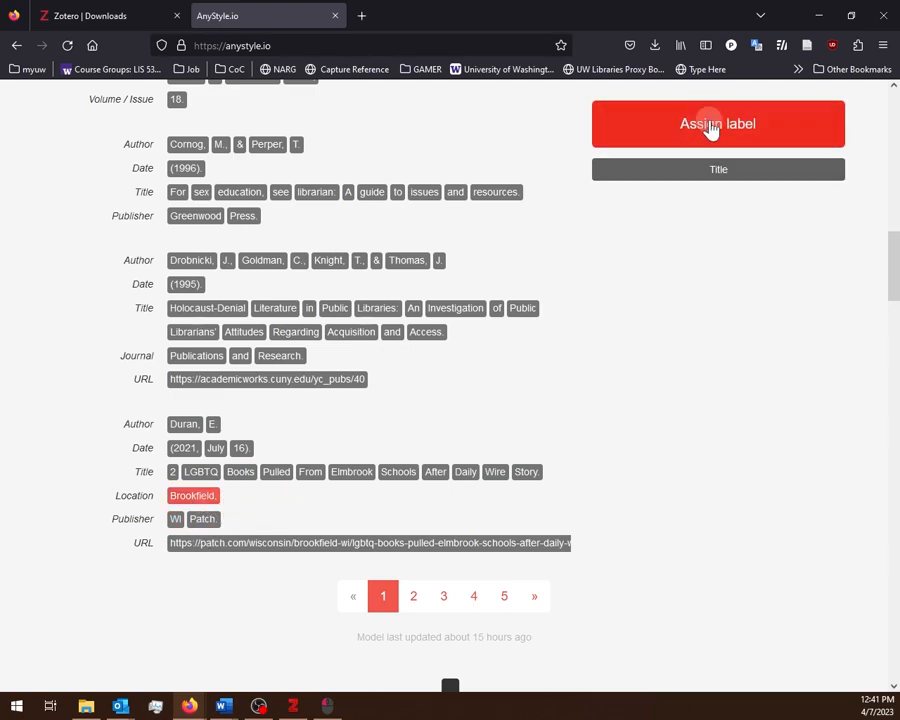
click(717, 123)
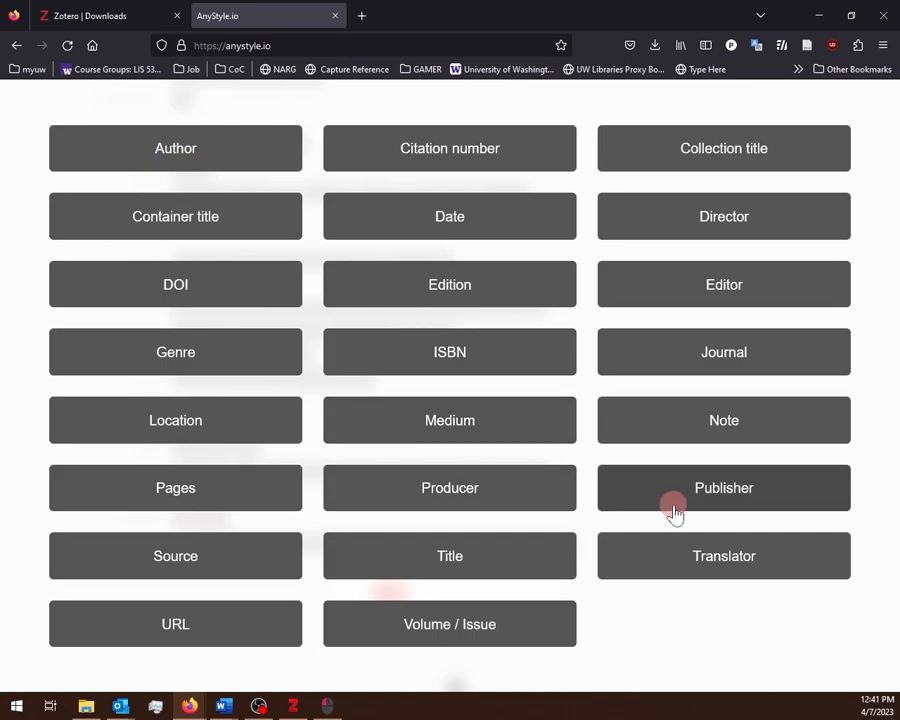
click(723, 487)
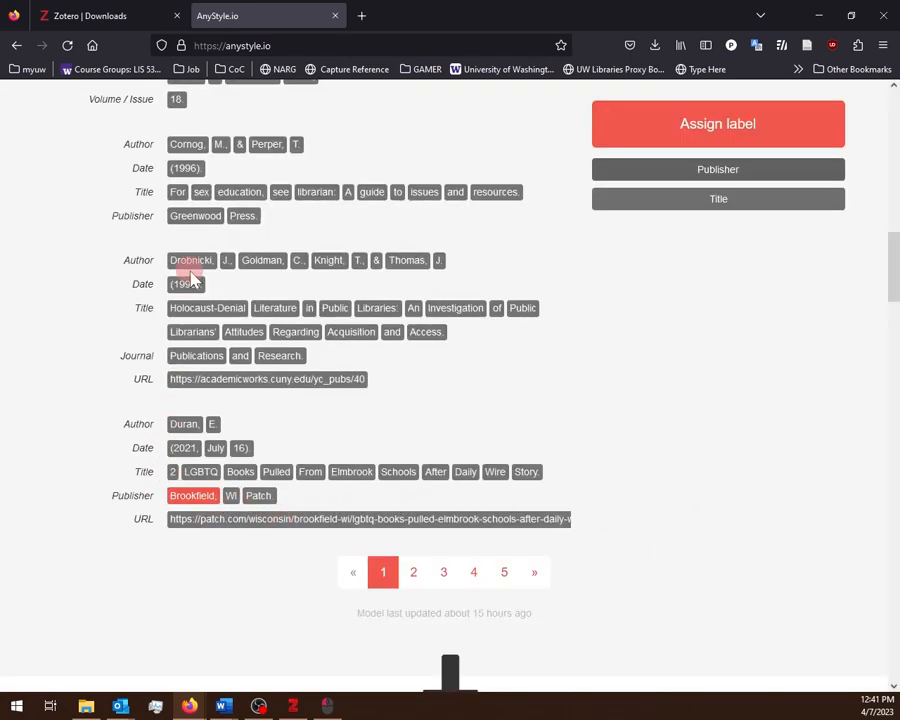
scroll(up, 3)
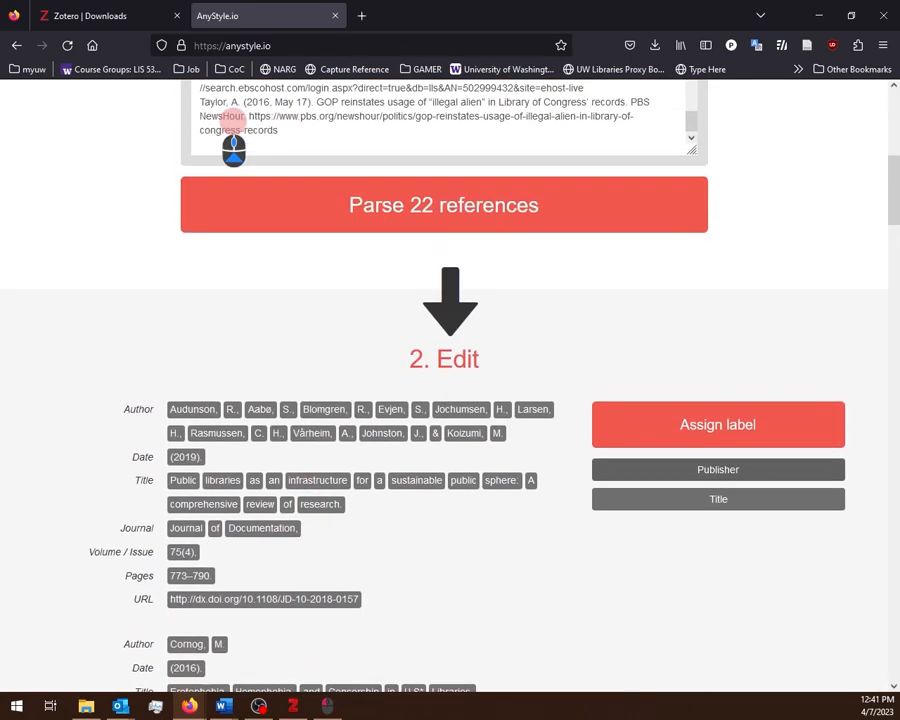
scroll(down, 3)
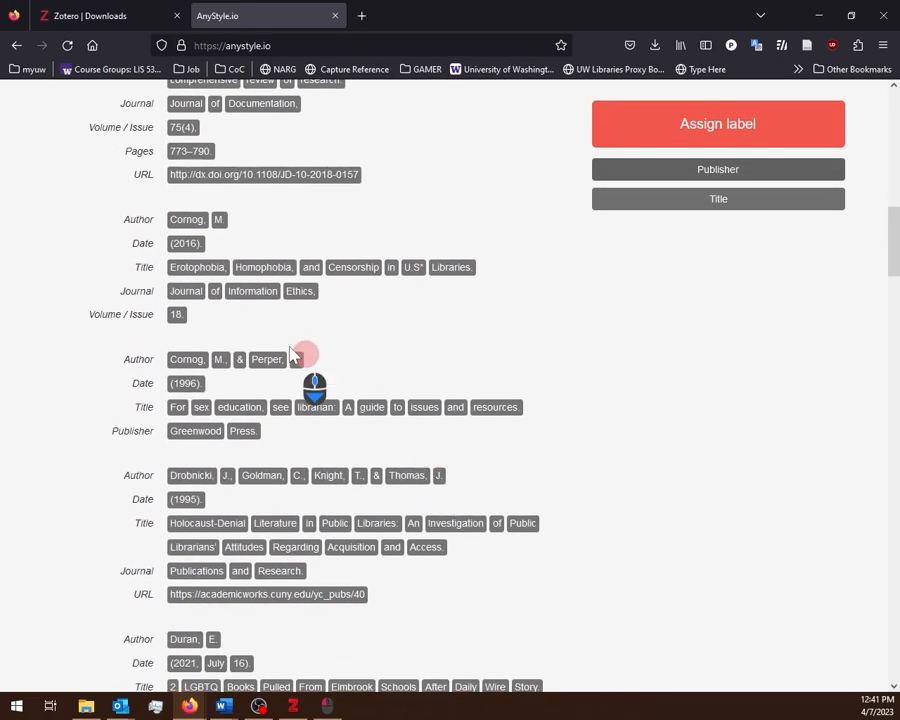
scroll(down, 3)
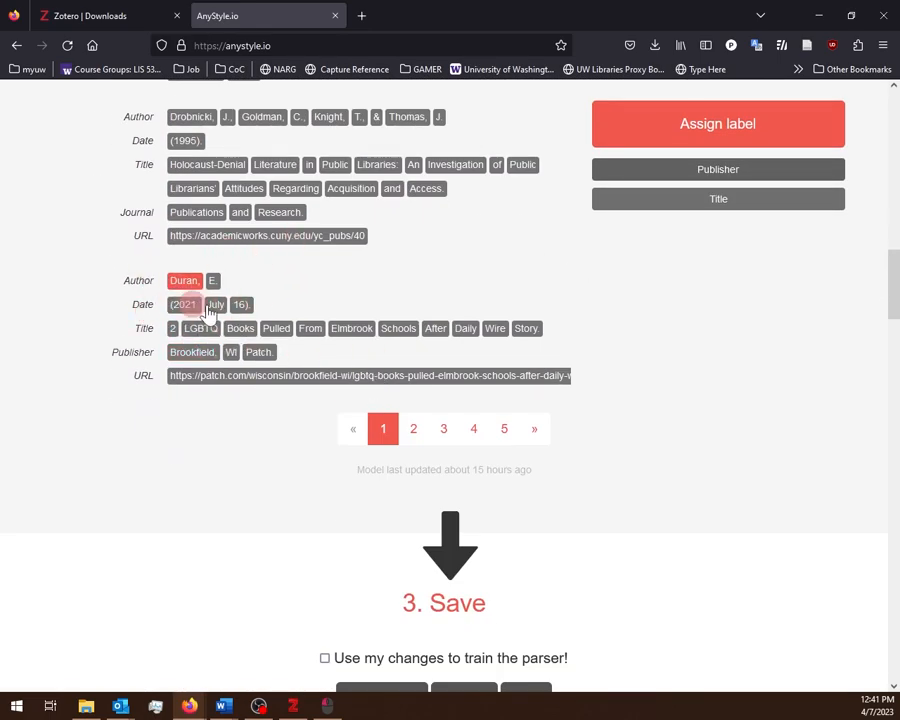
click(200, 328)
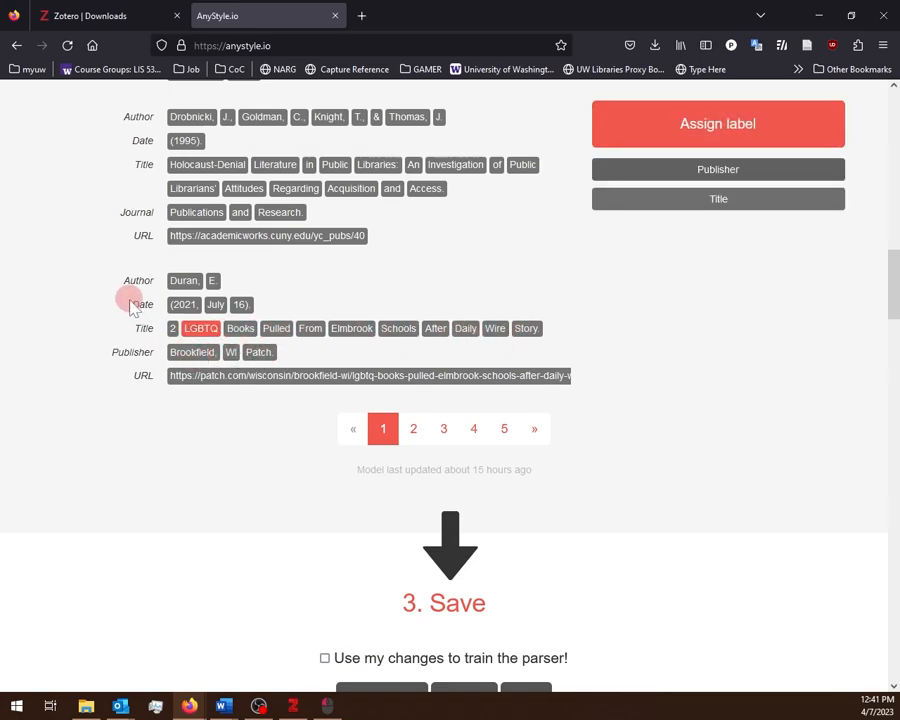
scroll(down, 3)
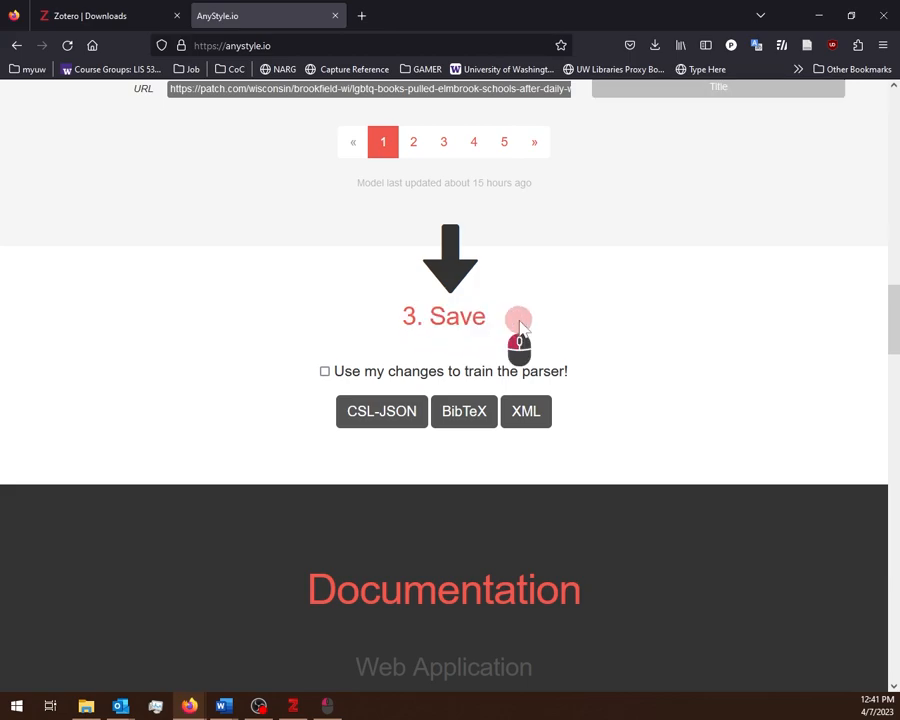
Step: Enable 'Use my changes to train the parser!' and save the BibTeX file anystyle.bib to the Desktop
scroll(up, 3)
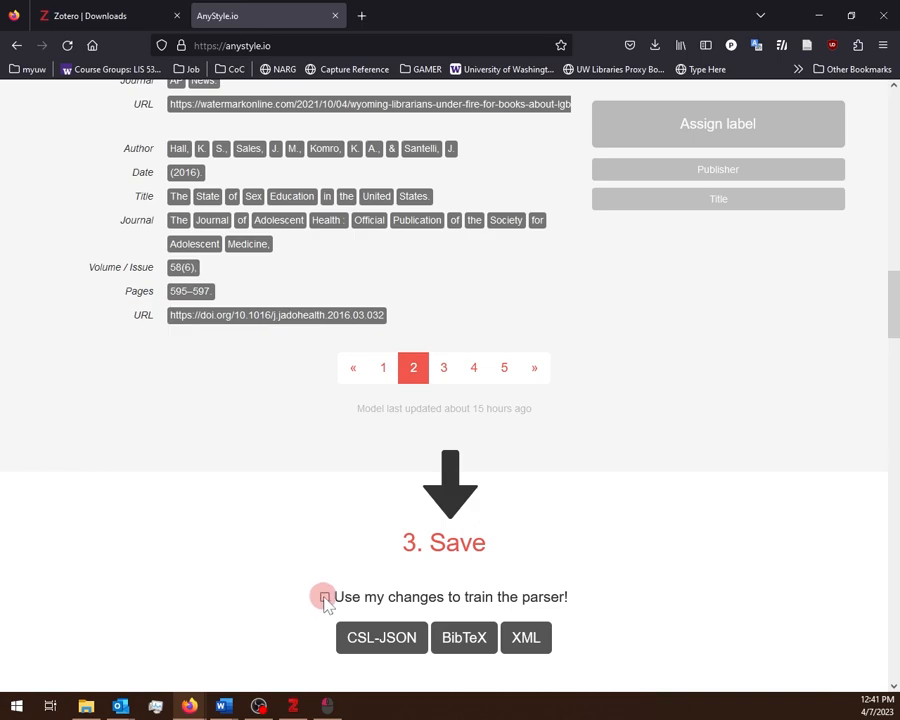
click(324, 597)
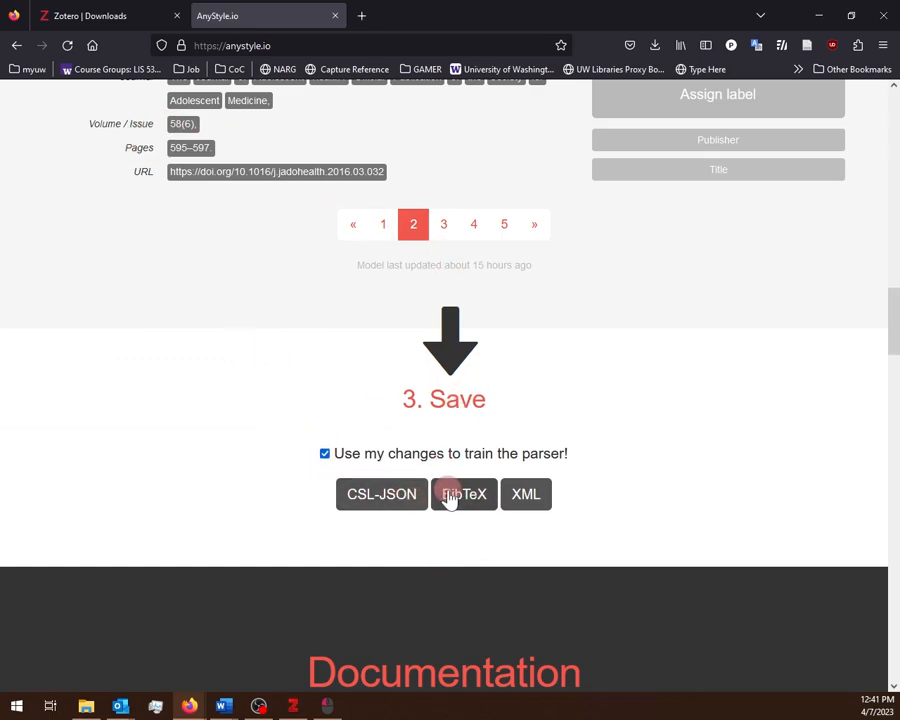
scroll(up, 3)
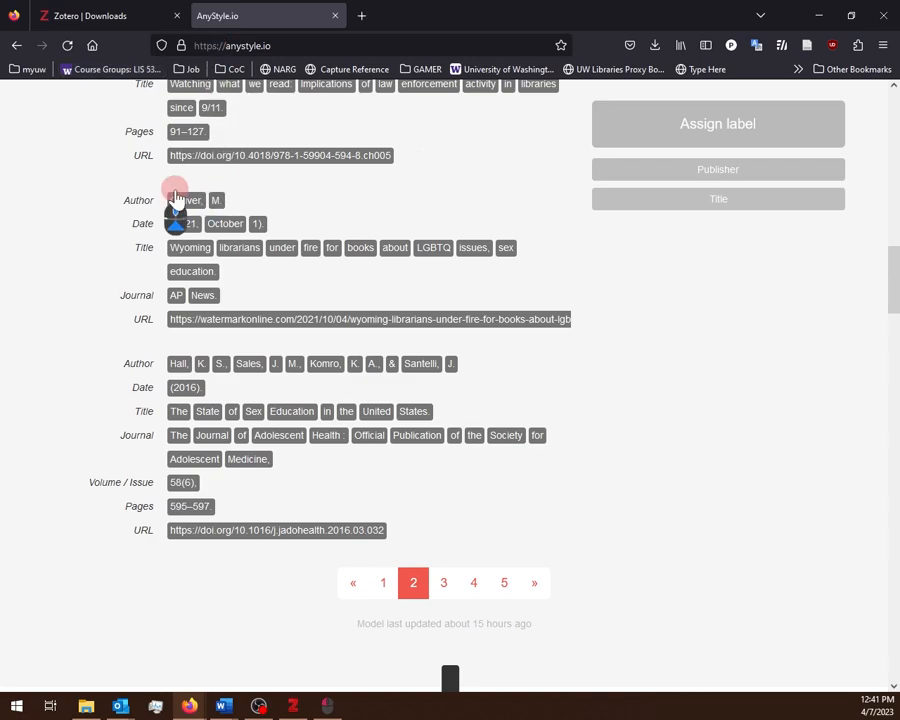
scroll(down, 3)
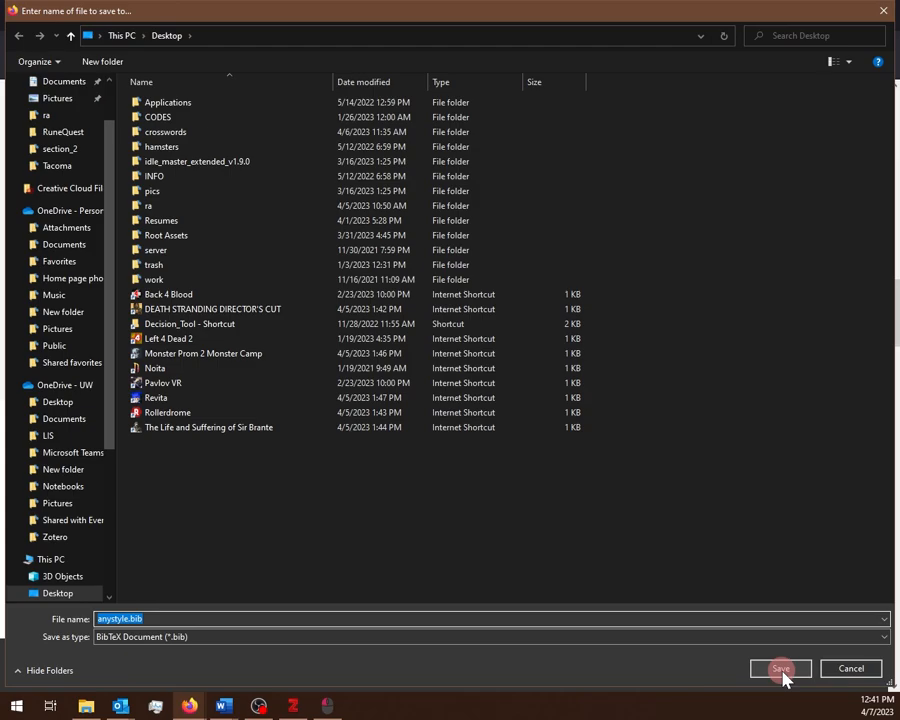
click(780, 668)
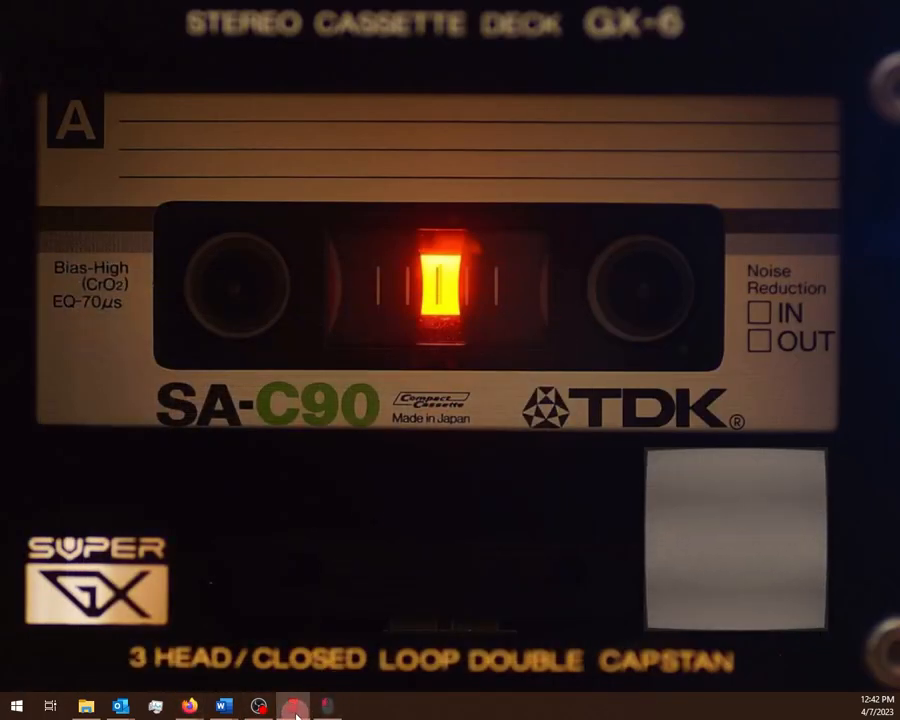
Step: Add an empty 'research paper' collection under My Library in Zotero
click(293, 708)
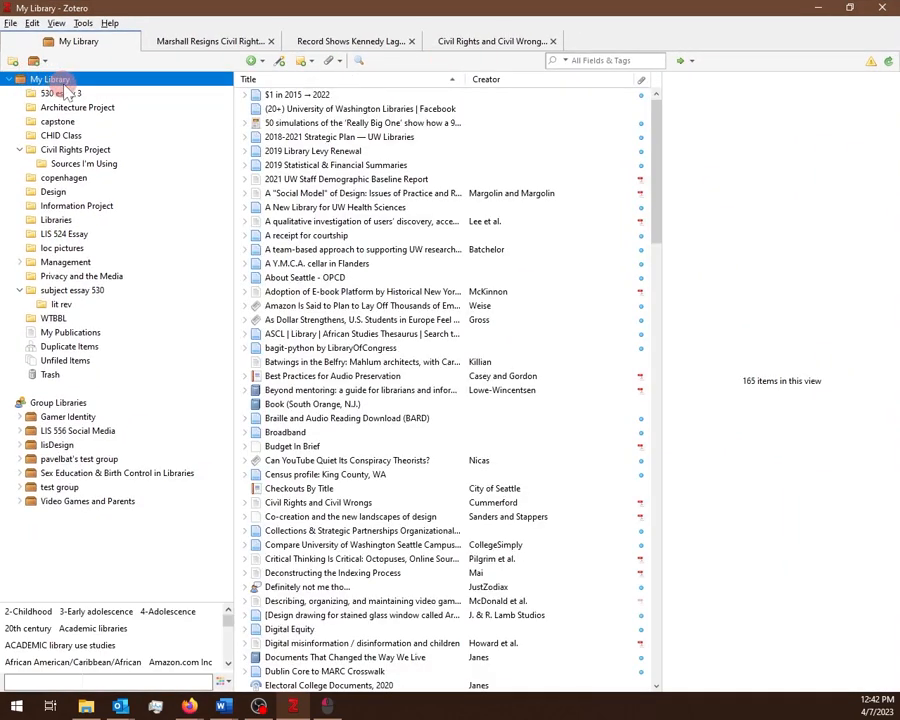
right_click(48, 79)
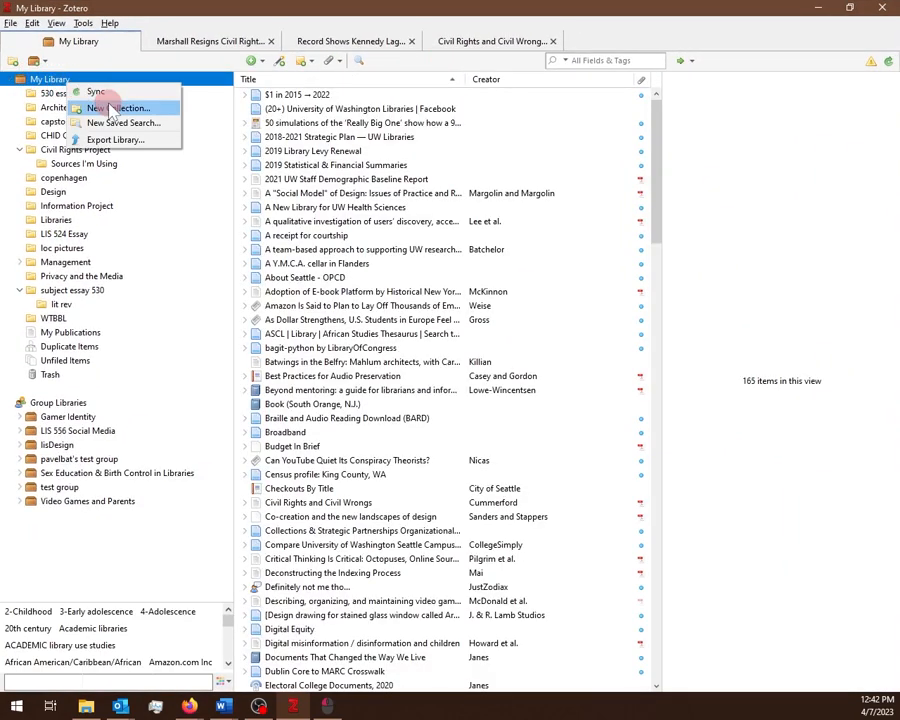
click(118, 107)
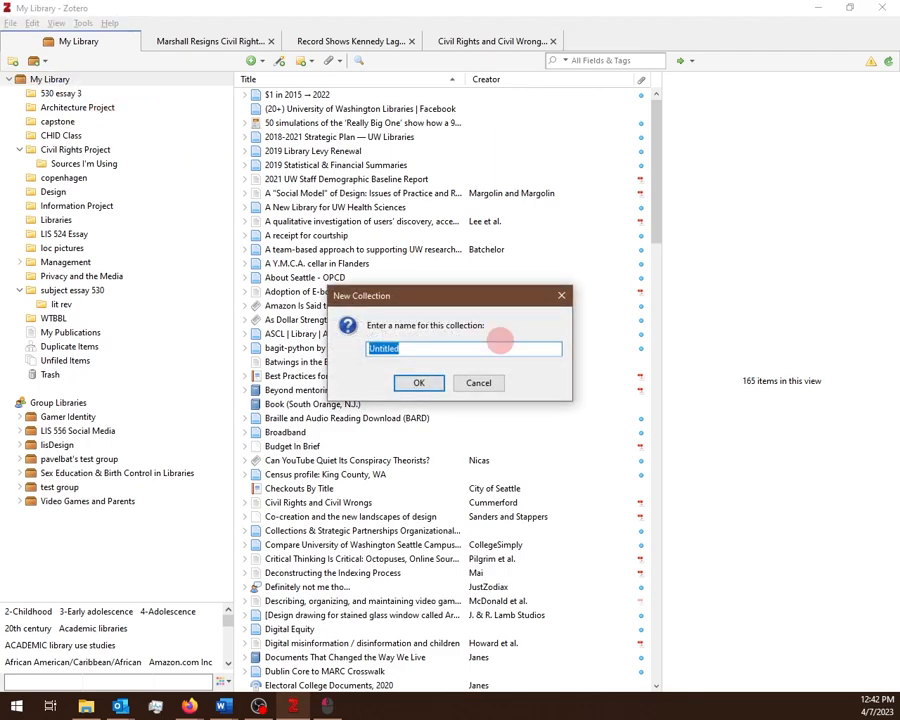
text(researc)
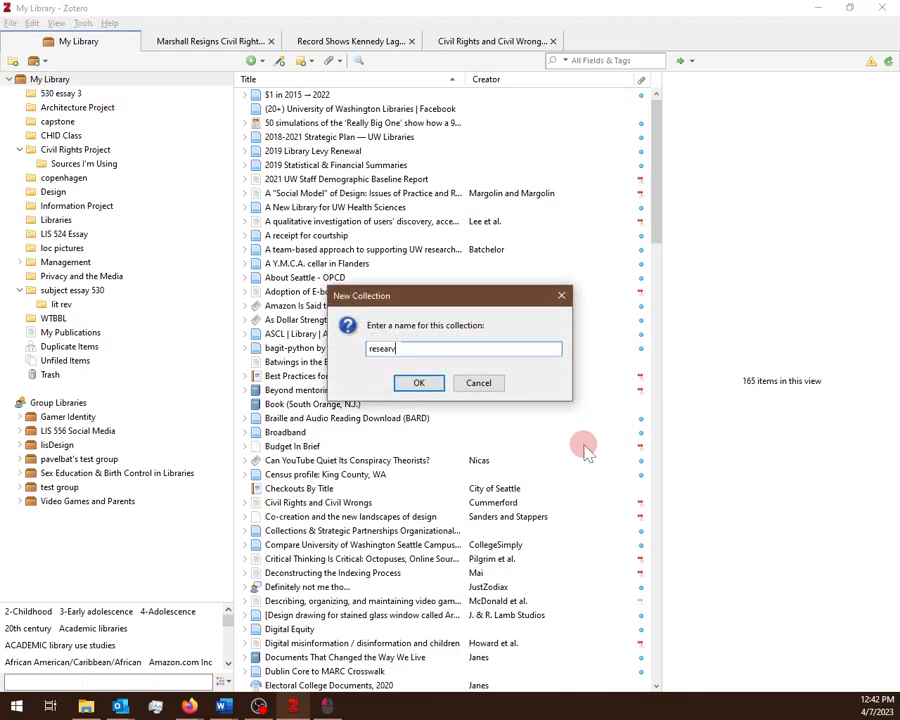
click(419, 383)
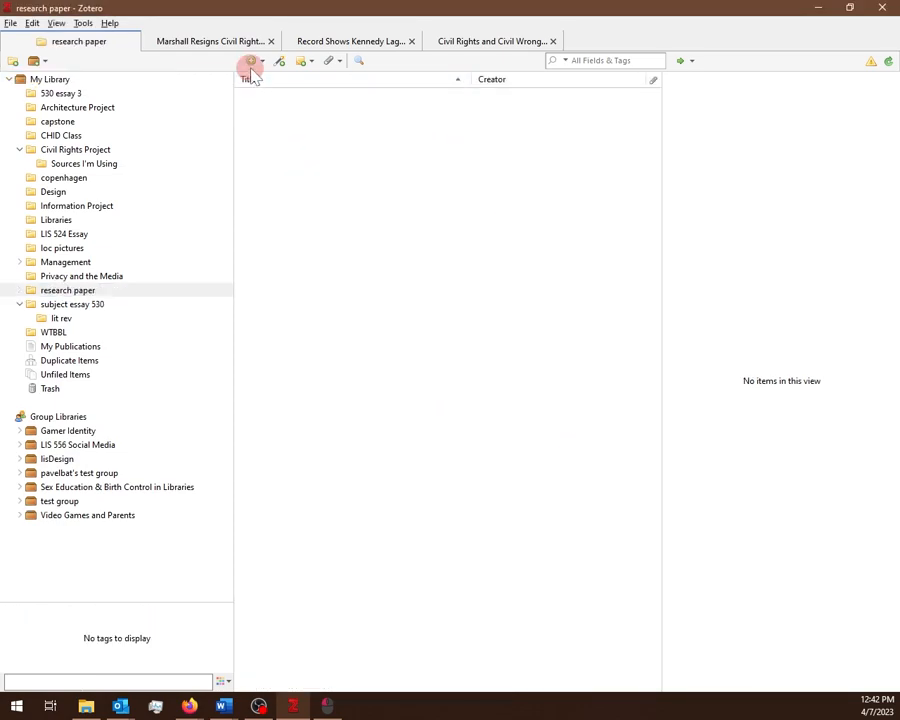
click(251, 61)
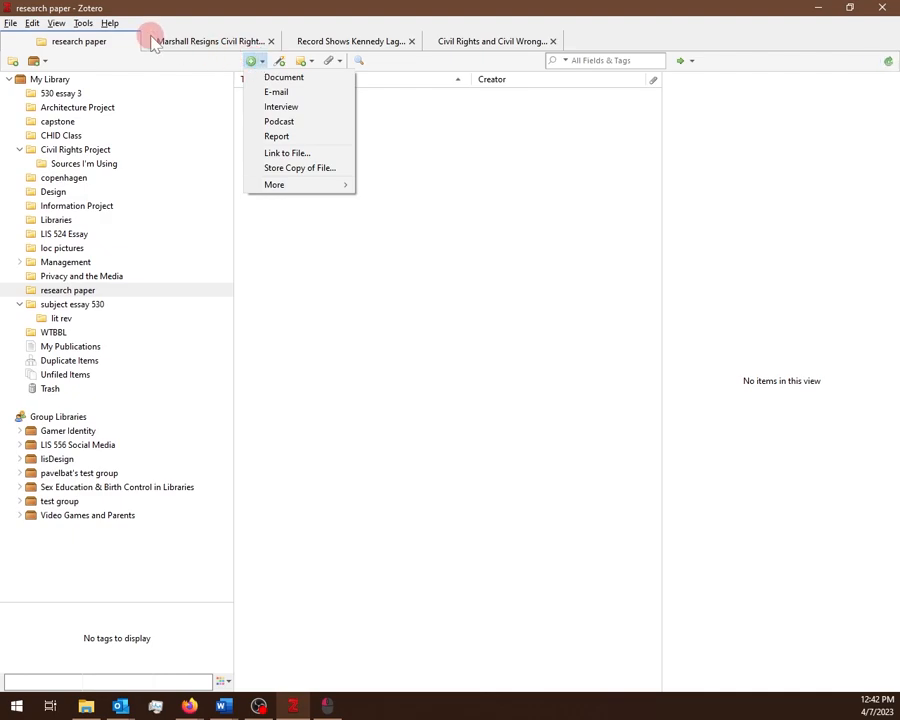
Step: Import the 22-item AnyStyle BibTeX file into a new 'anystyle' collection
click(10, 23)
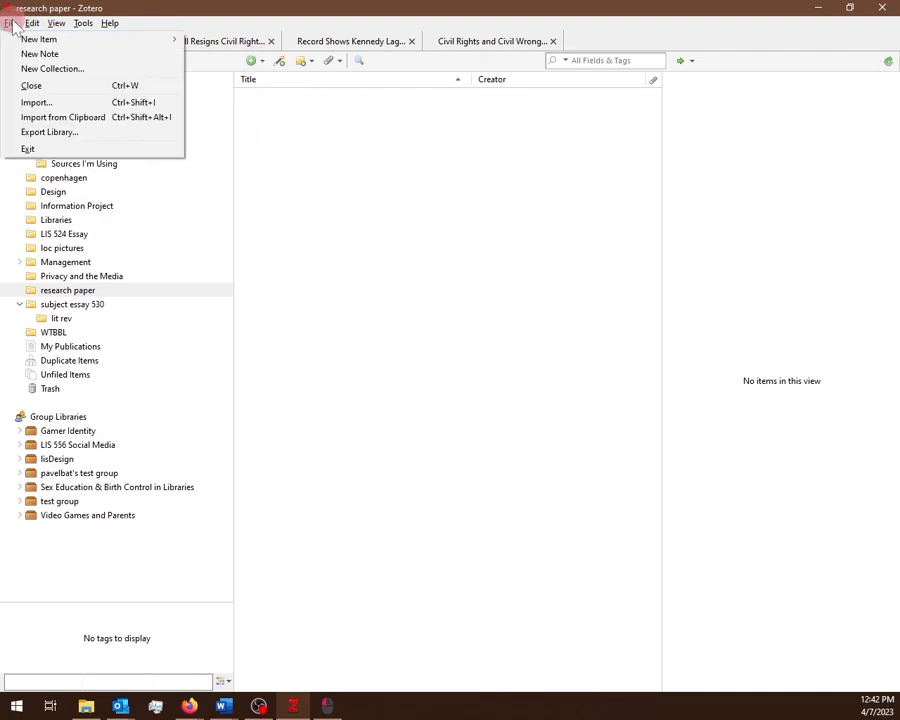
mouse_move(36, 102)
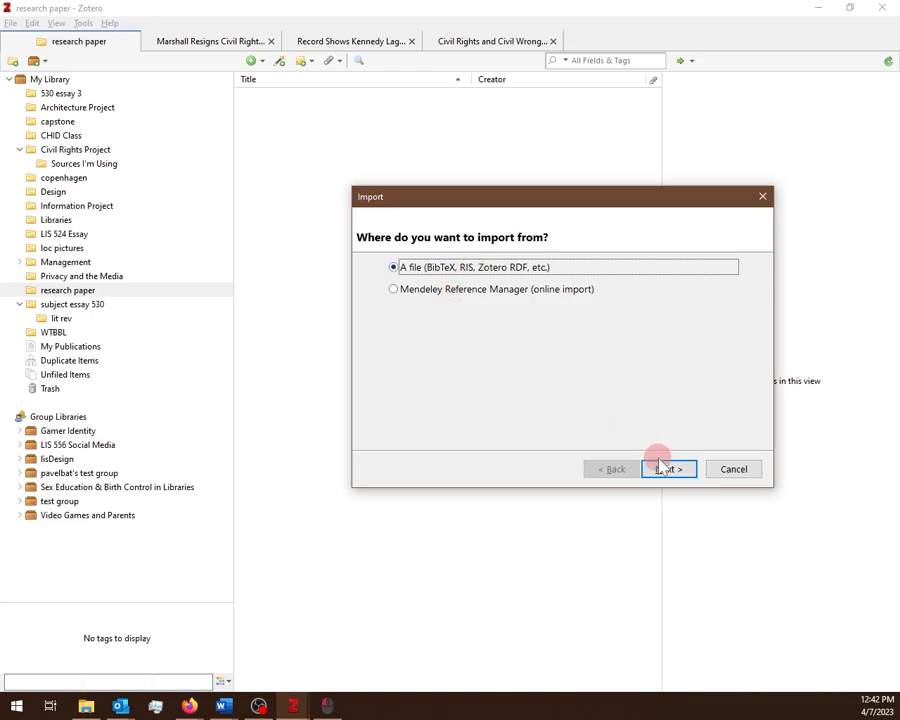
click(668, 469)
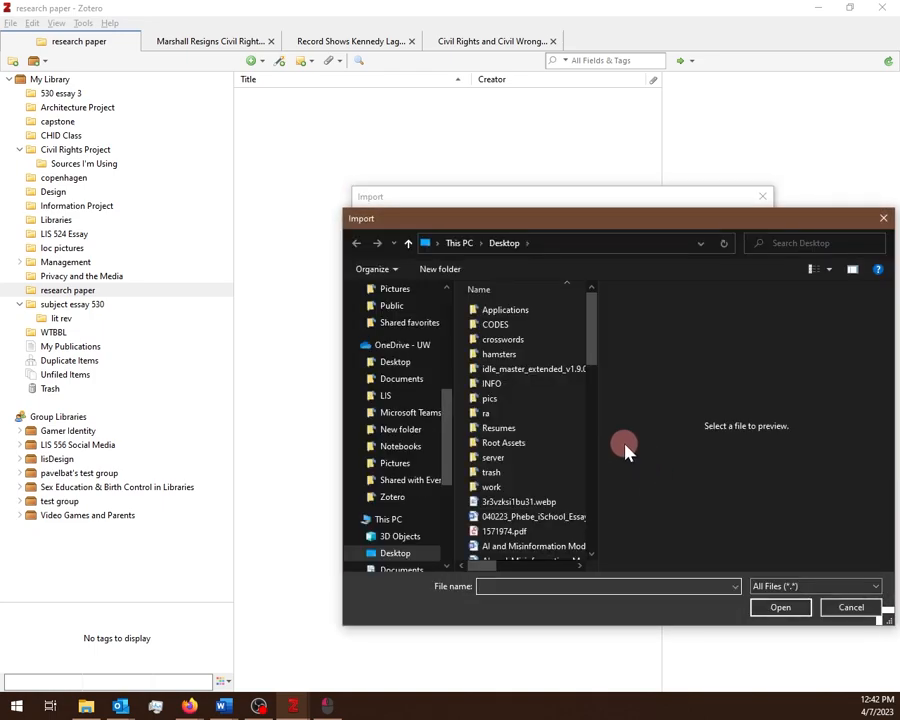
scroll(down, 3)
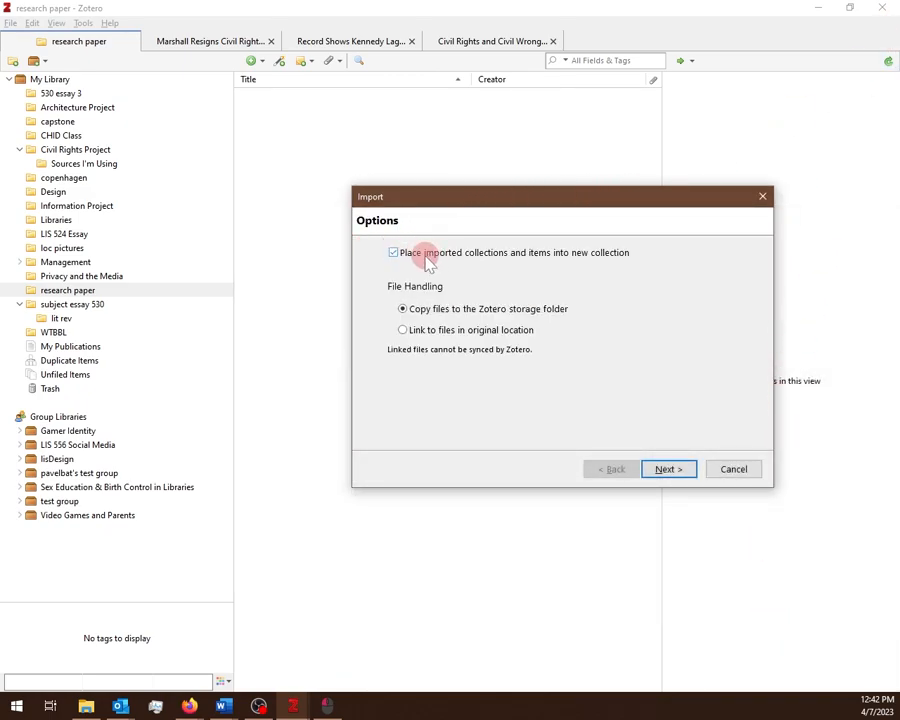
click(393, 252)
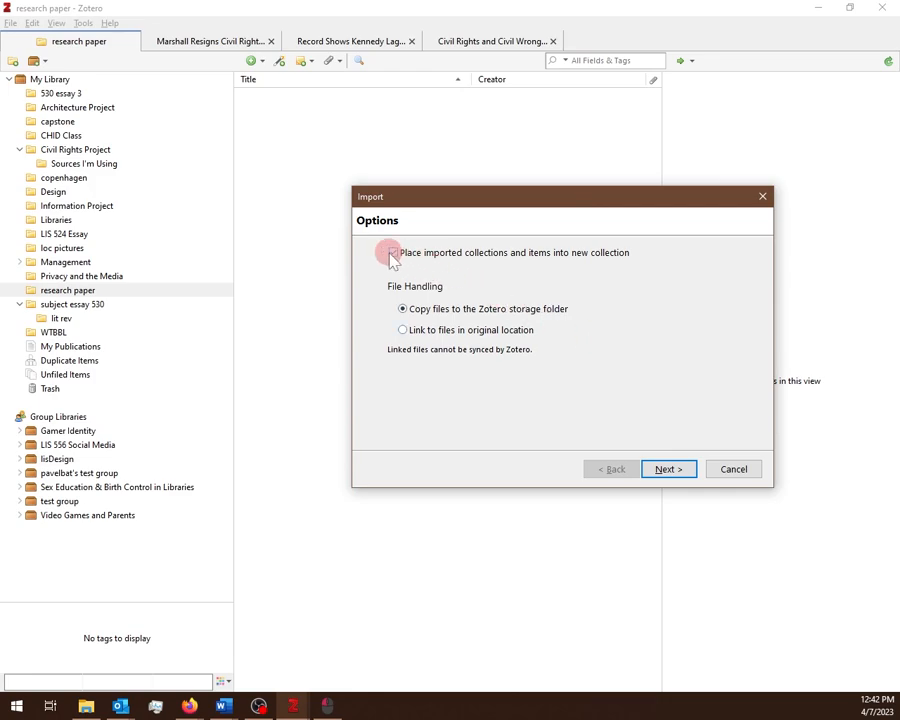
click(393, 252)
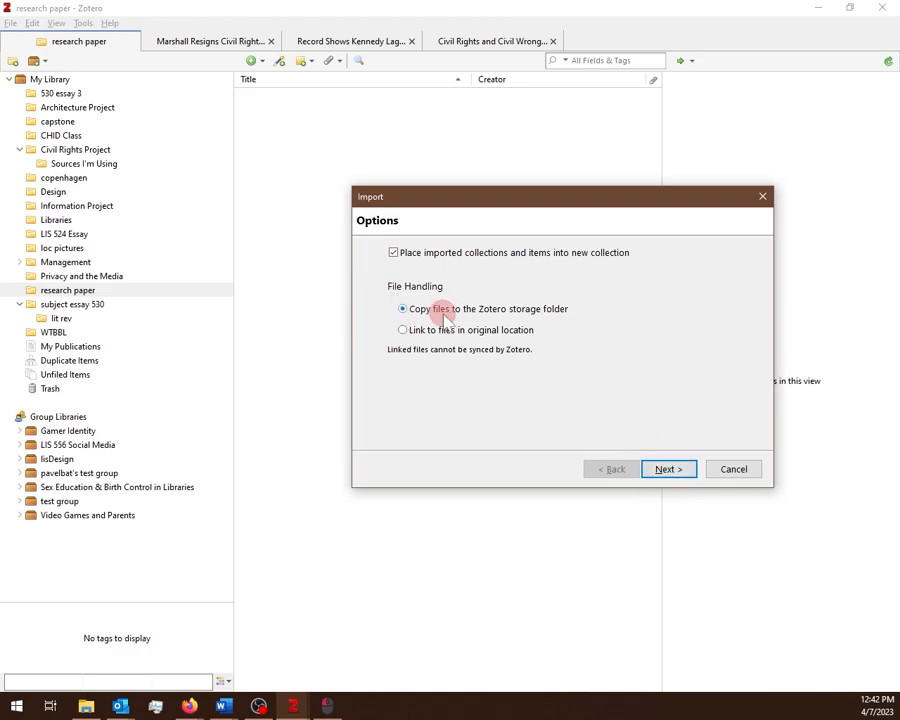
mouse_move(680, 497)
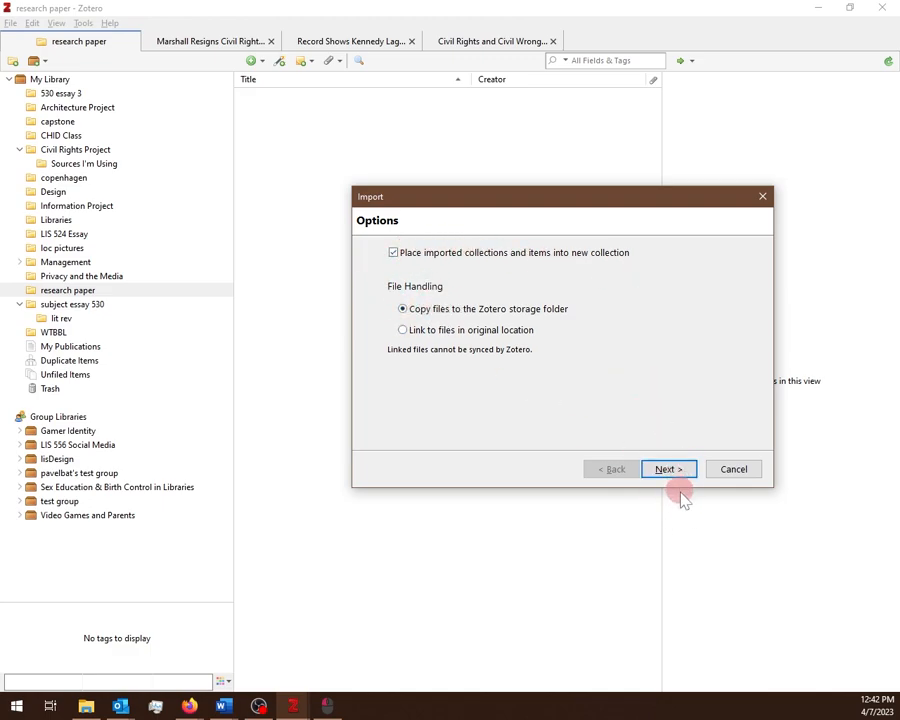
click(667, 469)
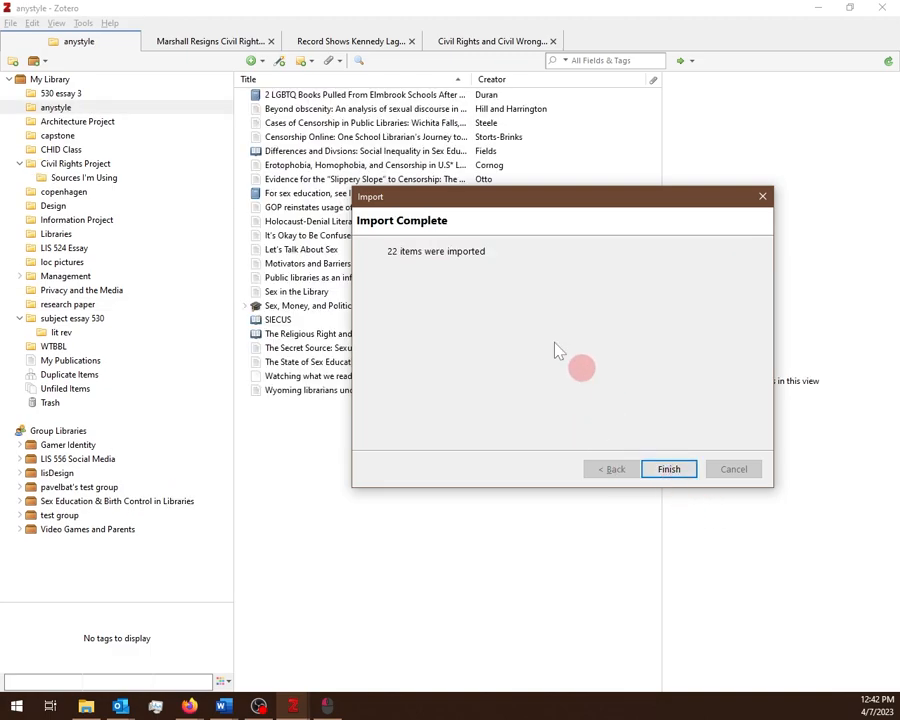
Step: Finish the import and rename the 'anystyle' collection to 'my research paper'
click(669, 469)
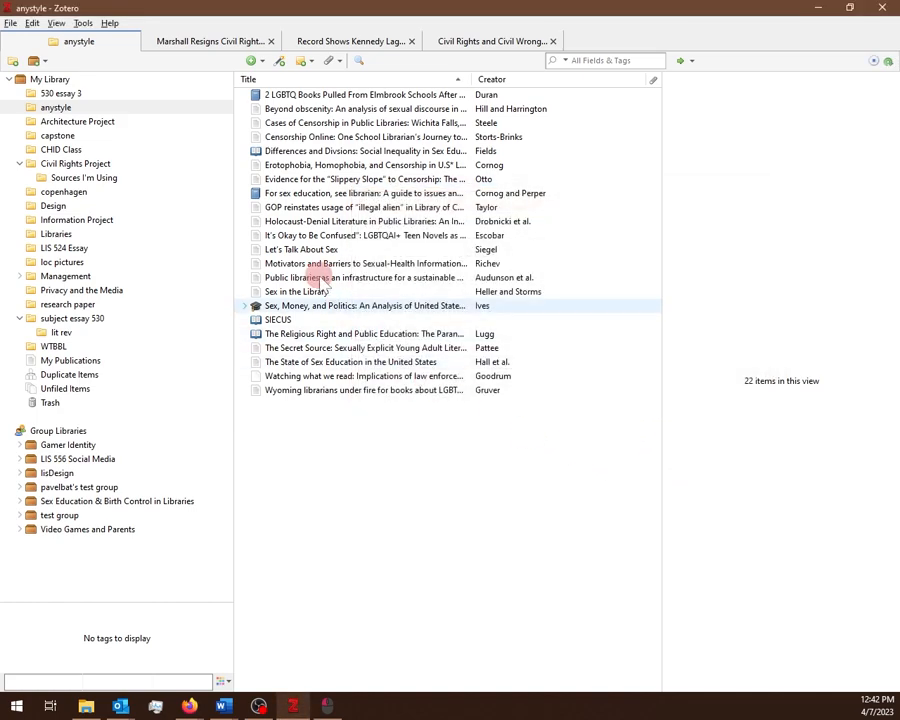
click(56, 107)
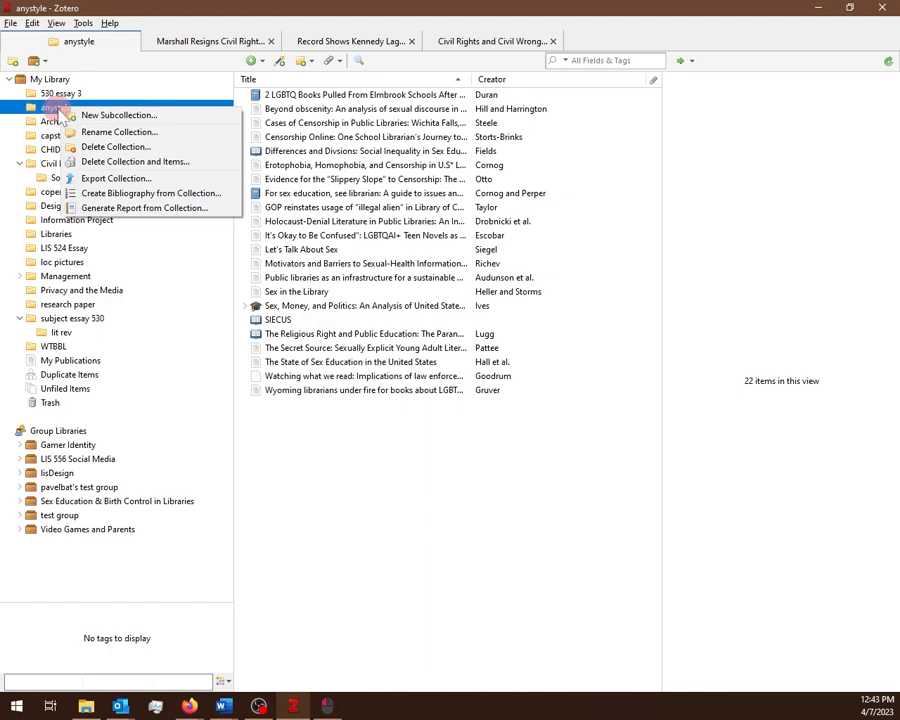
click(118, 131)
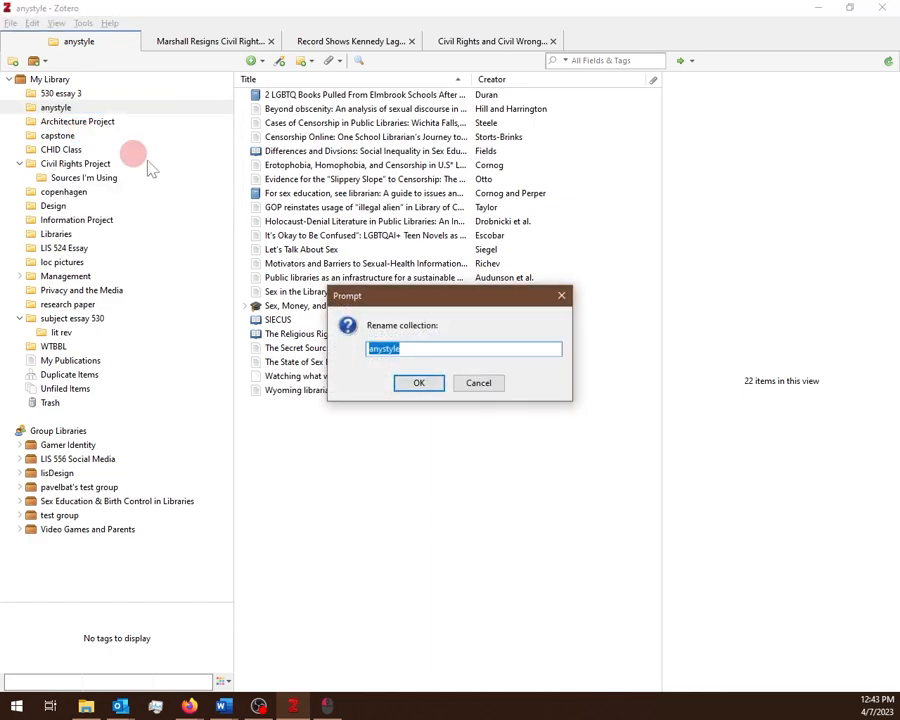
mouse_move(610, 408)
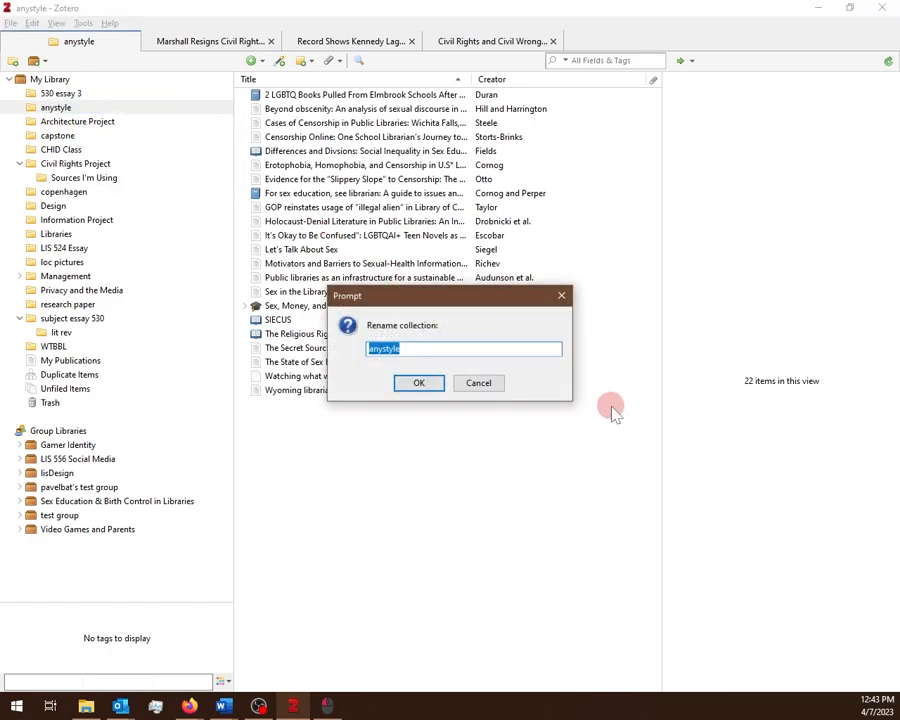
text(my)
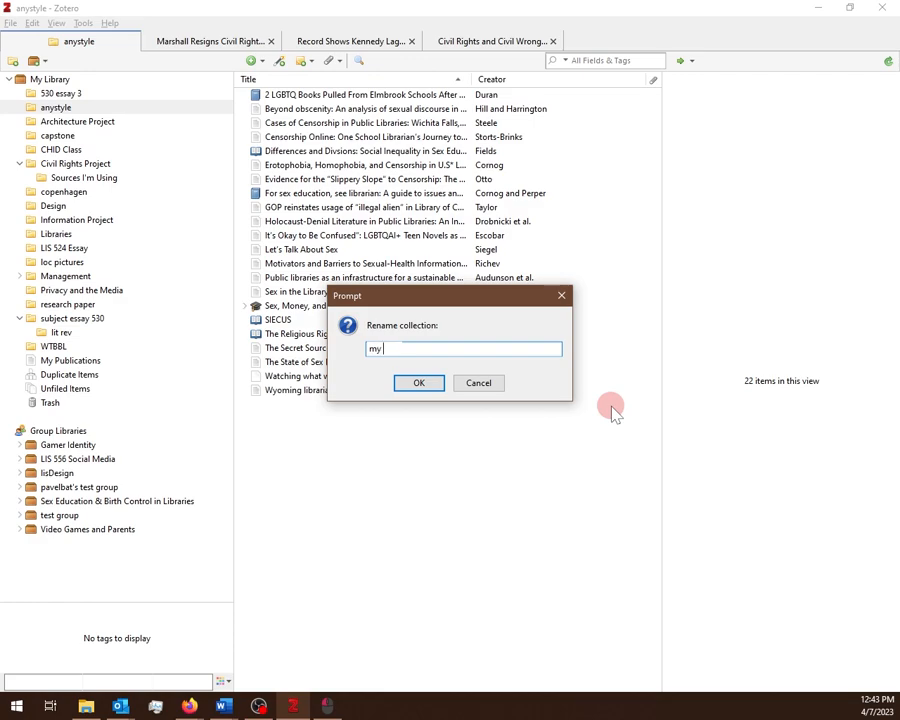
text(research)
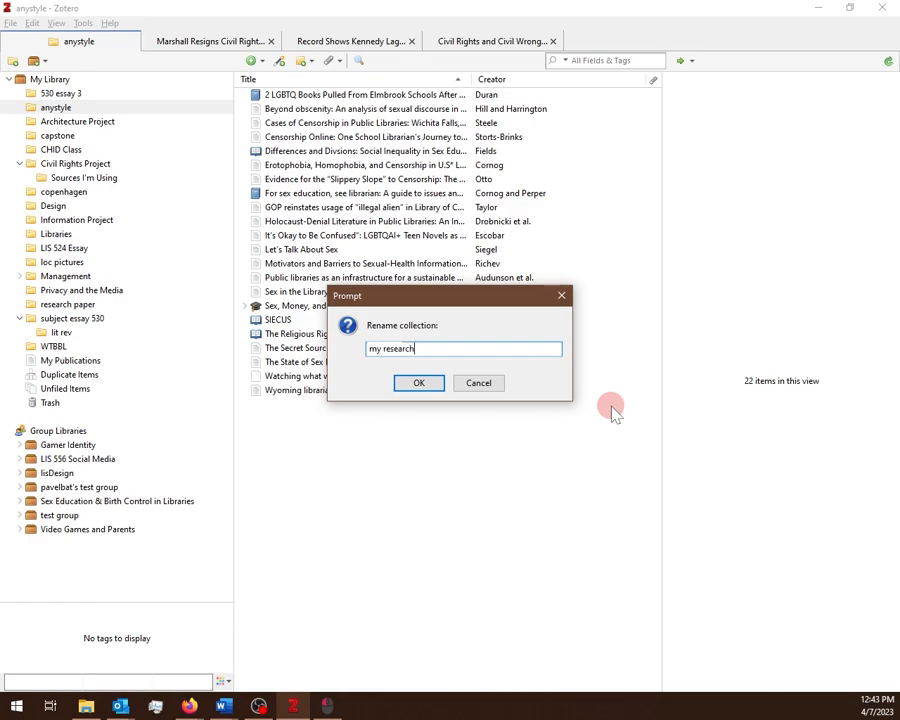
click(419, 383)
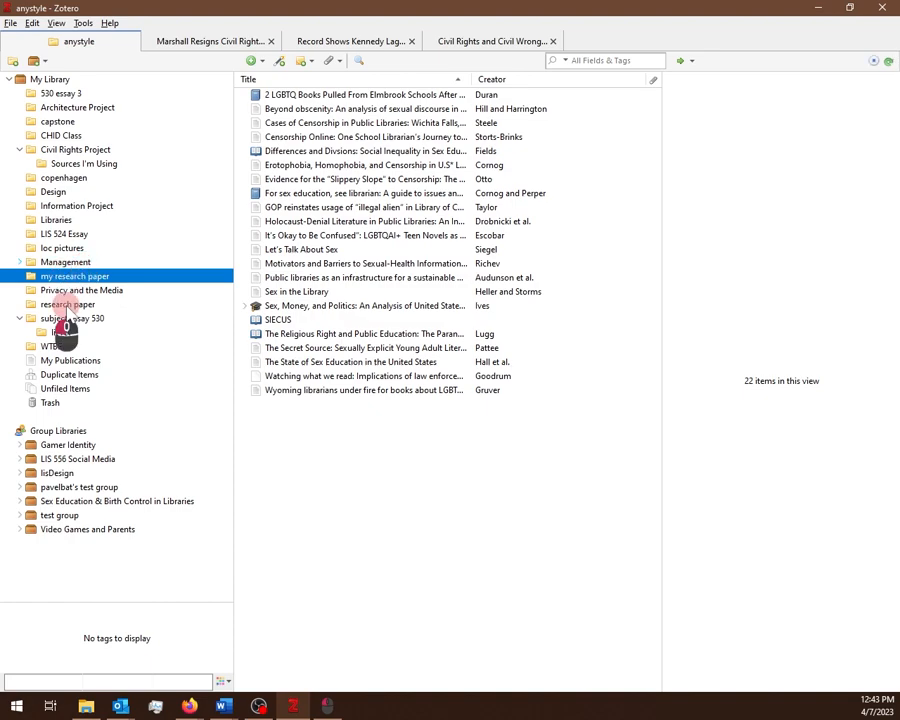
Step: Browse the old research paper and Privacy and the Media collections, then open 'my research paper'
click(68, 304)
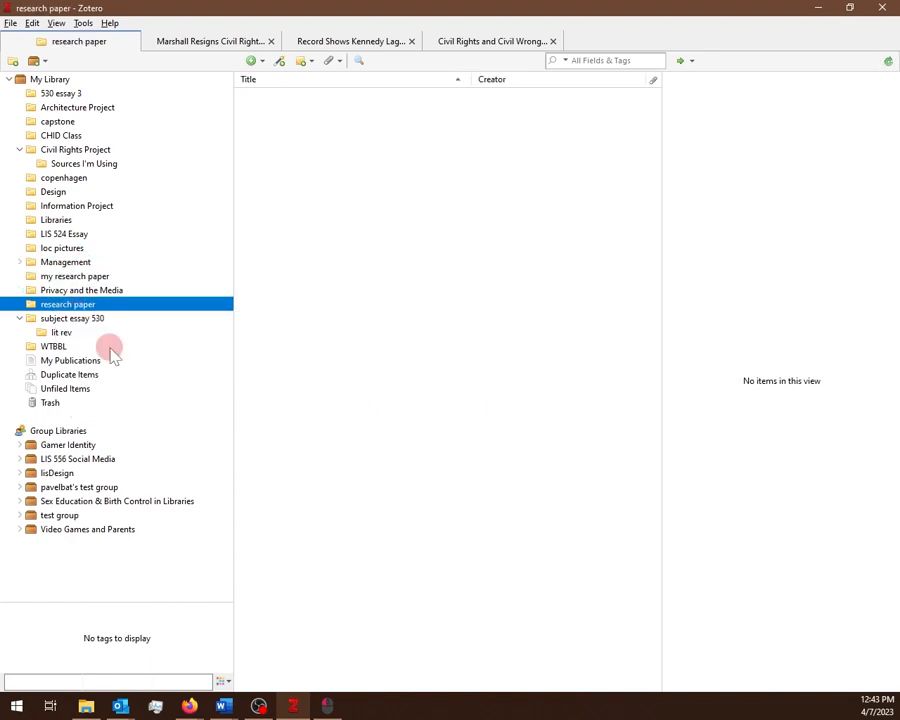
click(82, 290)
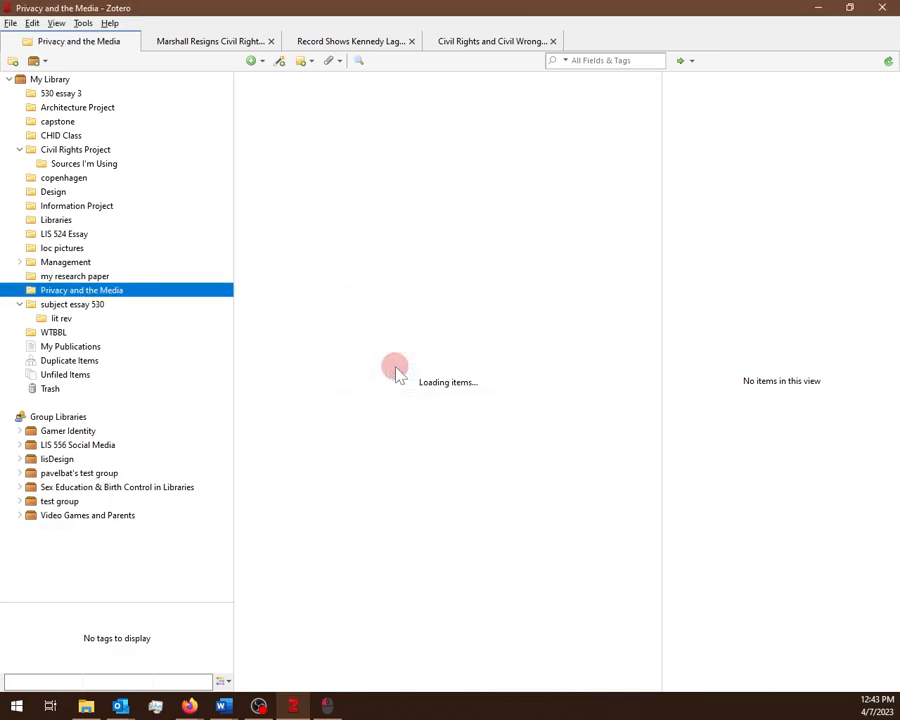
click(75, 276)
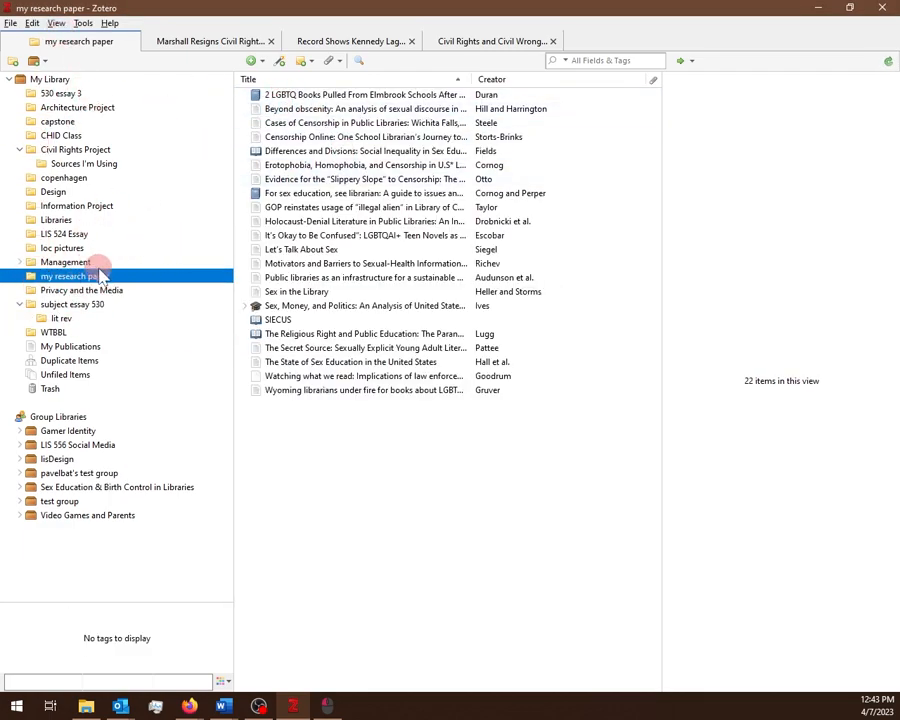
mouse_move(137, 307)
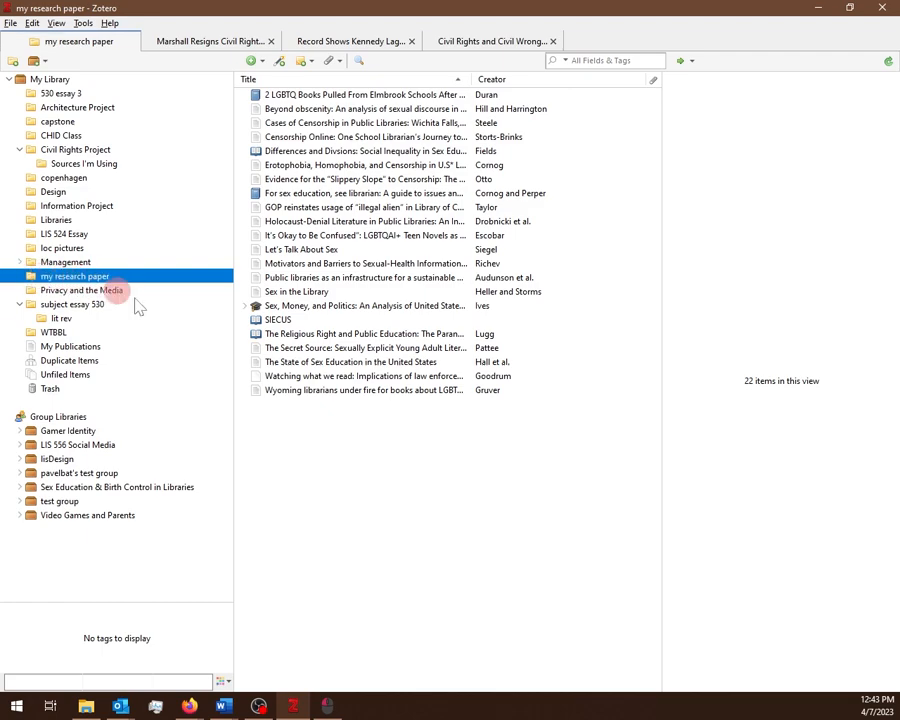
click(350, 249)
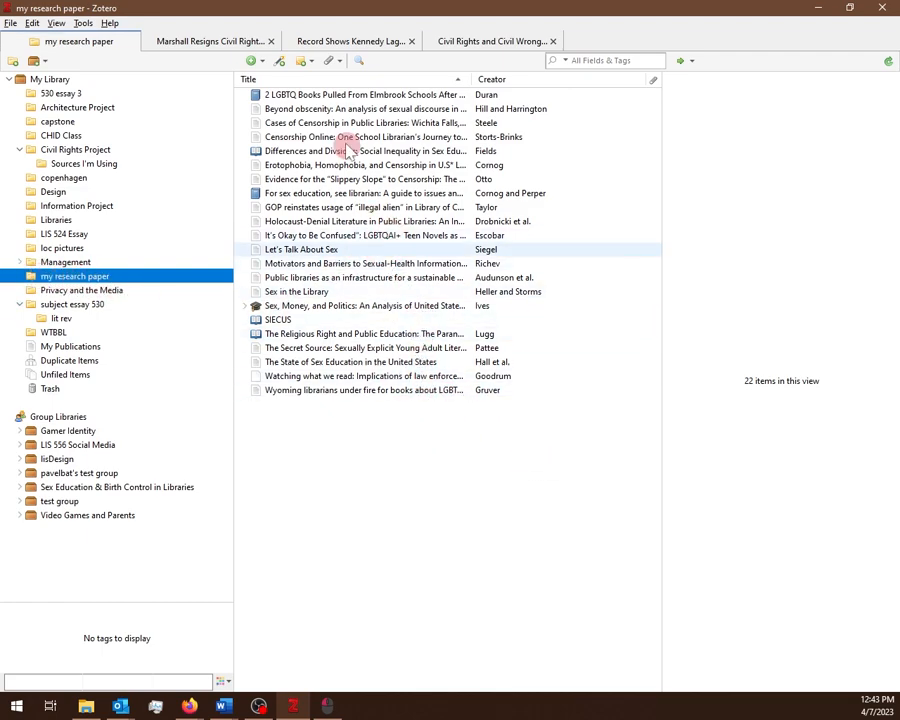
Step: Review the details of the Beyond obscenity, Sex Education, Wyoming librarians and It's Okay articles
click(363, 375)
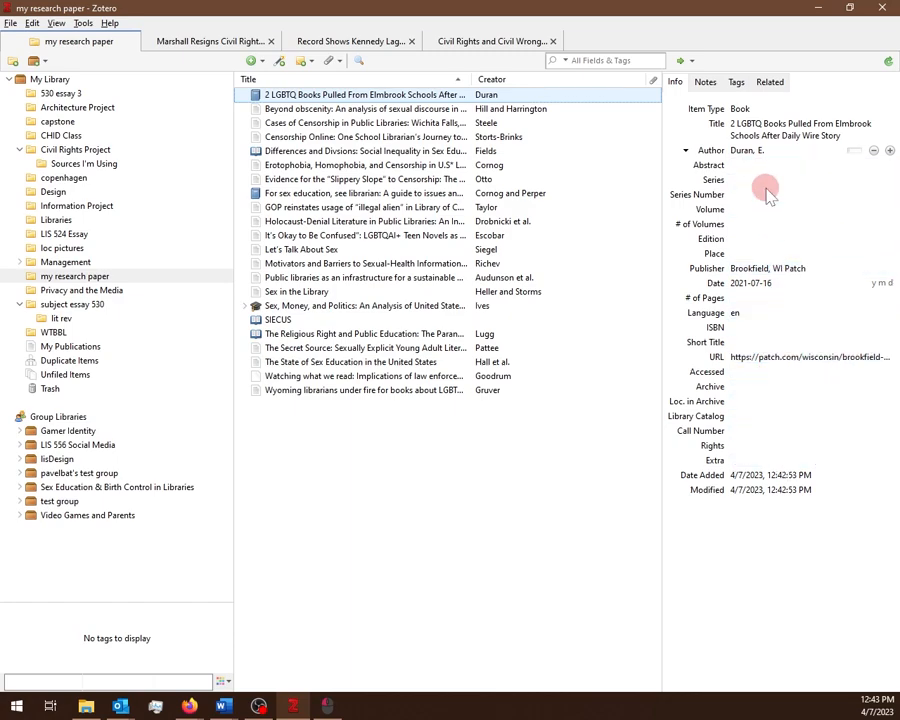
click(810, 194)
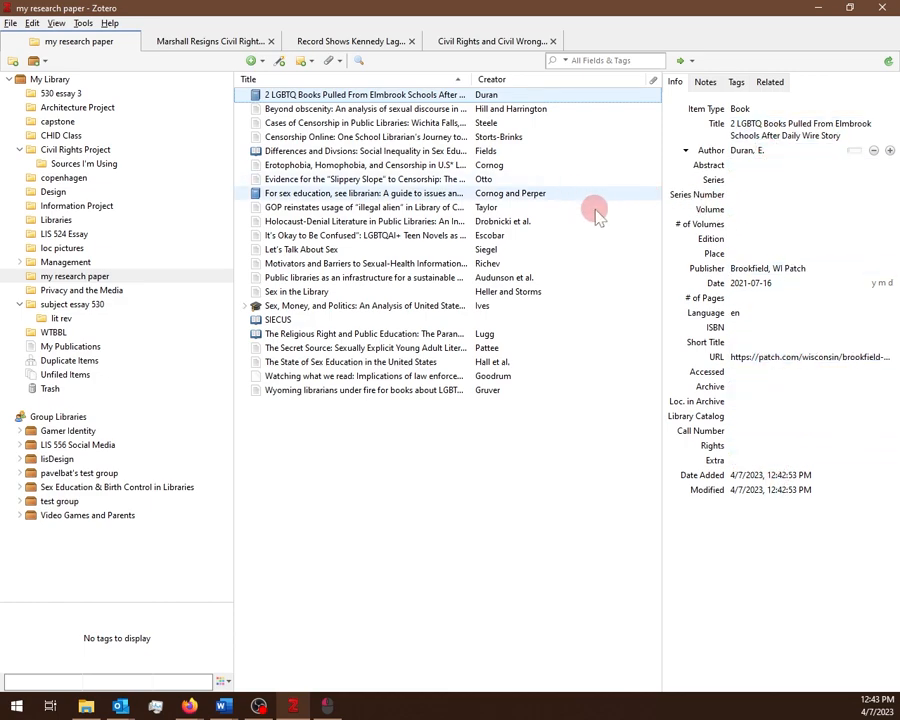
click(364, 108)
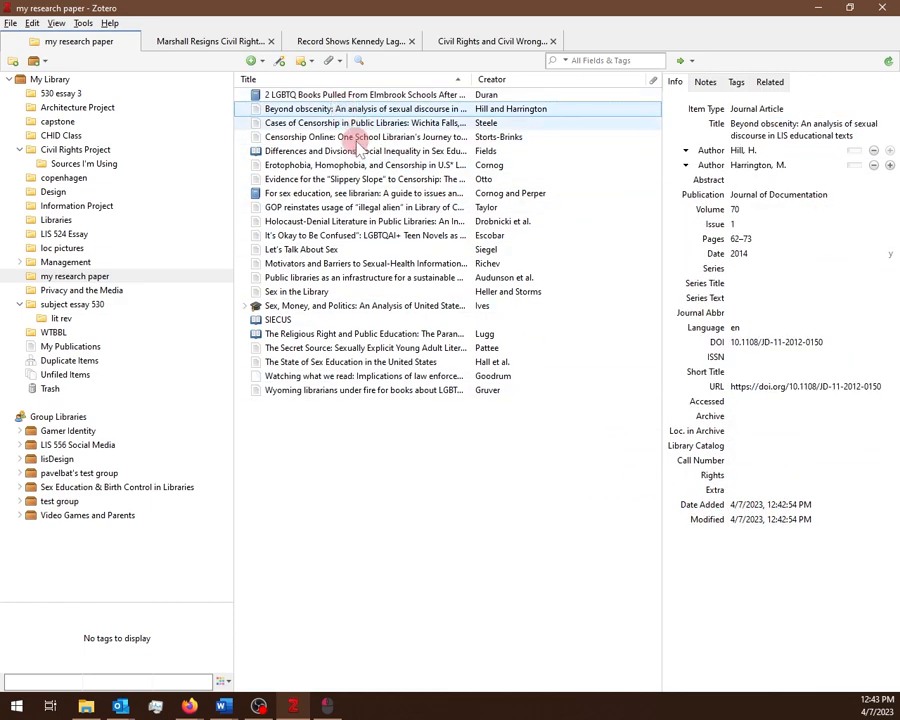
click(350, 361)
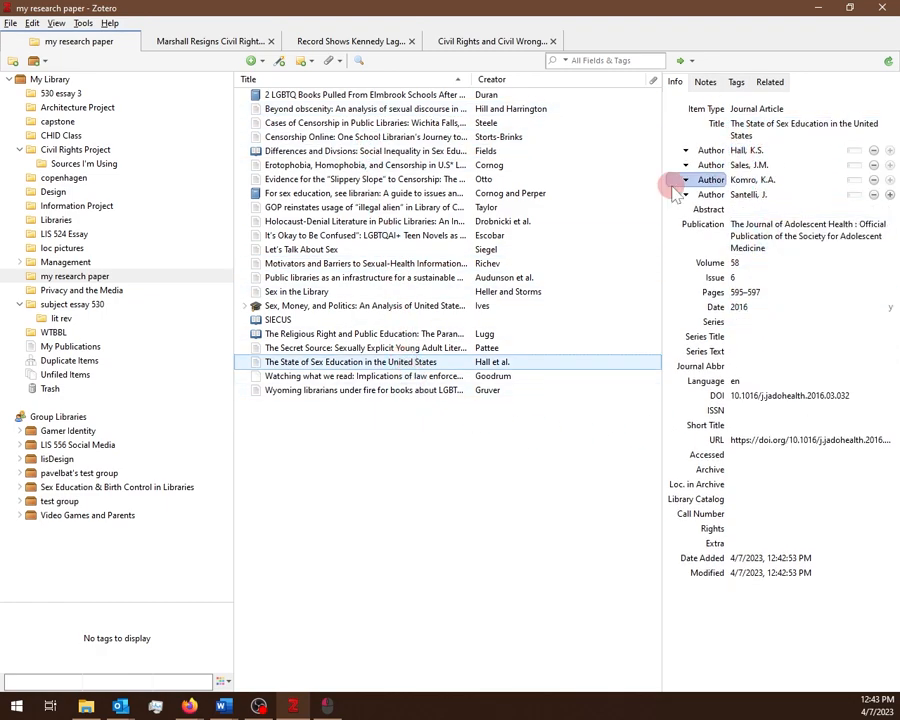
click(363, 390)
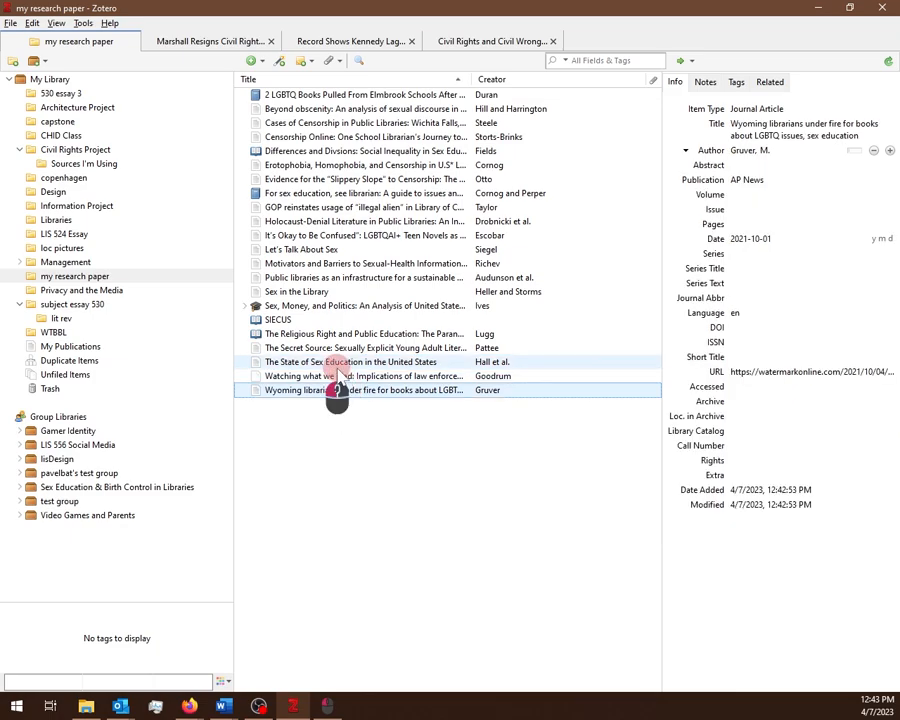
click(363, 375)
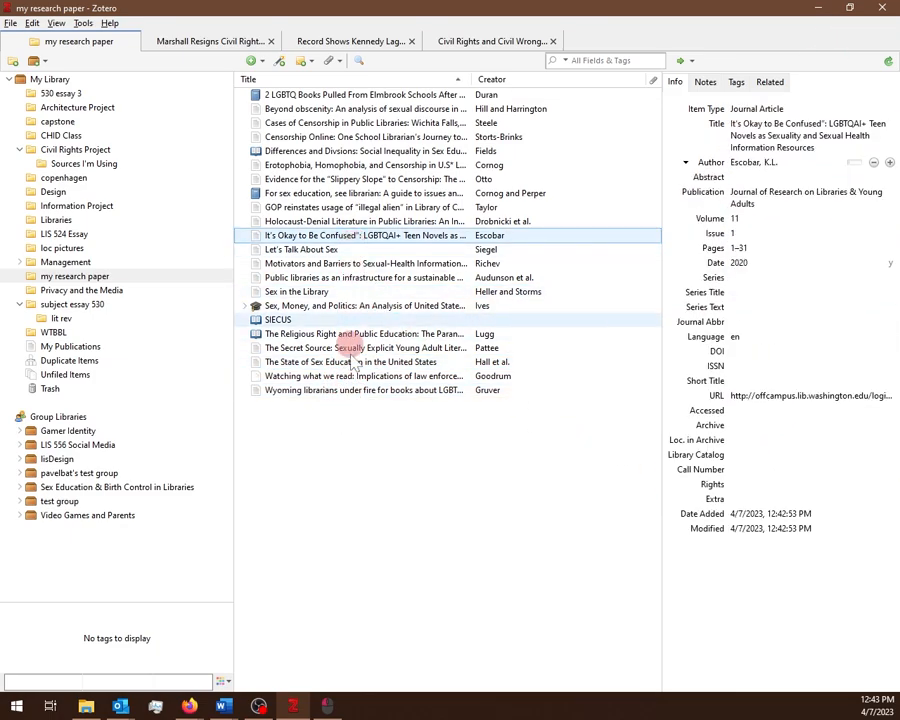
mouse_move(223, 707)
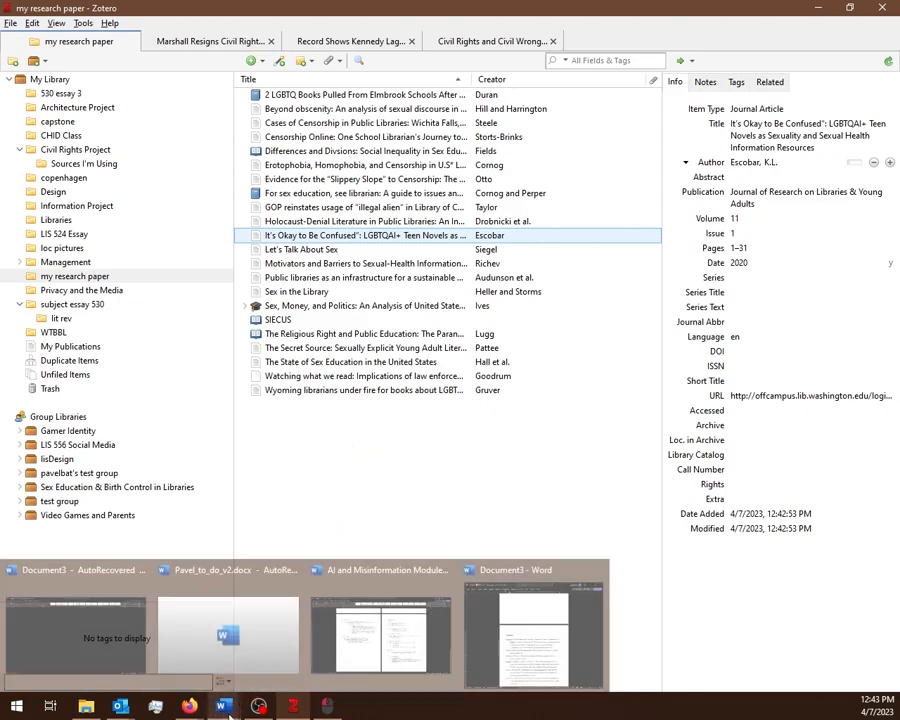
Step: In Word, delete the typed (Audunson et al., 2019) citation in section 2.1
click(533, 635)
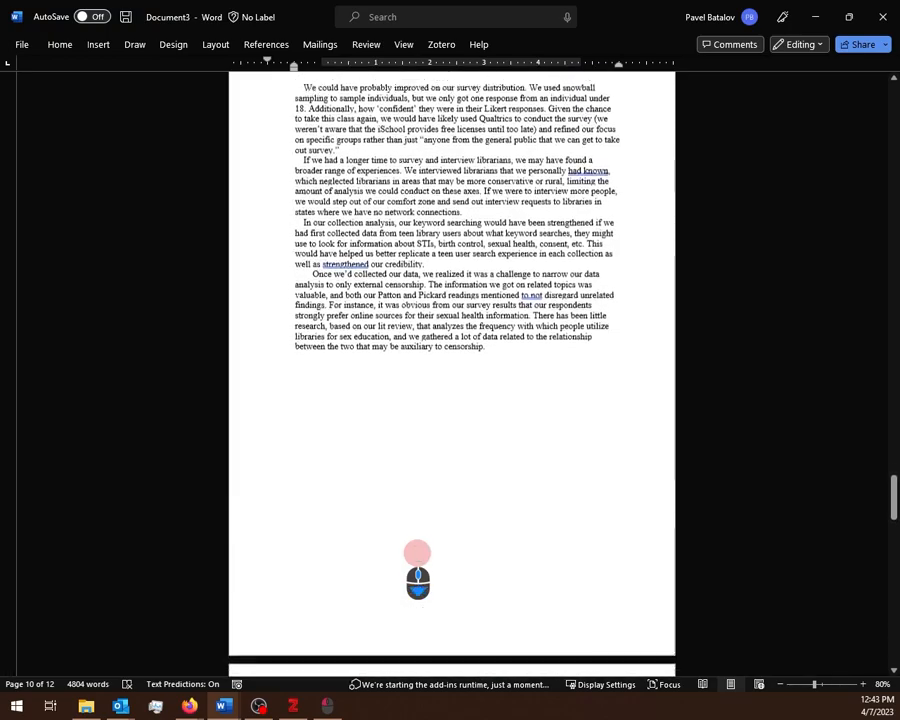
scroll(down, 3)
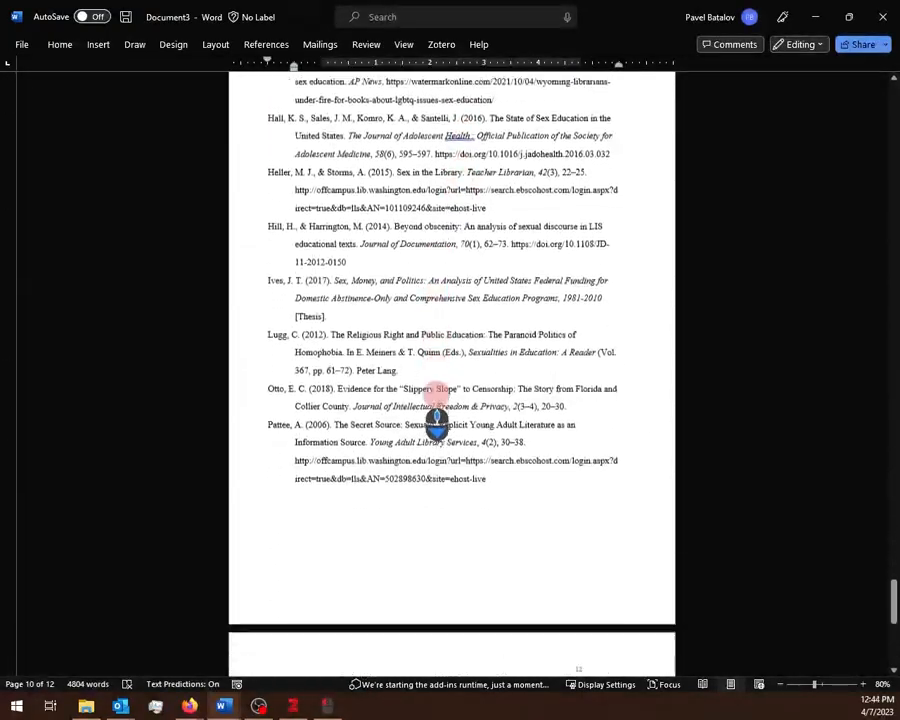
scroll(down, 3)
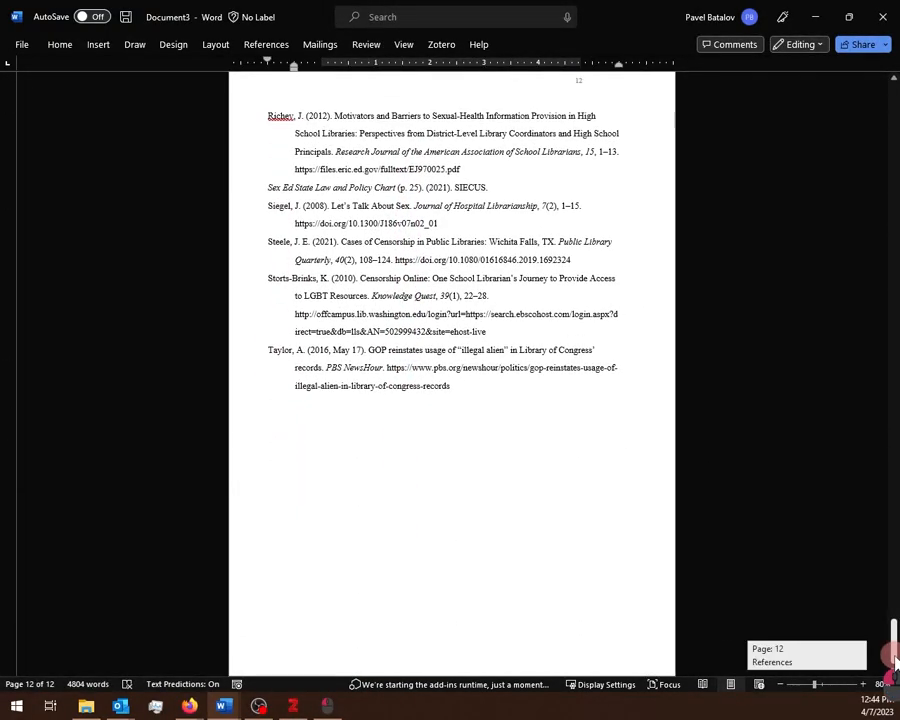
scroll(up, 3)
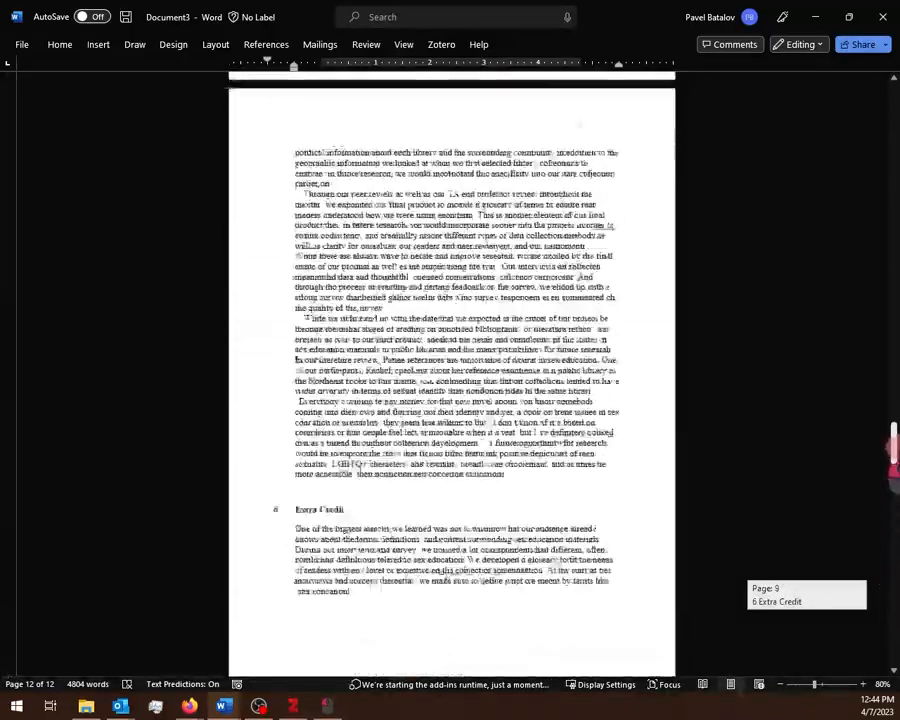
scroll(up, 3)
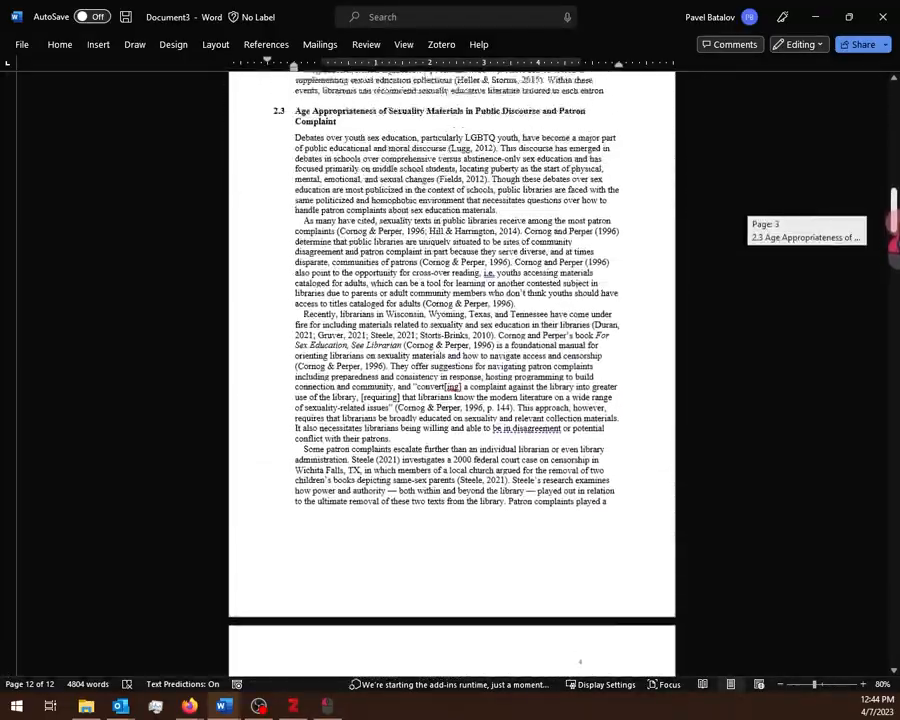
scroll(up, 3)
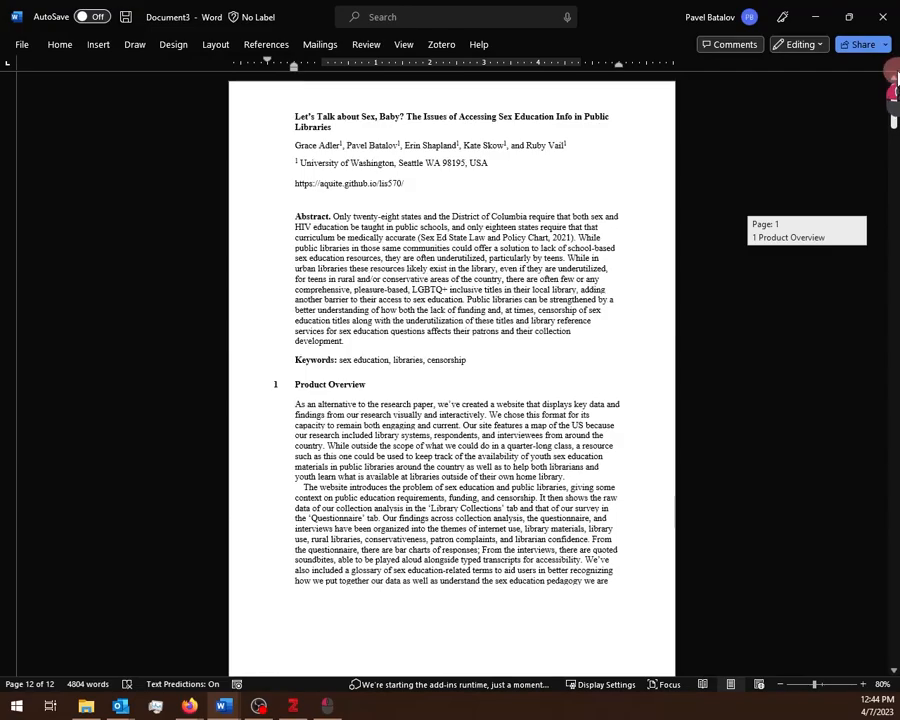
click(504, 374)
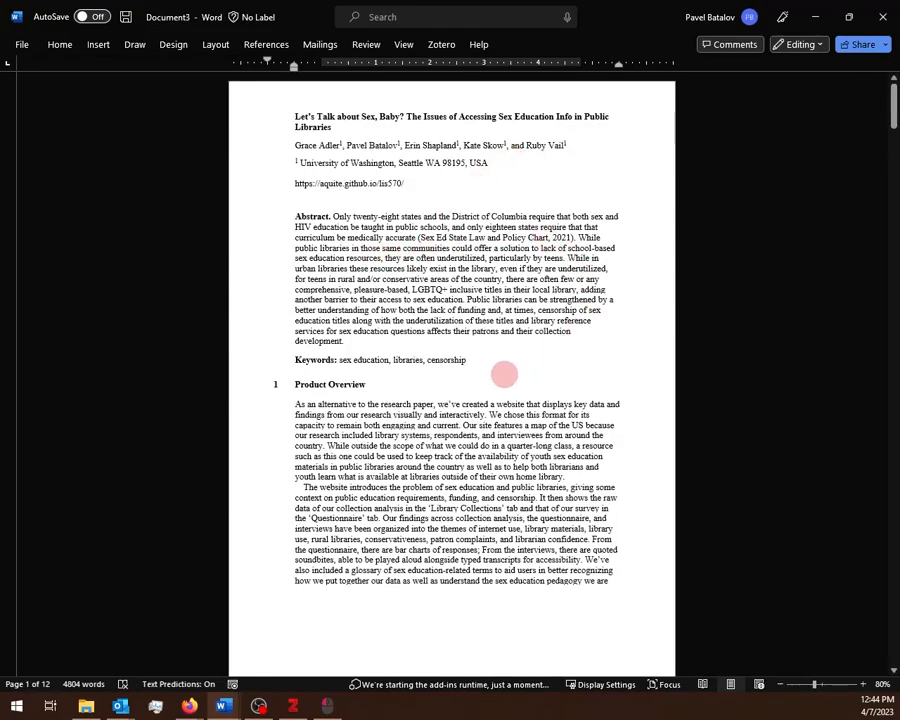
scroll(down, 3)
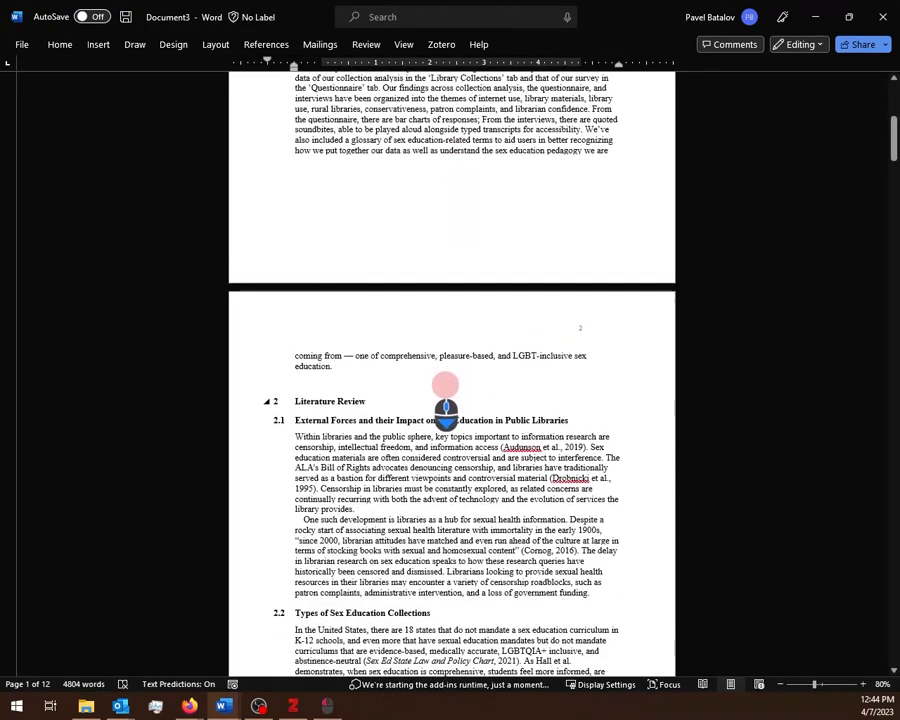
scroll(down, 3)
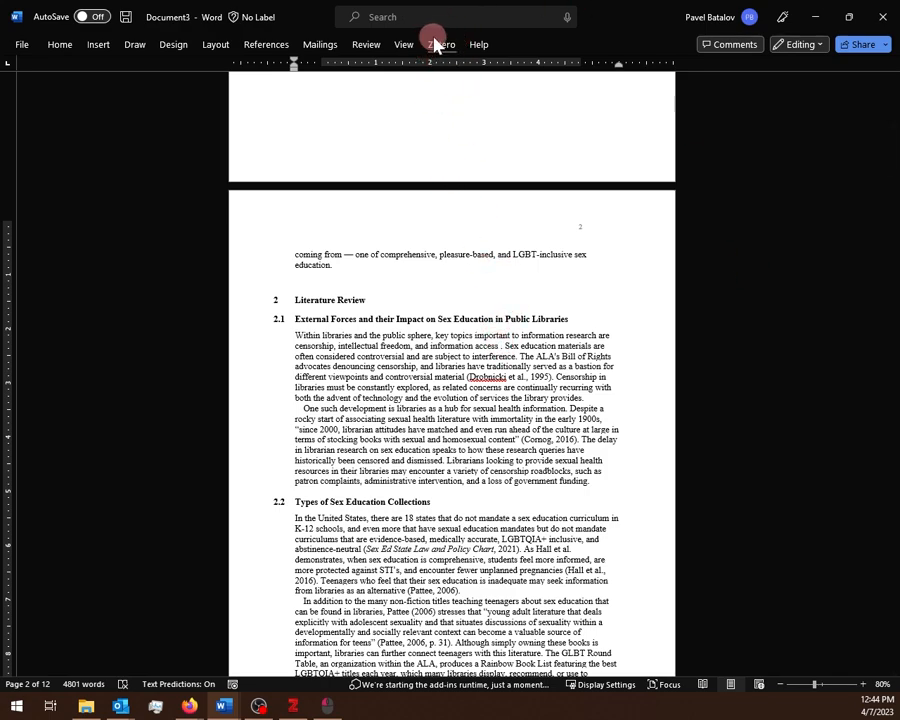
Step: Insert the Audunson et al. 2019 article as a Zotero citation in section 2.1
click(440, 44)
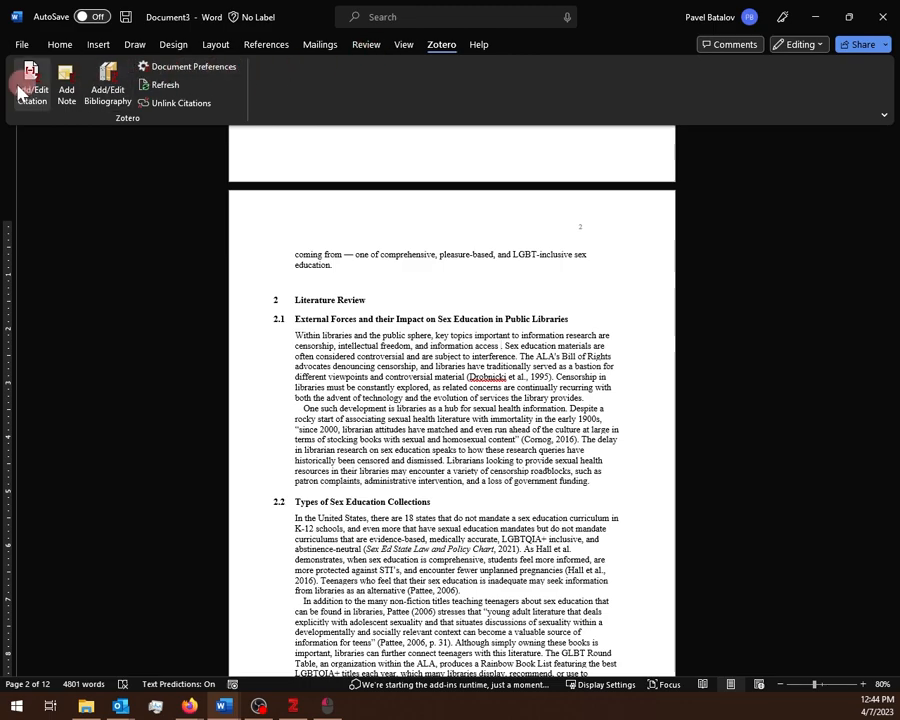
click(31, 85)
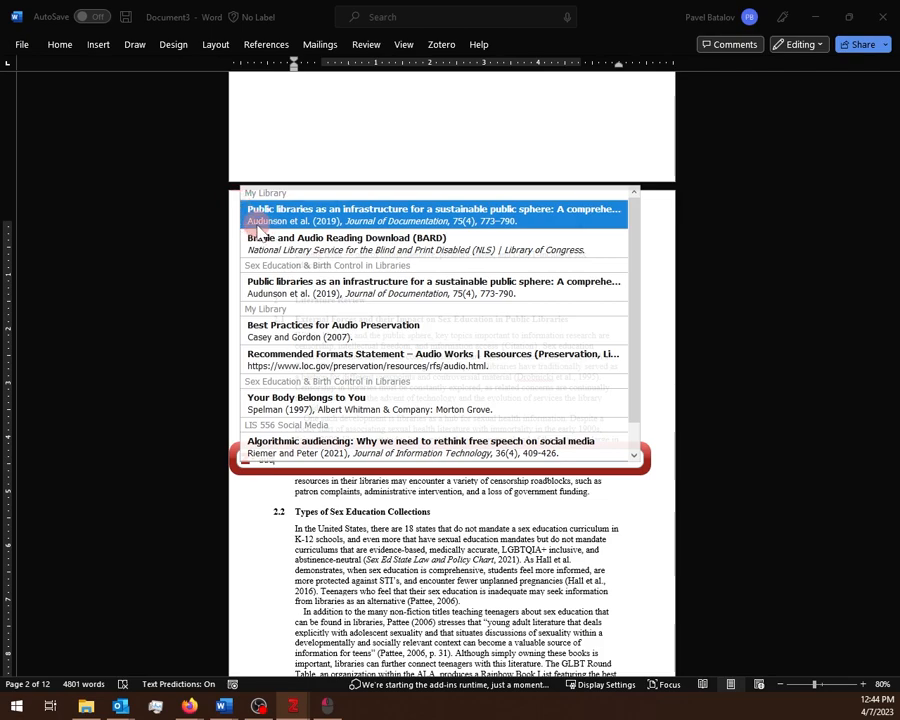
click(430, 215)
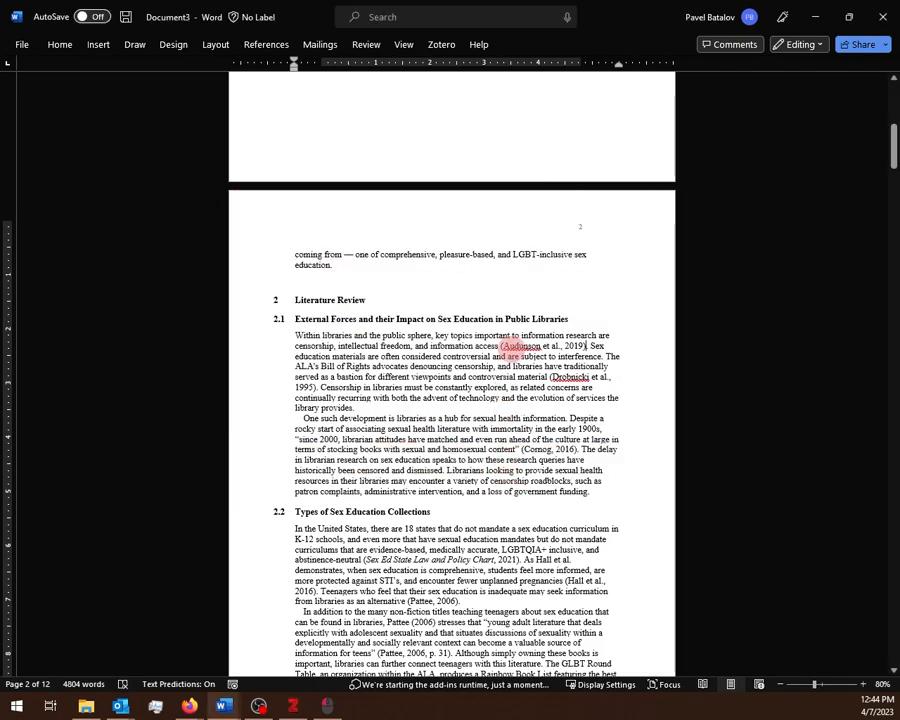
right_click(519, 346)
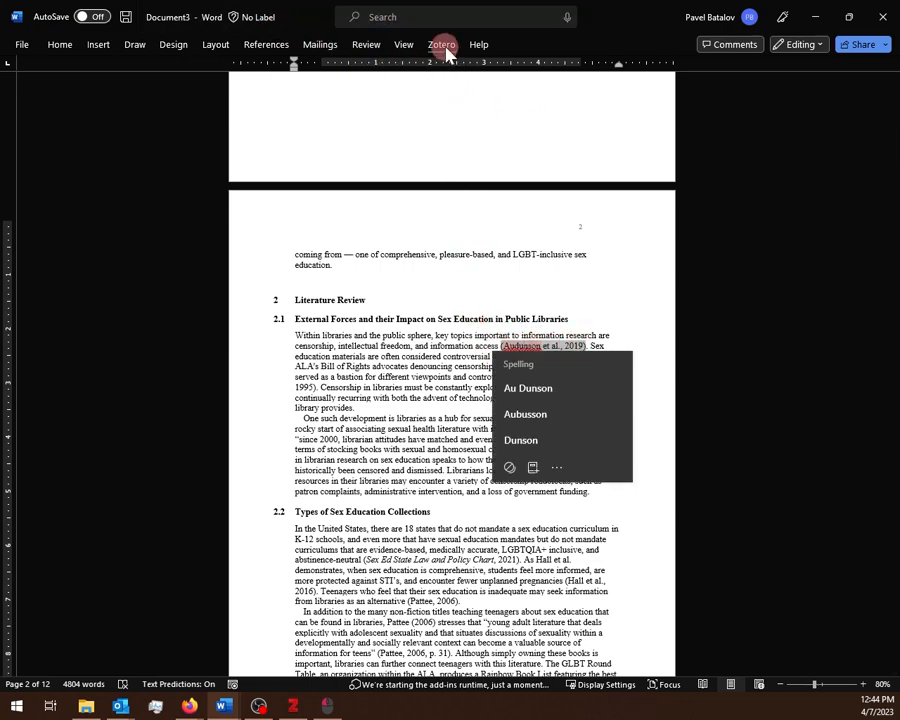
click(441, 44)
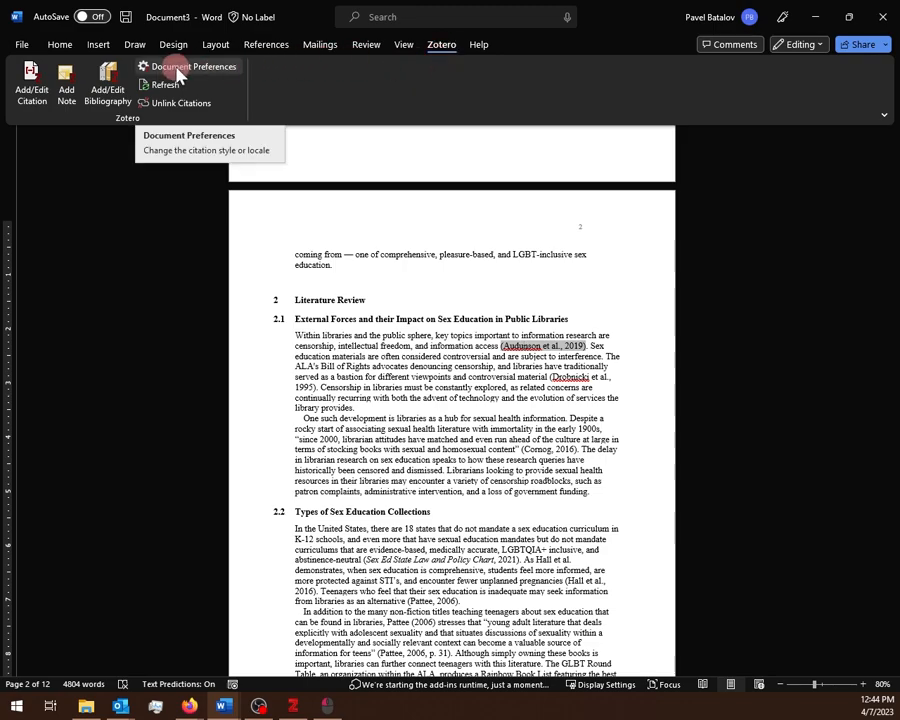
Step: Install the Oxford University Press HUMSOC style from Zotero's online style repository
click(194, 66)
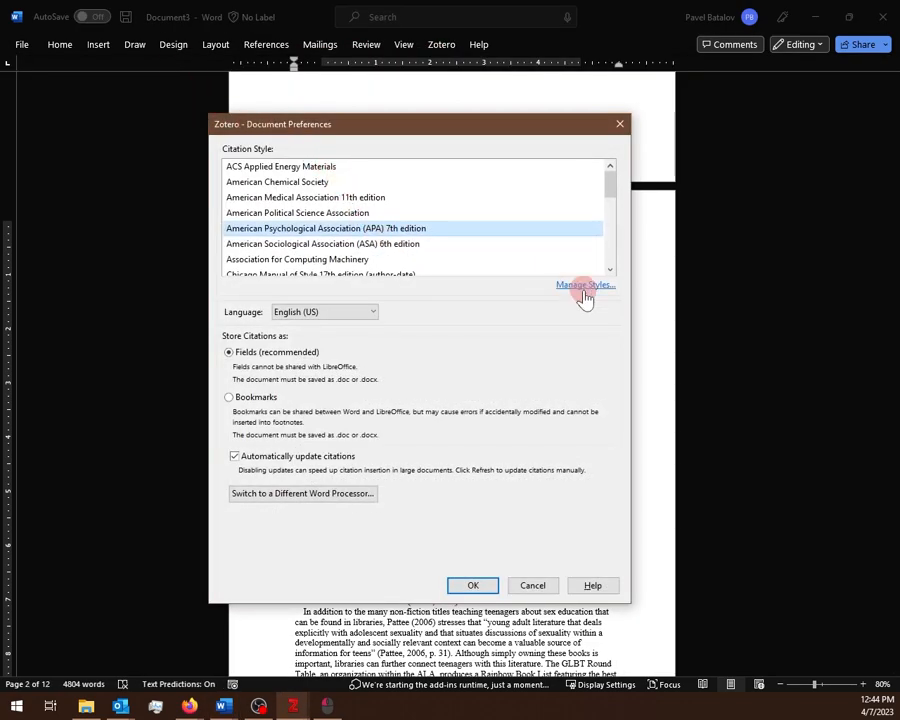
click(472, 585)
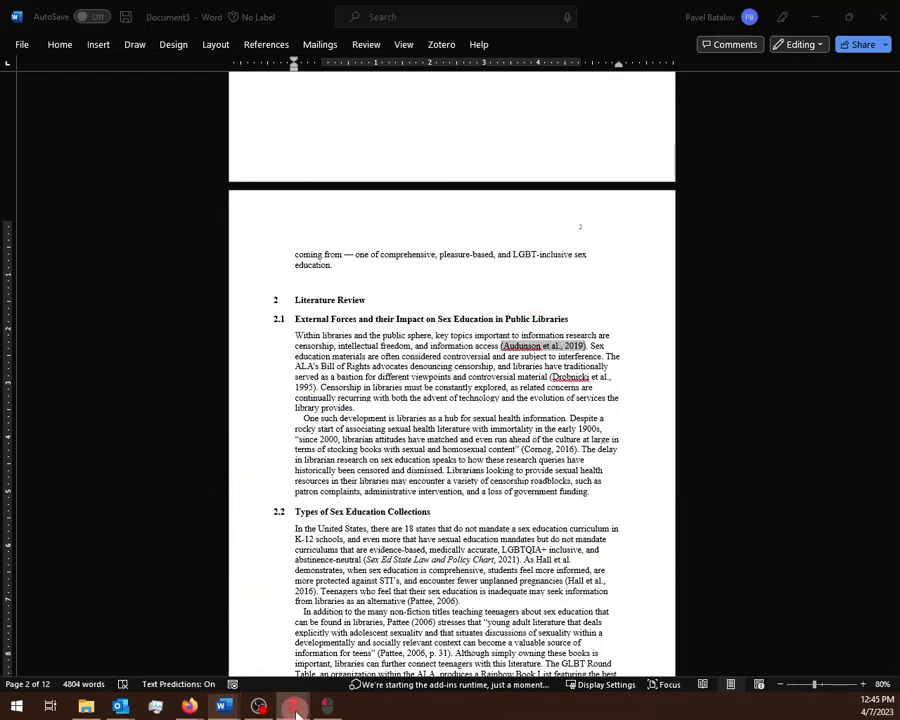
click(441, 44)
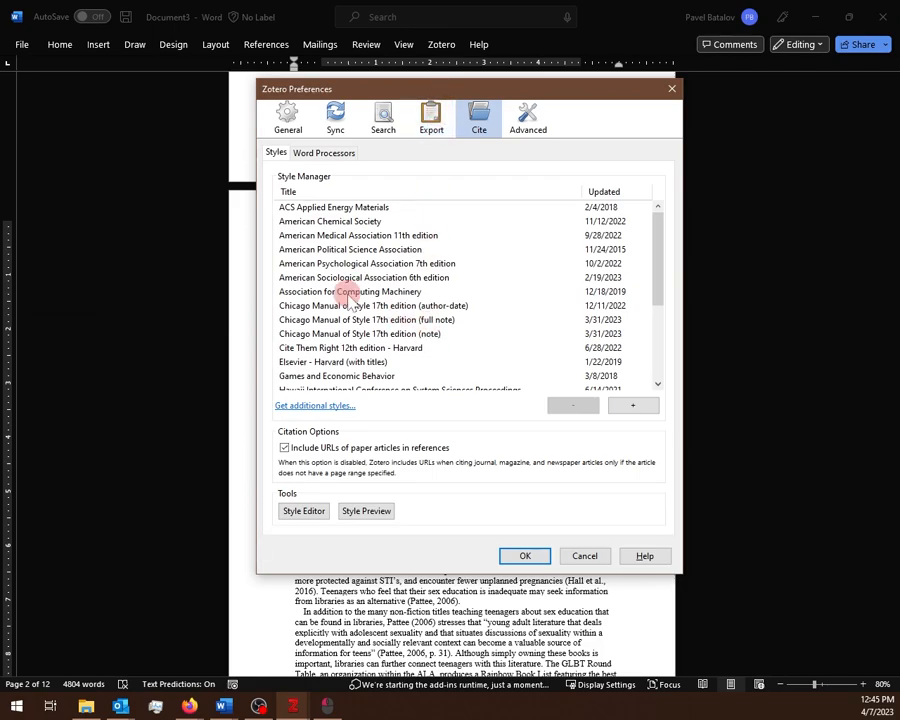
click(315, 405)
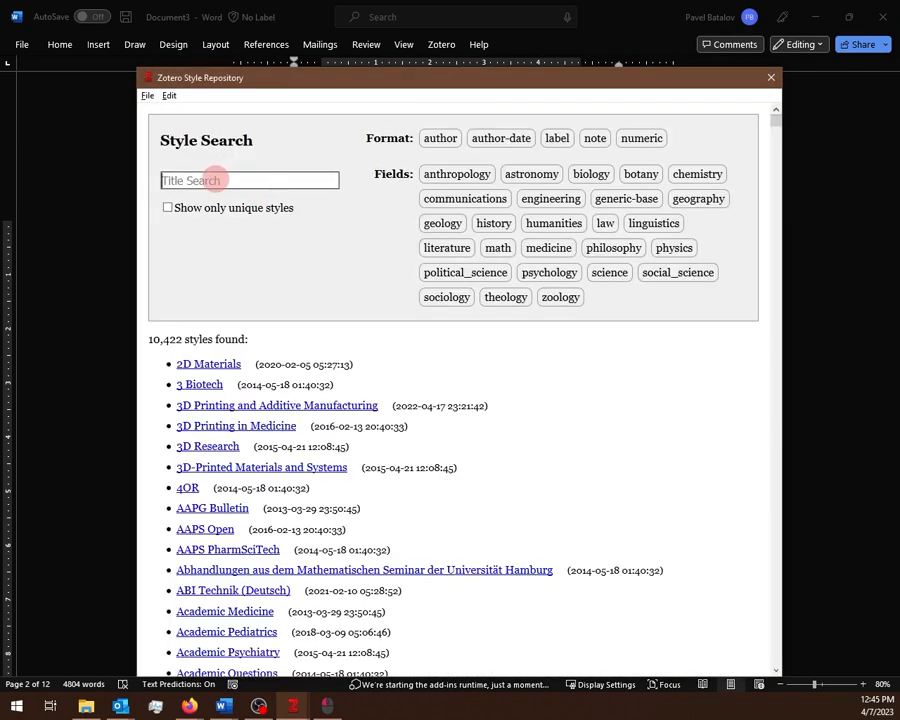
text(oxfor)
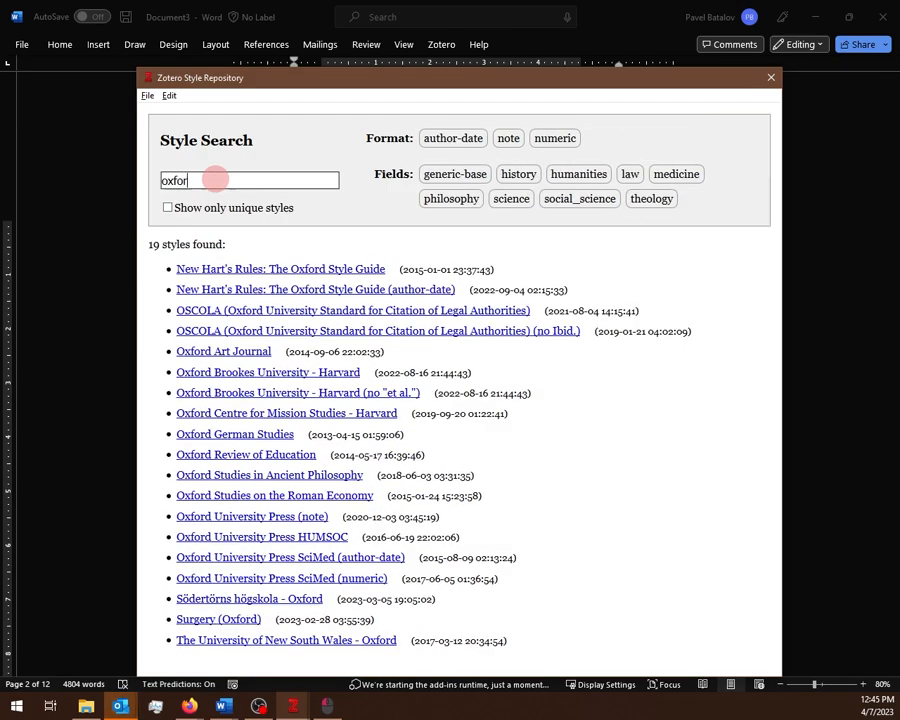
text(d)
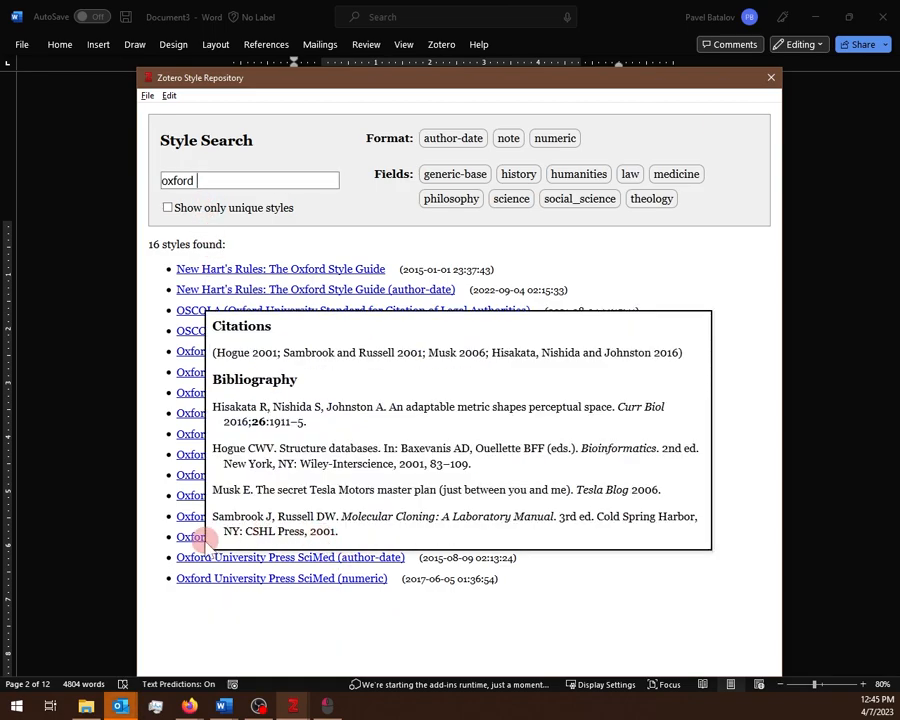
click(260, 537)
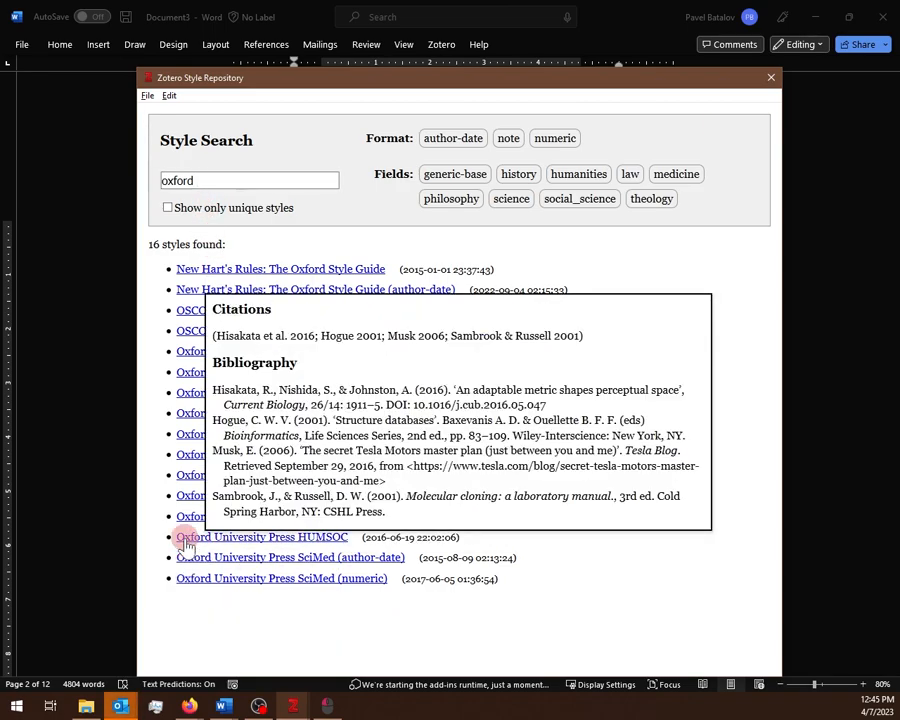
click(261, 537)
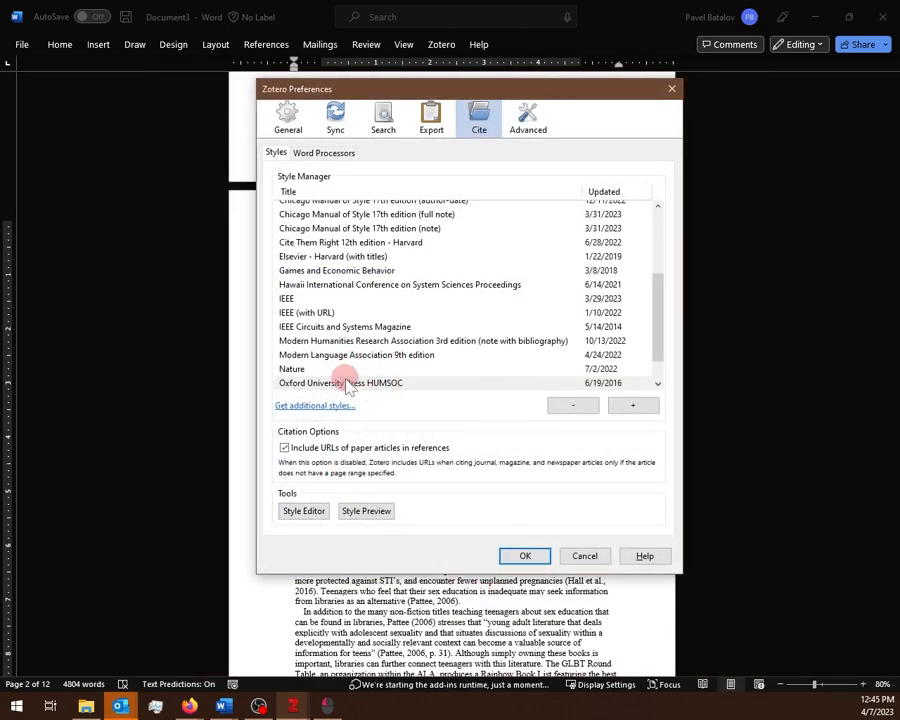
click(584, 555)
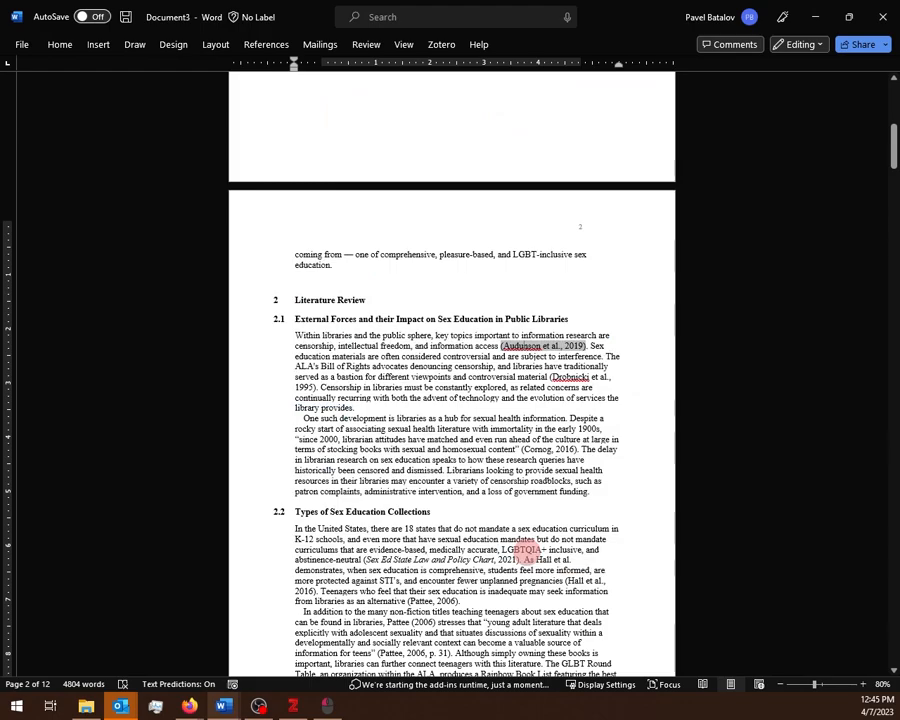
Step: Set the paper's Zotero document style to Oxford University Press HUMSOC
click(441, 44)
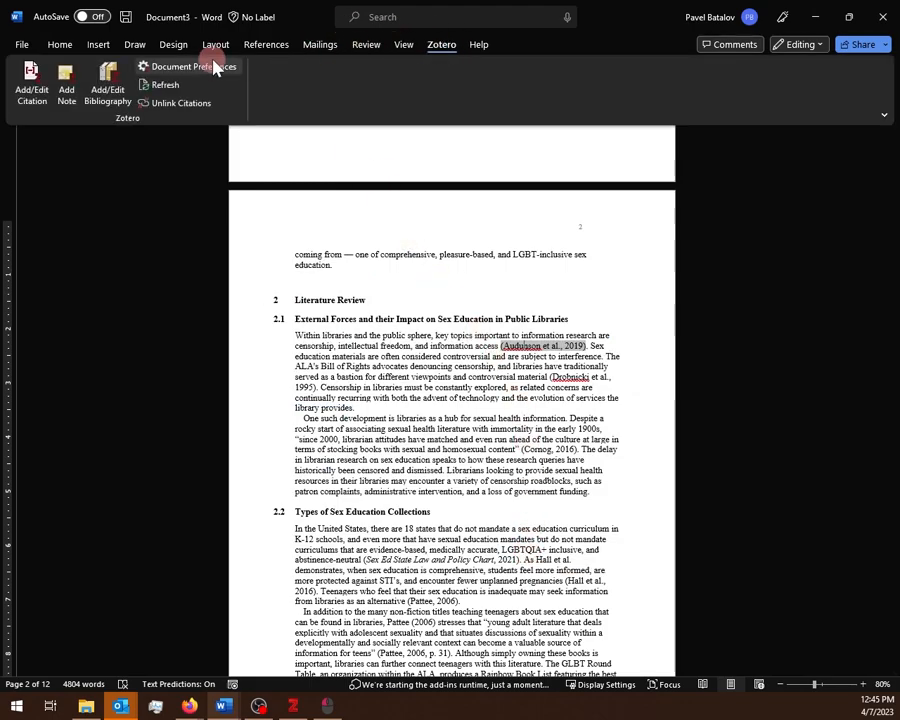
click(180, 66)
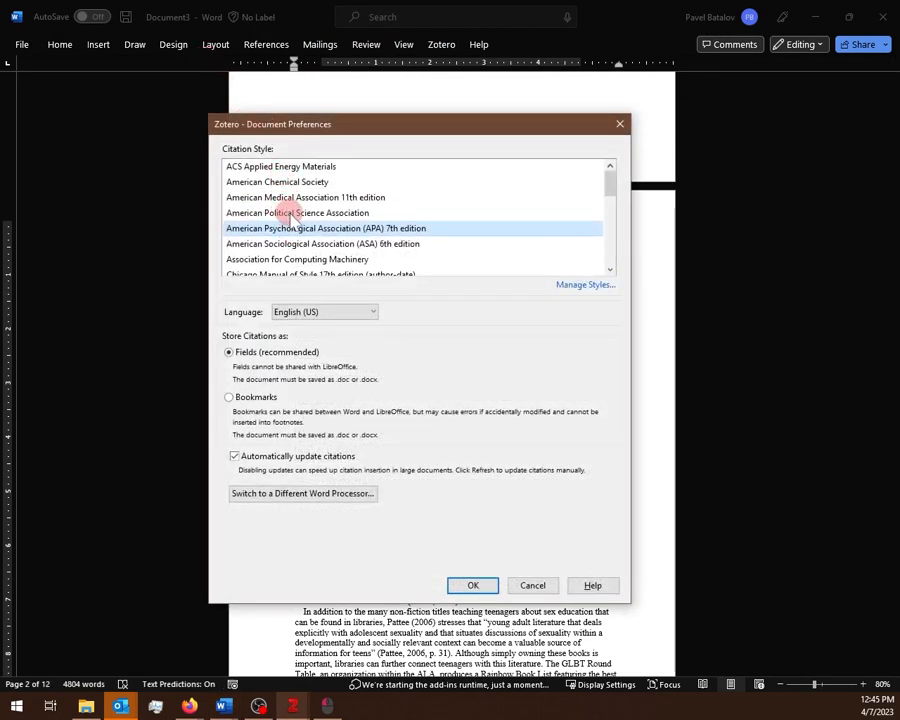
scroll(down, 3)
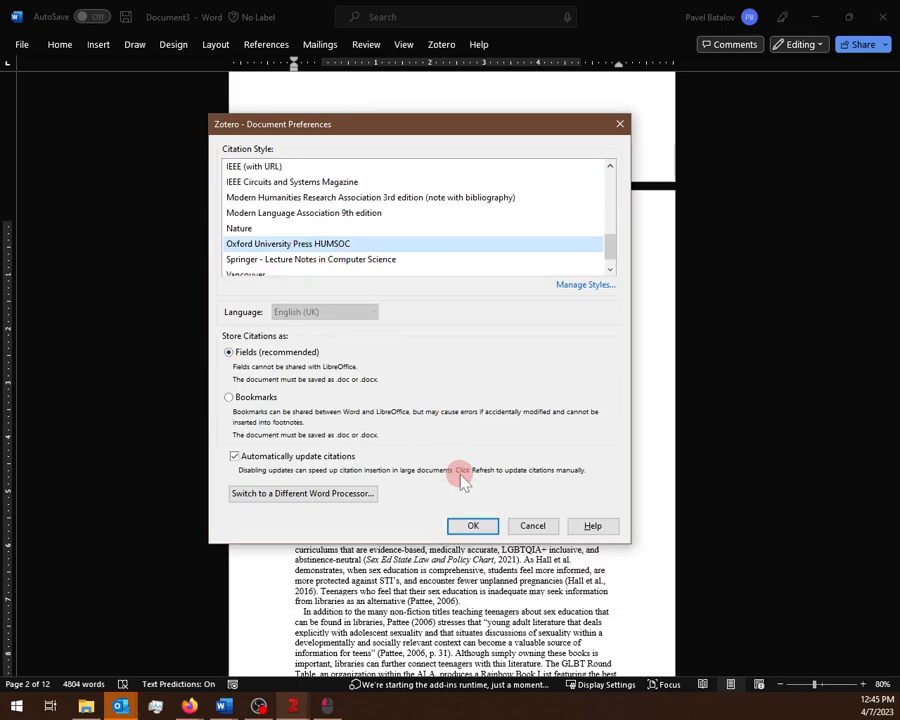
click(472, 526)
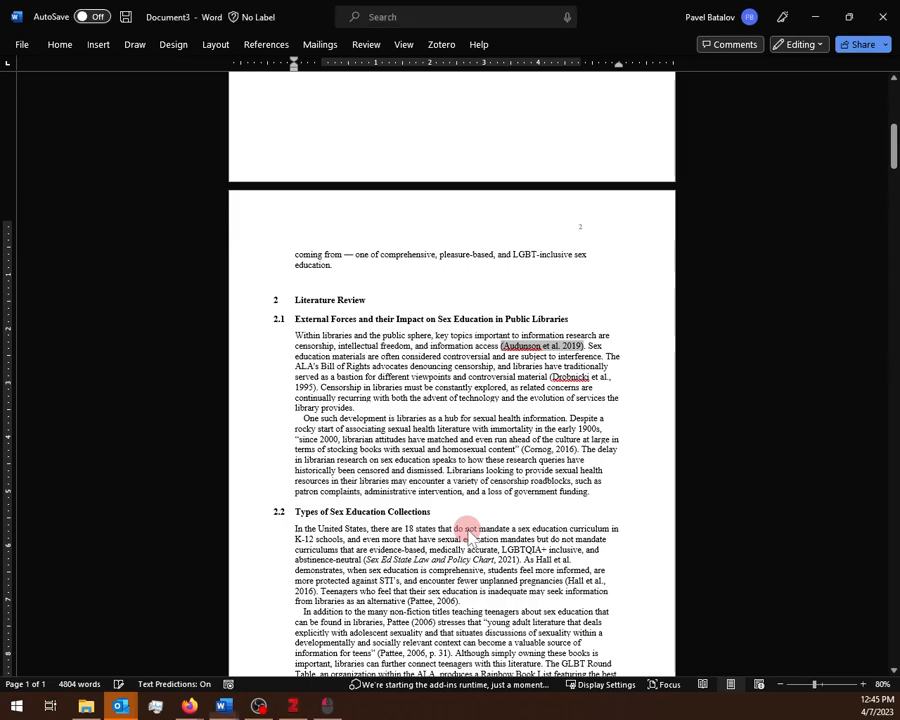
Step: Replace the typed Drobnicki citation with a Zotero citation for Drobnicki et al. 1995
right_click(525, 345)
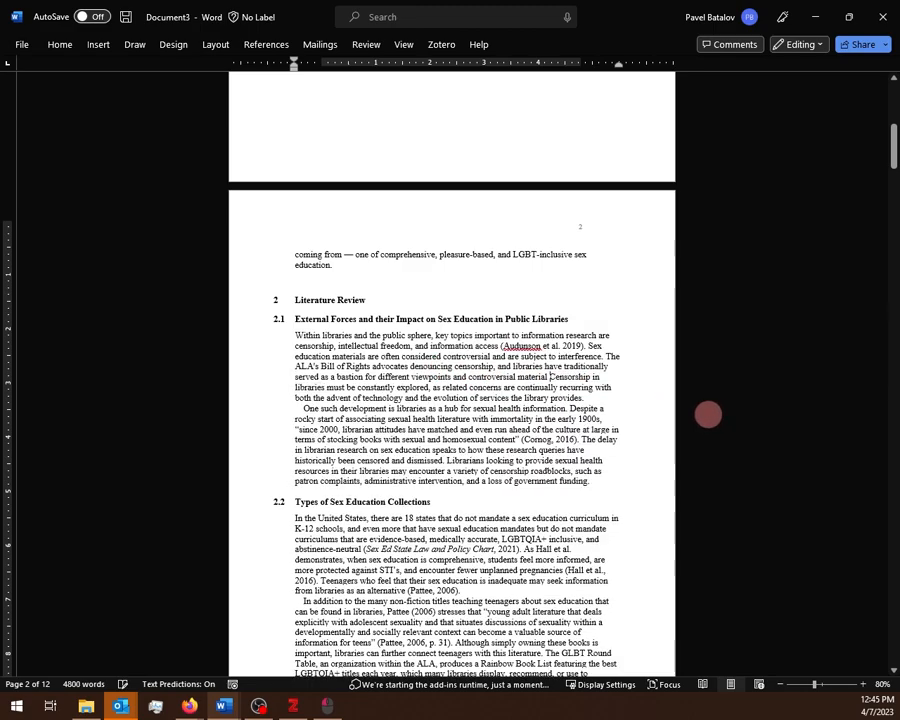
mouse_move(487, 280)
text(. )
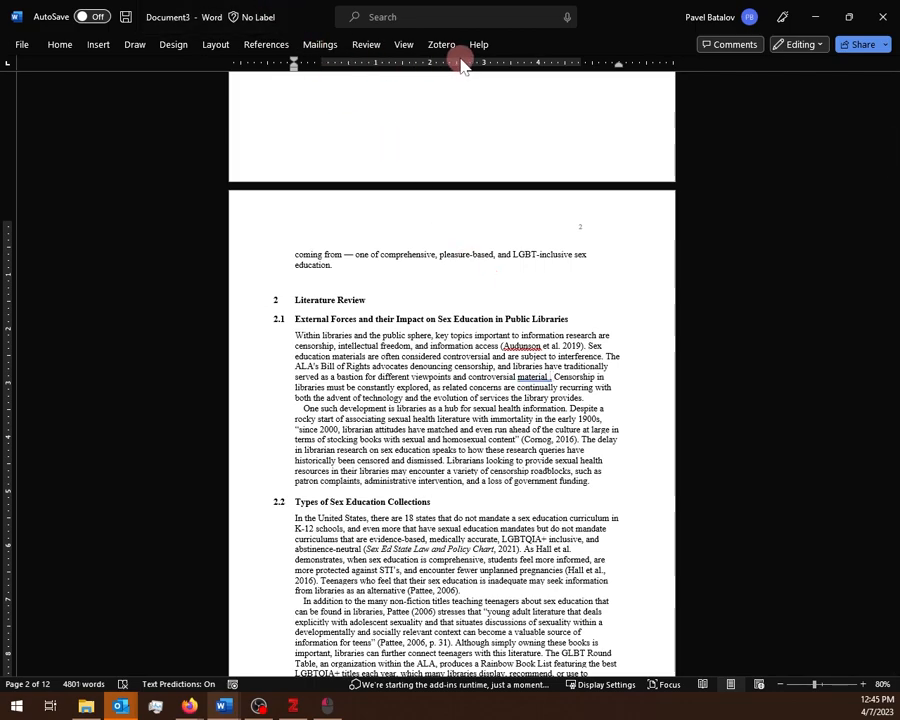
click(441, 44)
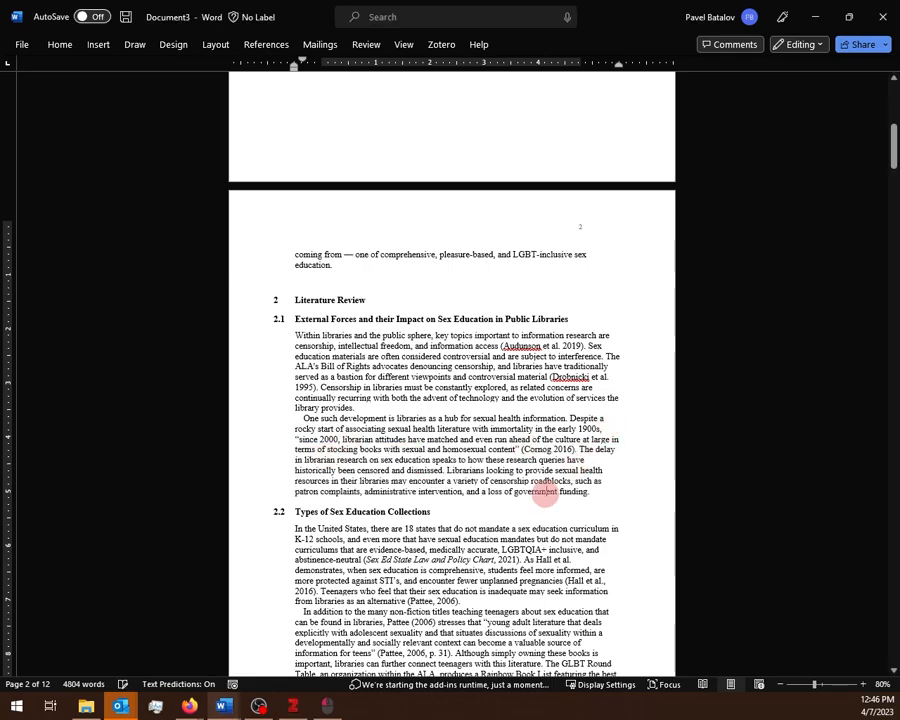
Step: Replace the typed references with a Zotero bibliography listing Audunson, Cornog and Drobnicki
scroll(up, 3)
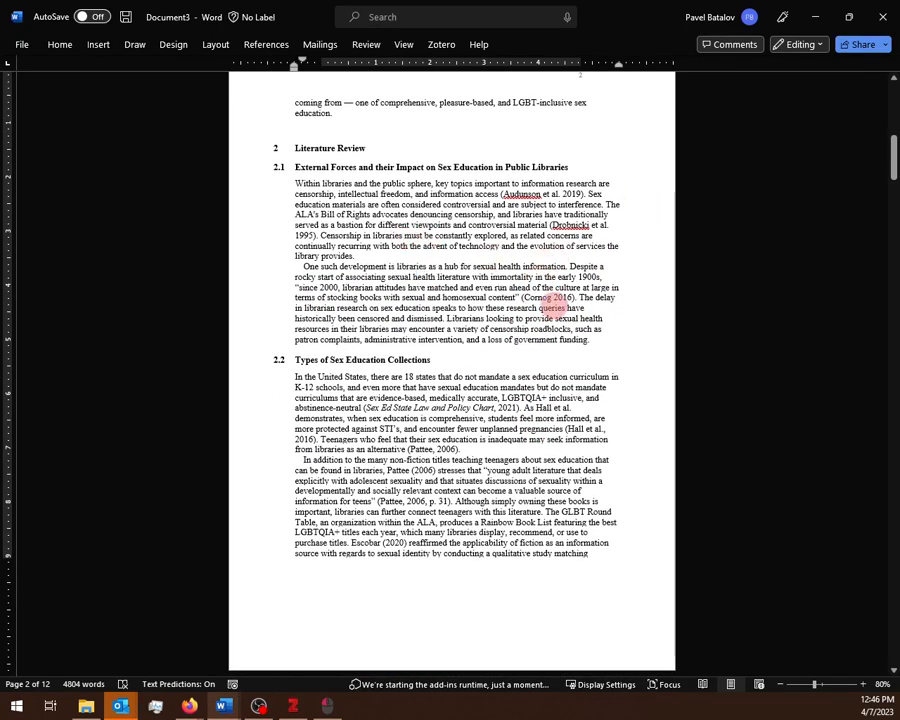
scroll(down, 3)
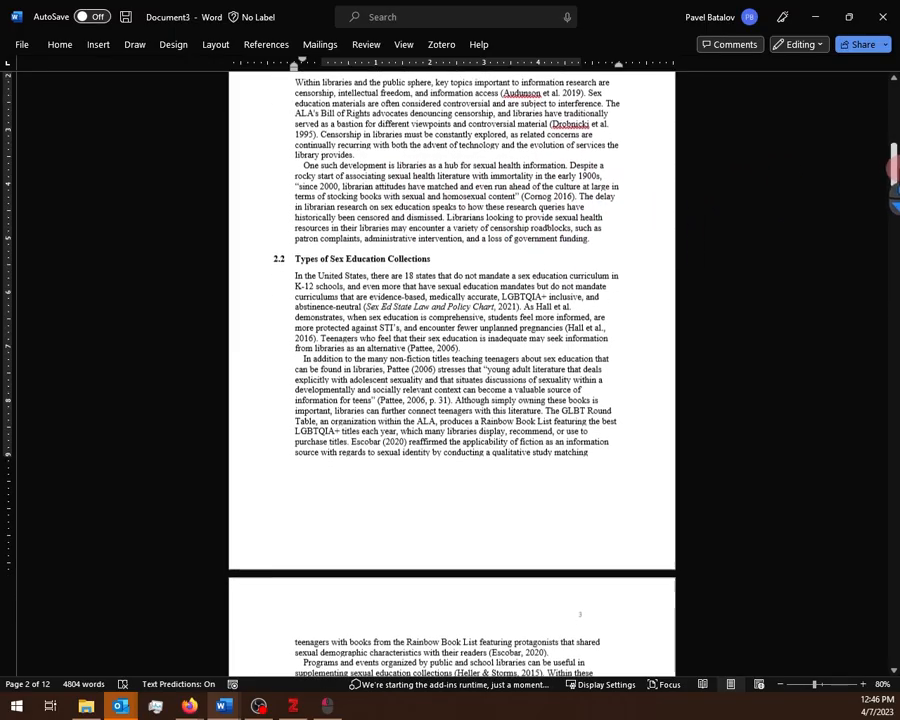
scroll(down, 3)
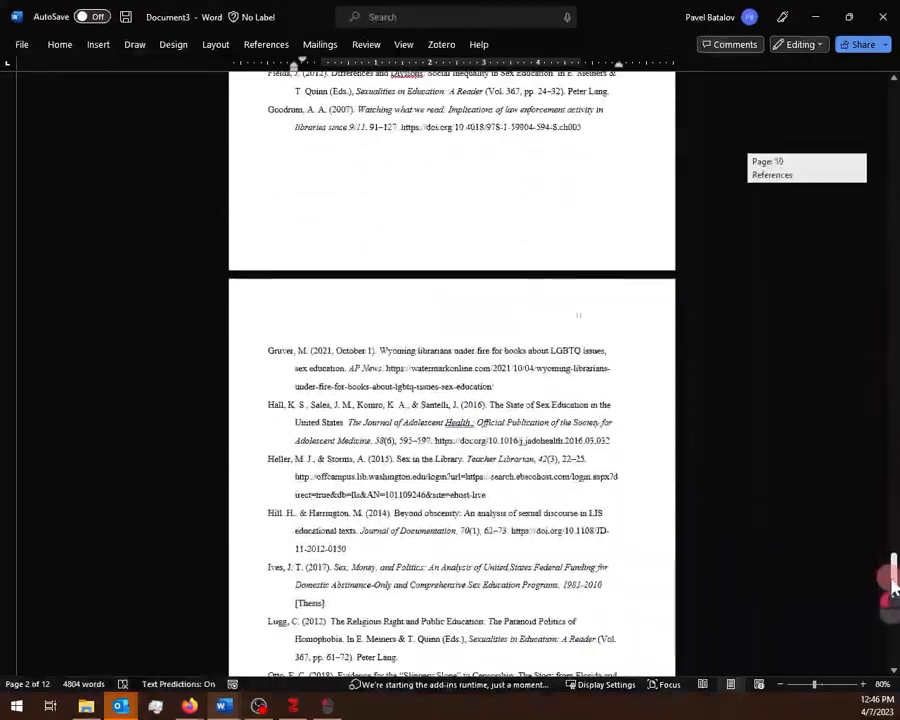
scroll(down, 3)
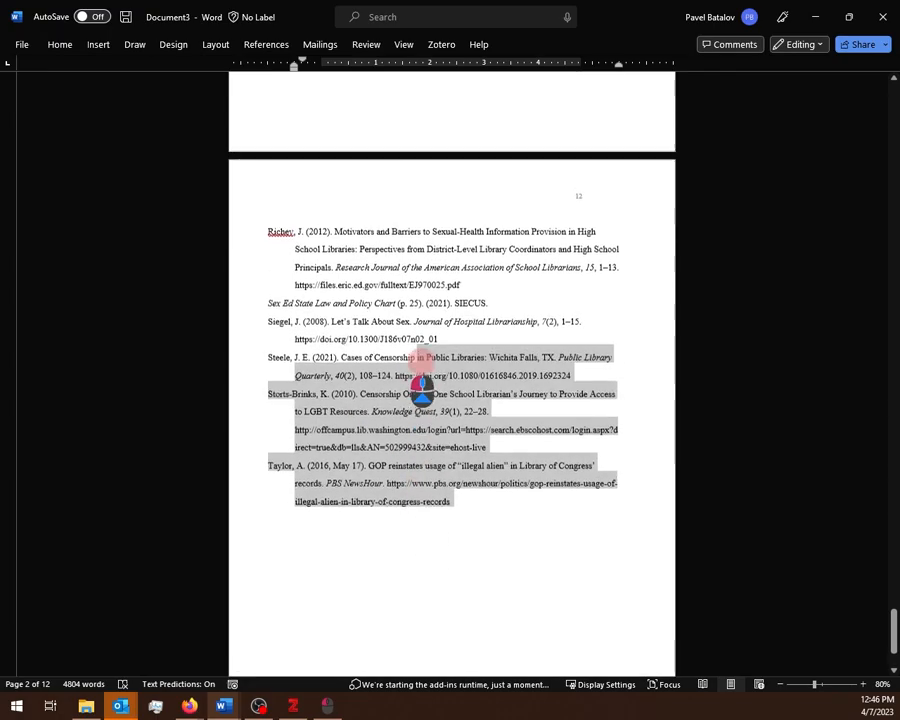
scroll(up, 3)
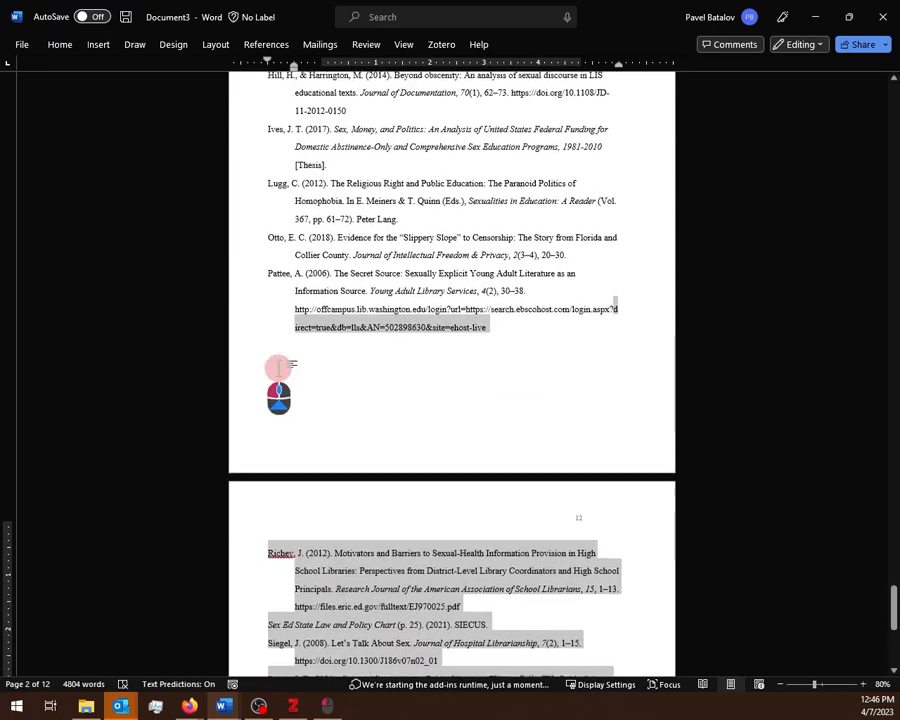
scroll(up, 3)
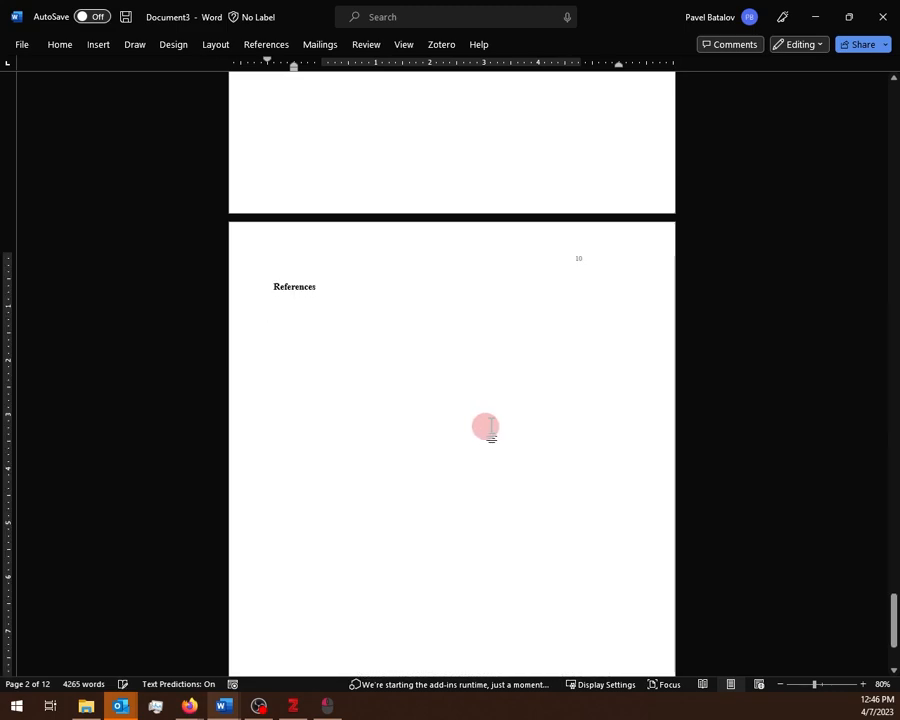
click(441, 44)
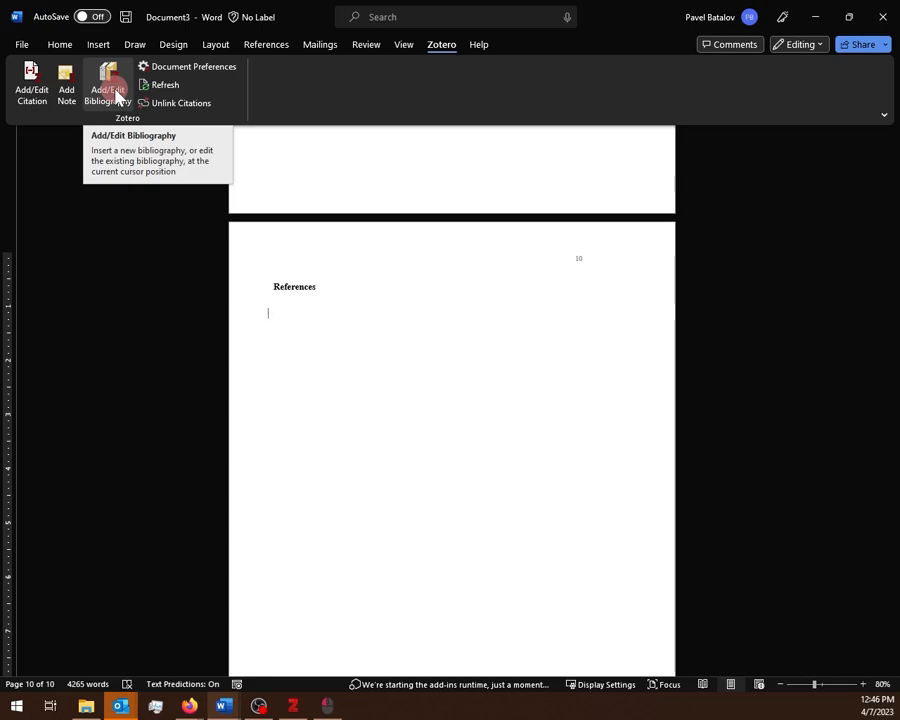
click(107, 85)
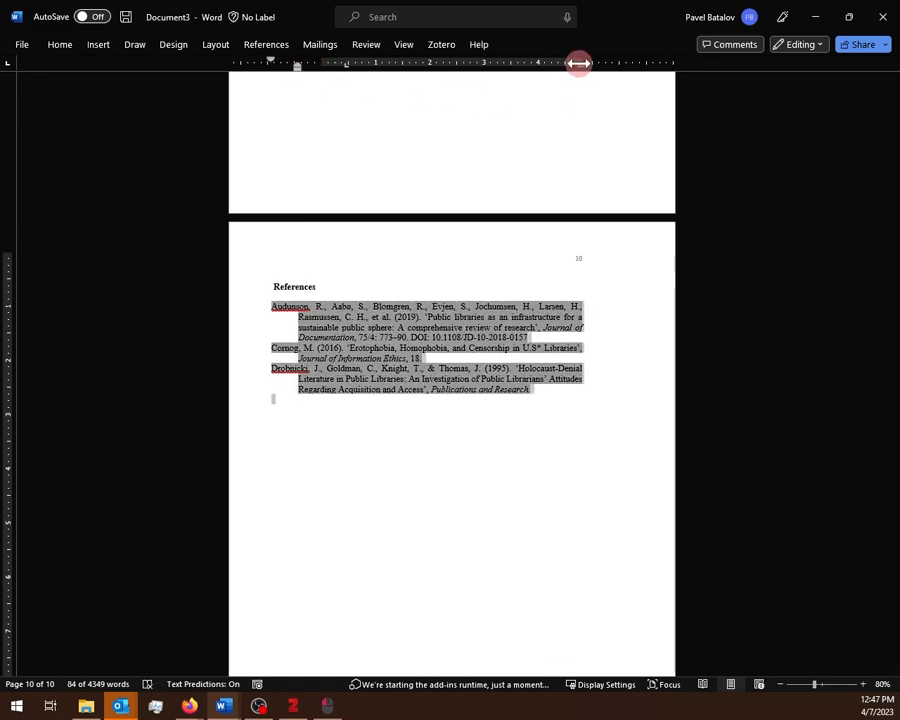
Step: Widen the bibliography via the ruler's right indent, then adjust its line spacing and indentation
drag(578, 63, 618, 63)
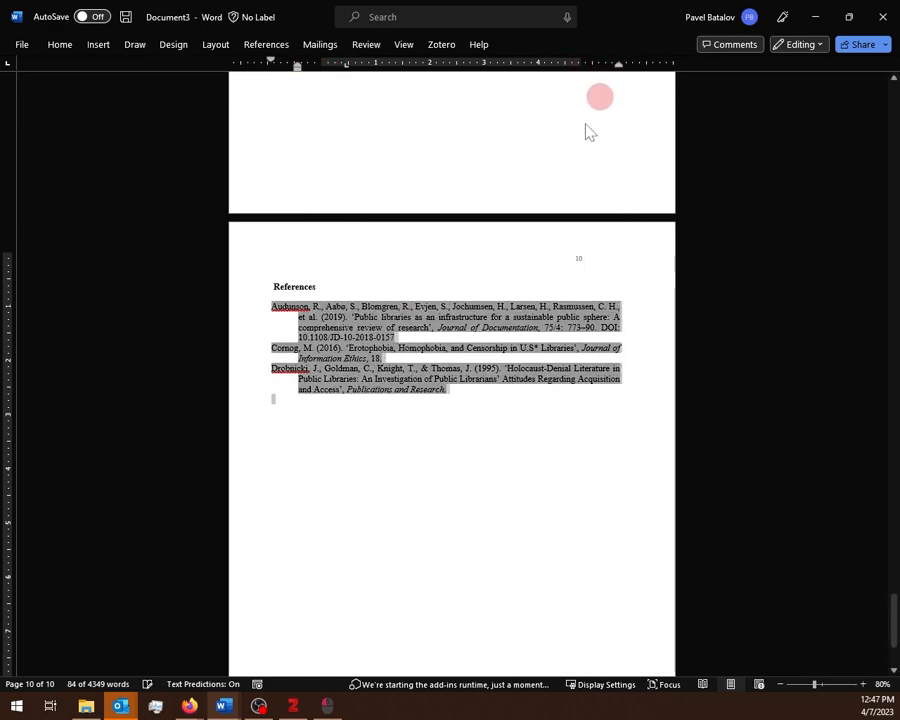
click(59, 44)
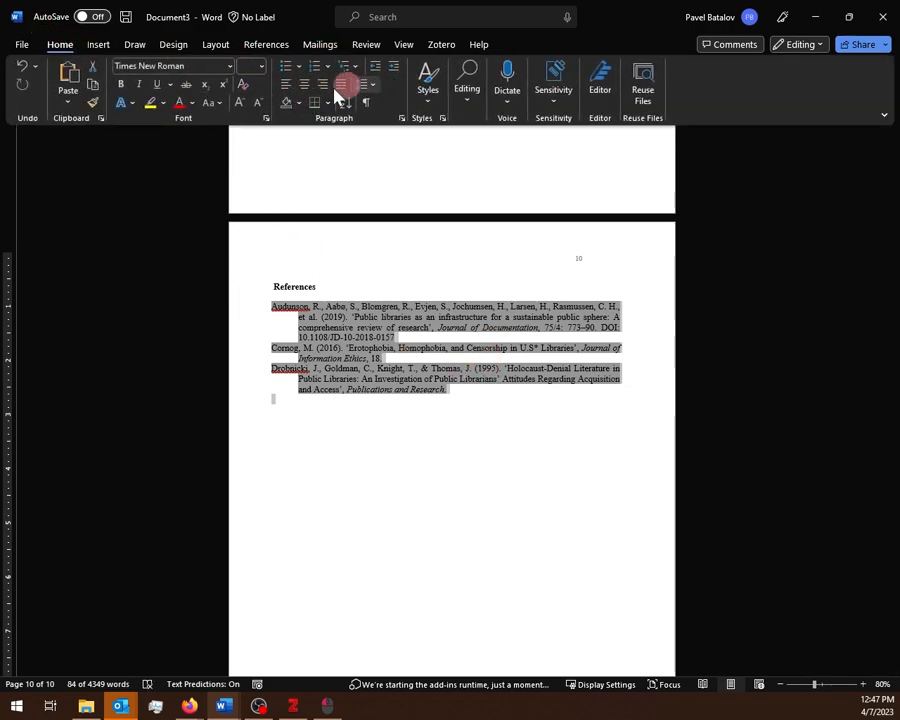
click(362, 84)
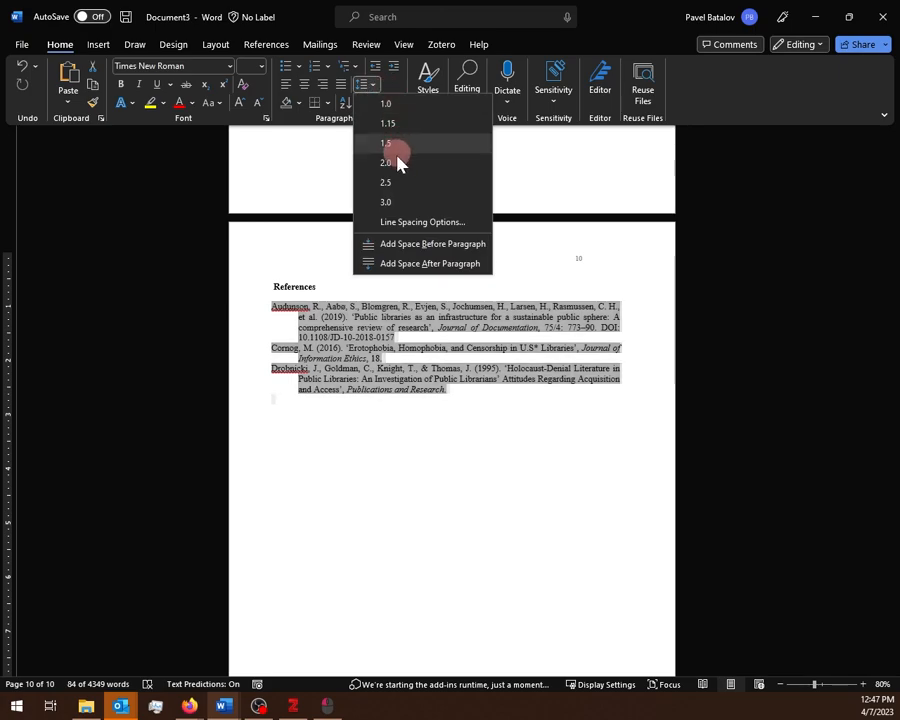
click(385, 162)
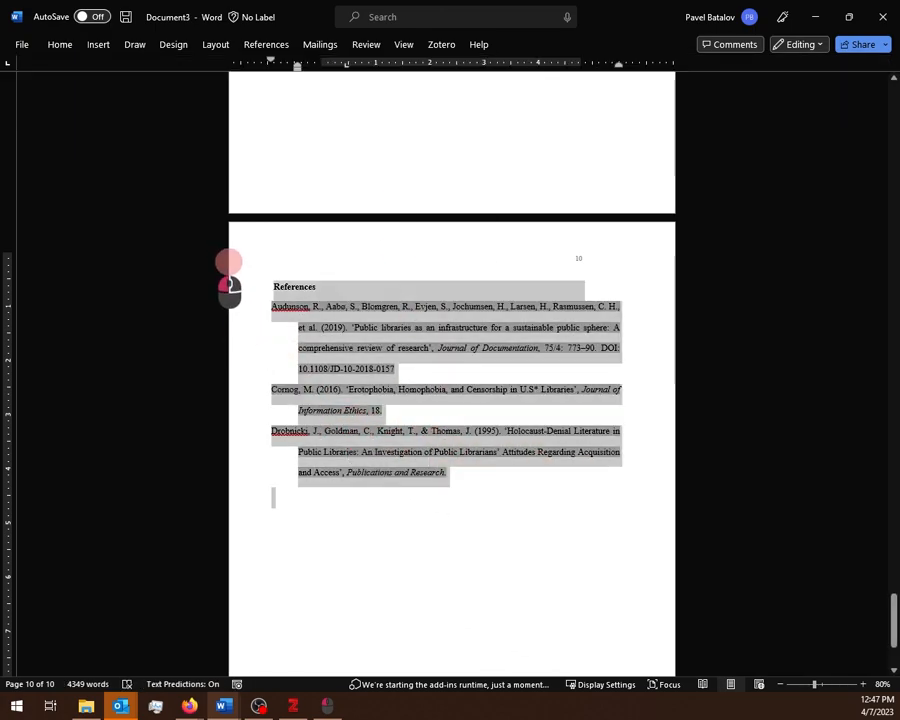
click(428, 410)
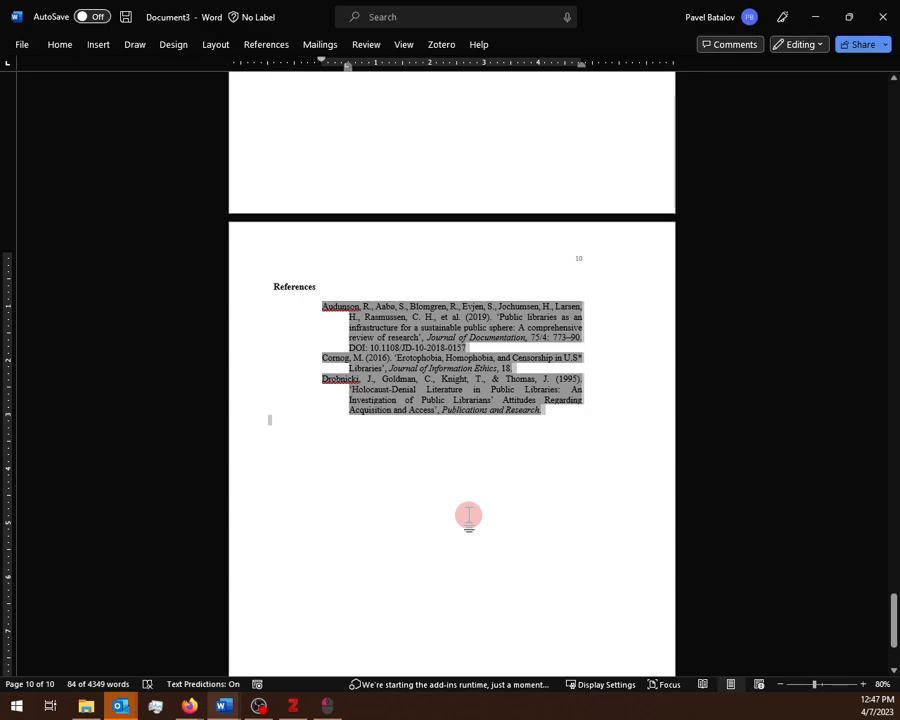
scroll(down, 3)
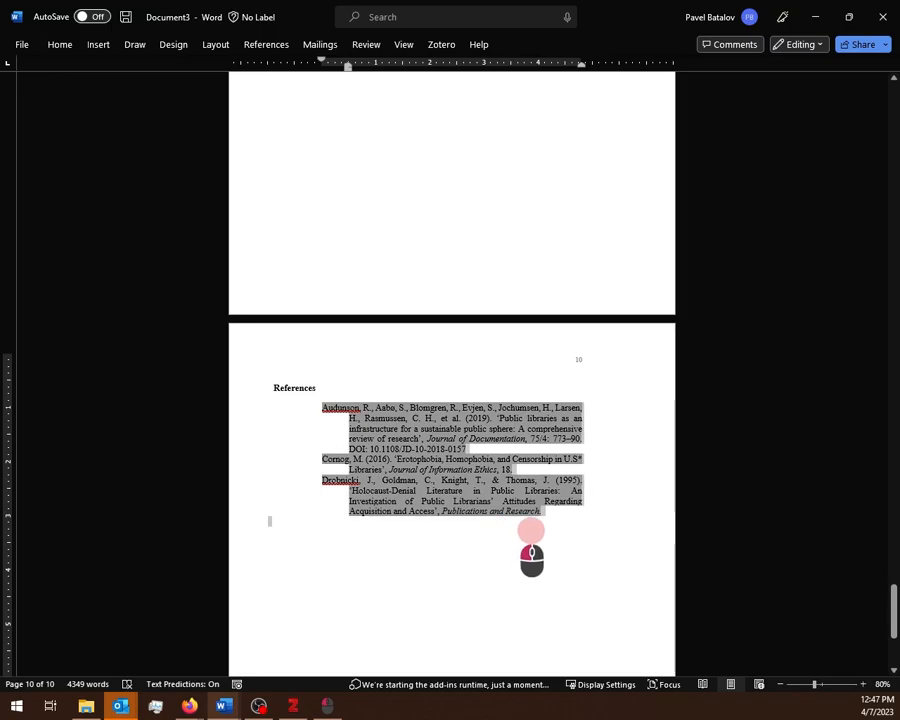
Step: Insert the Ives 2017 citation before 'demonstrates' and edit it to read 'Ives (2017)'
scroll(up, 3)
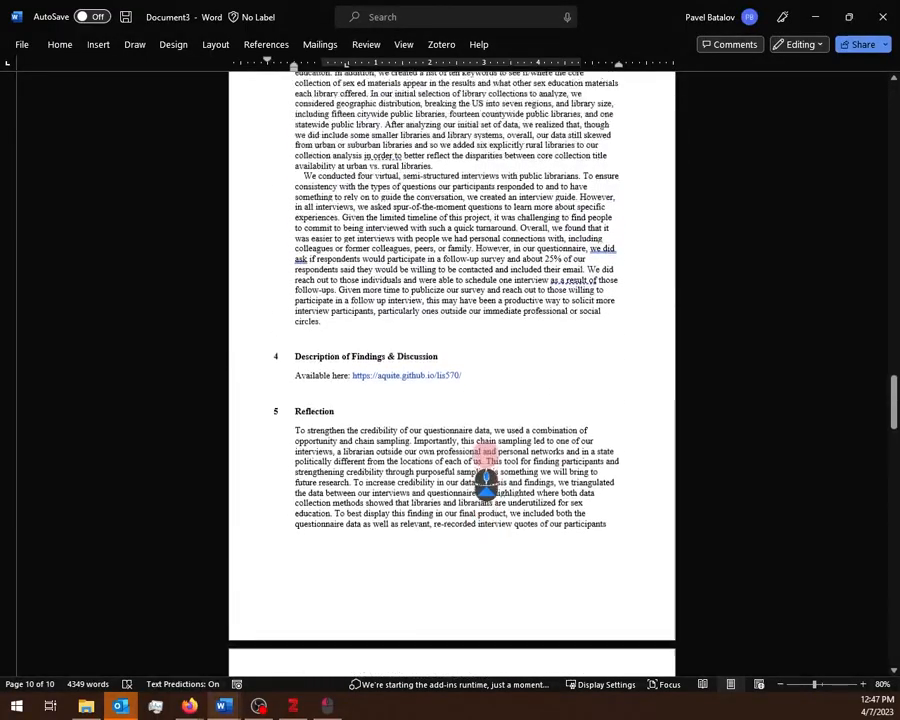
scroll(up, 3)
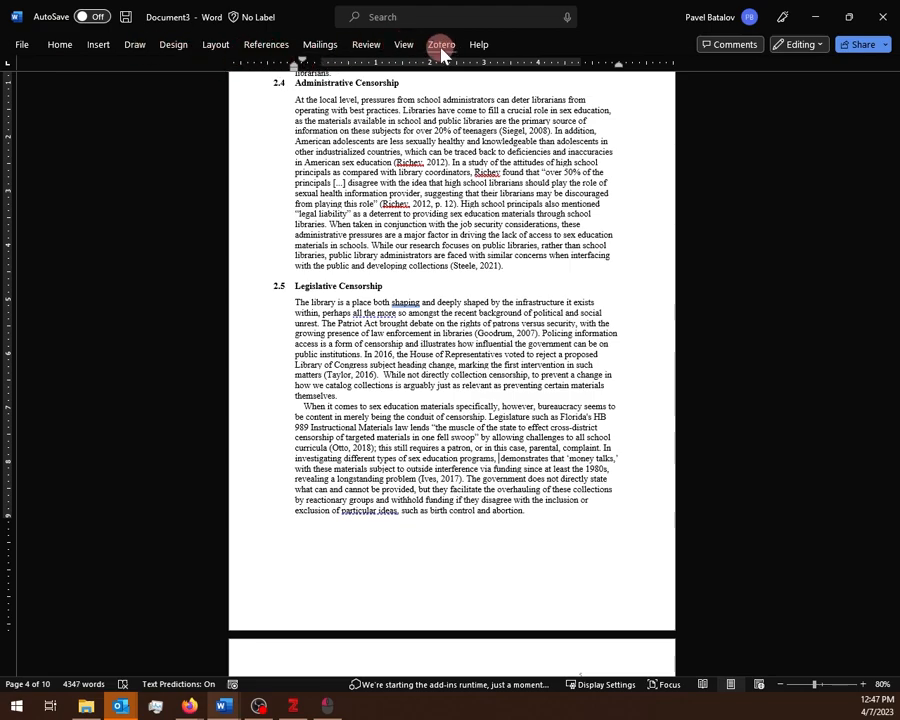
click(440, 44)
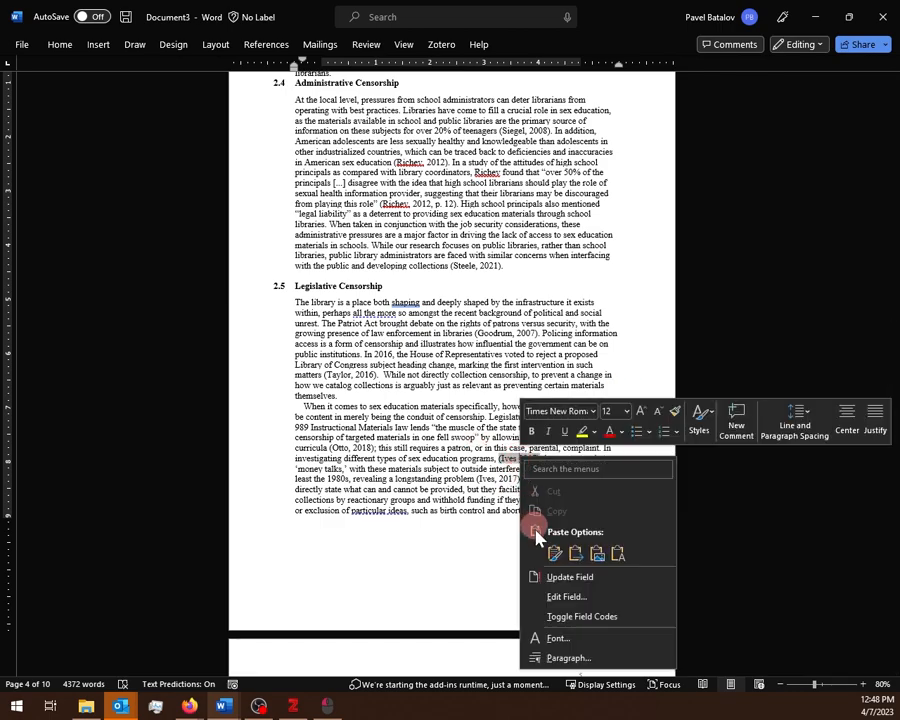
click(441, 44)
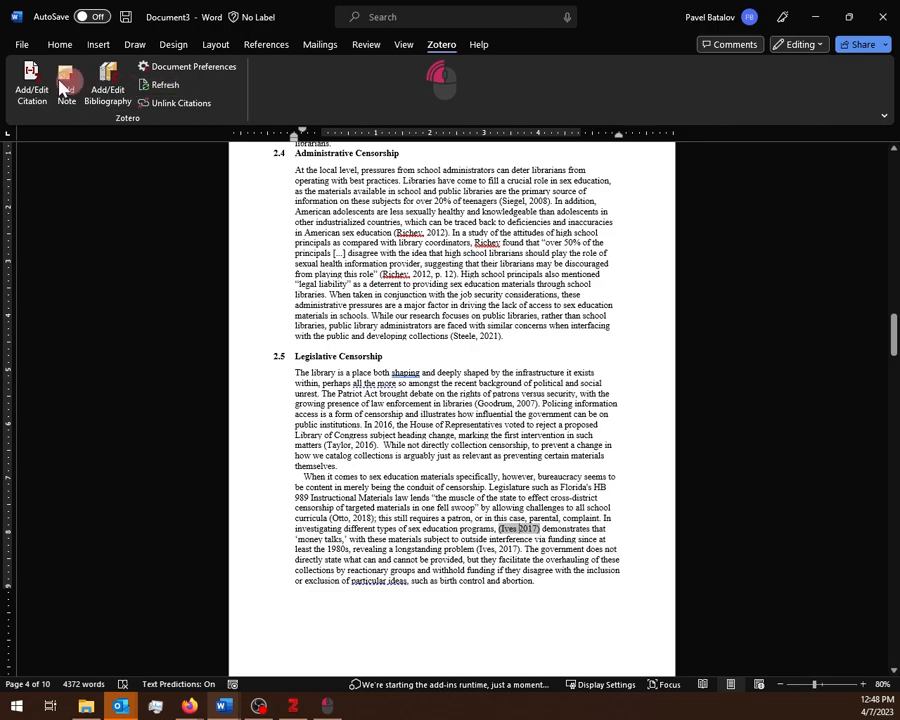
click(66, 85)
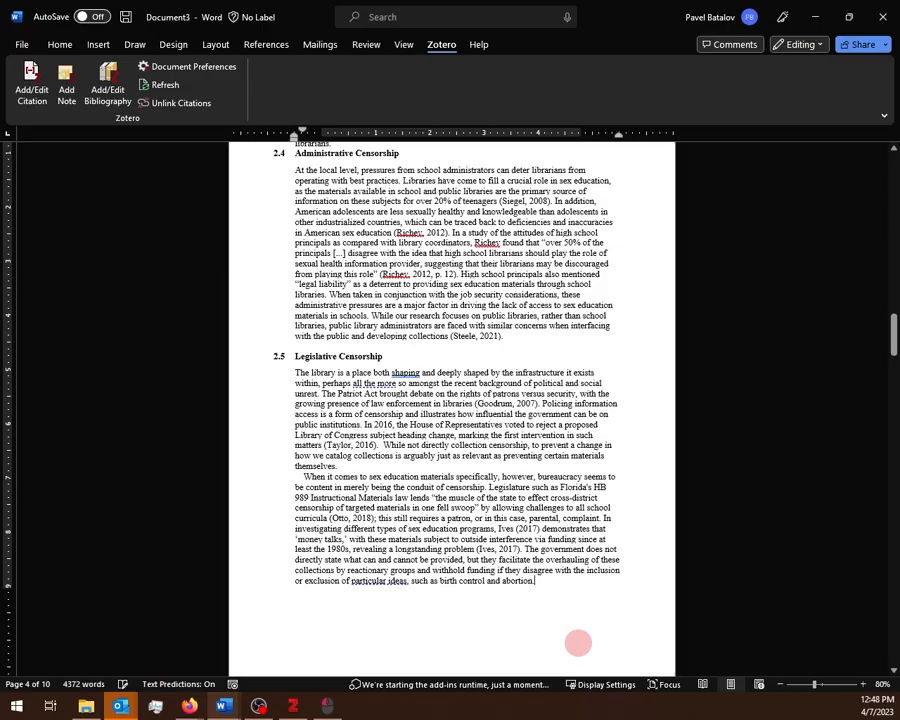
Step: Scroll to the page 10 References list and confirm the Ives (2017) entry appears
scroll(down, 3)
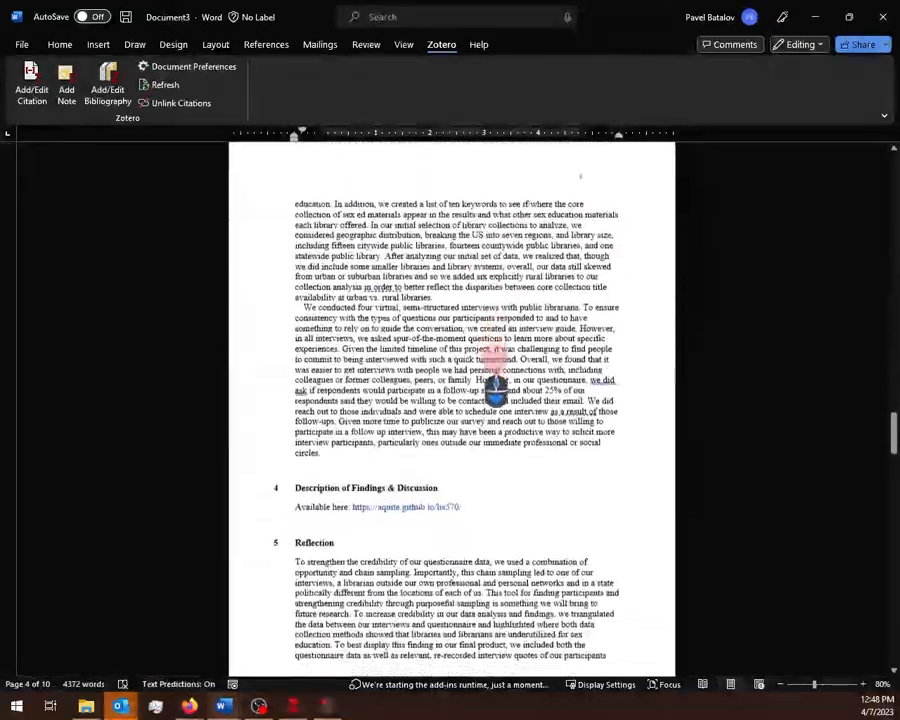
scroll(down, 3)
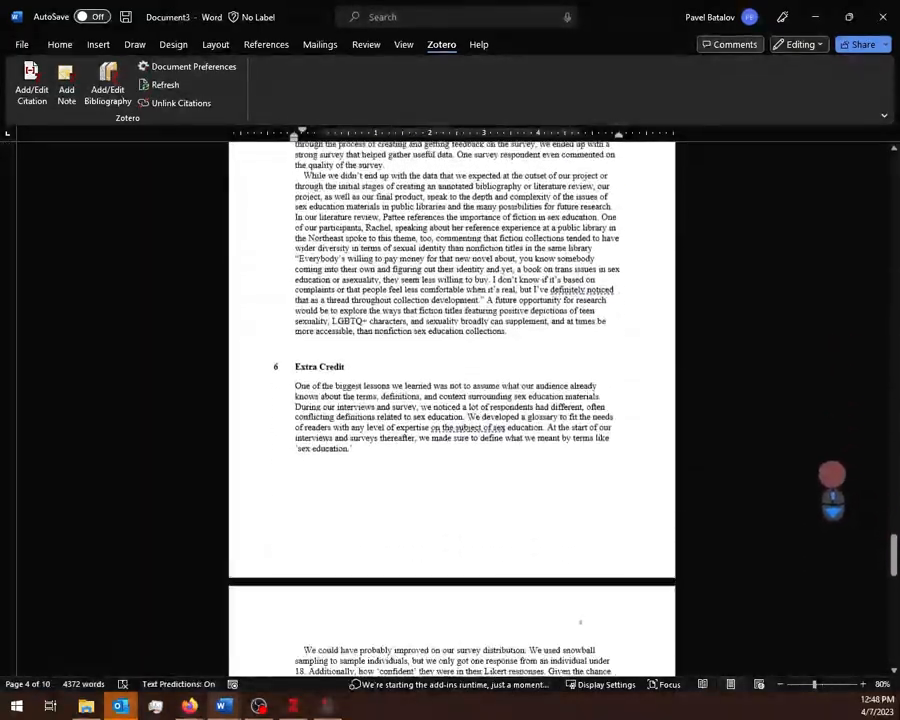
scroll(down, 3)
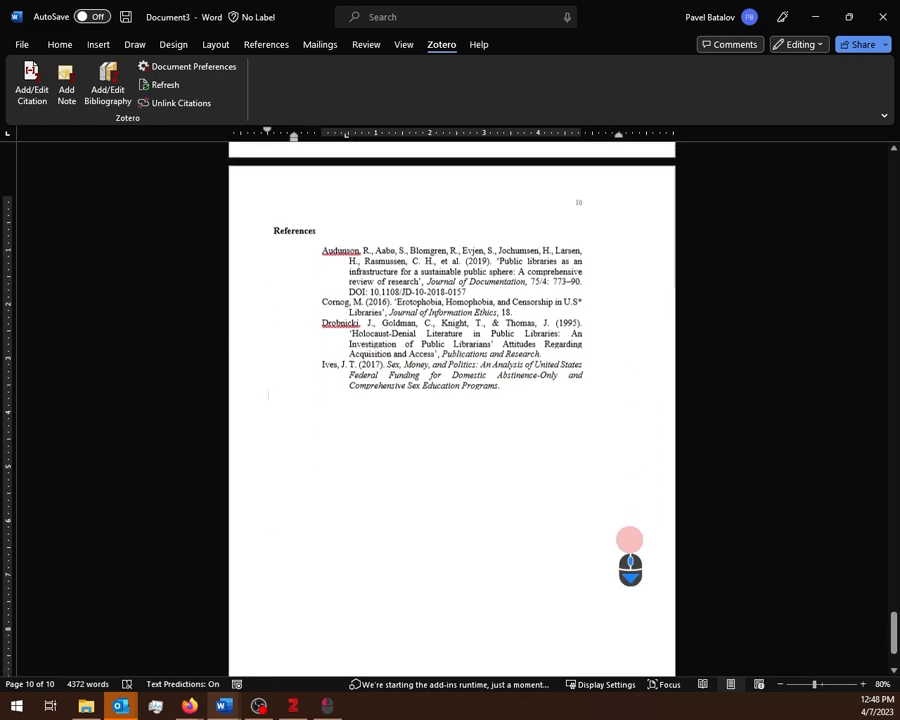
mouse_move(467, 576)
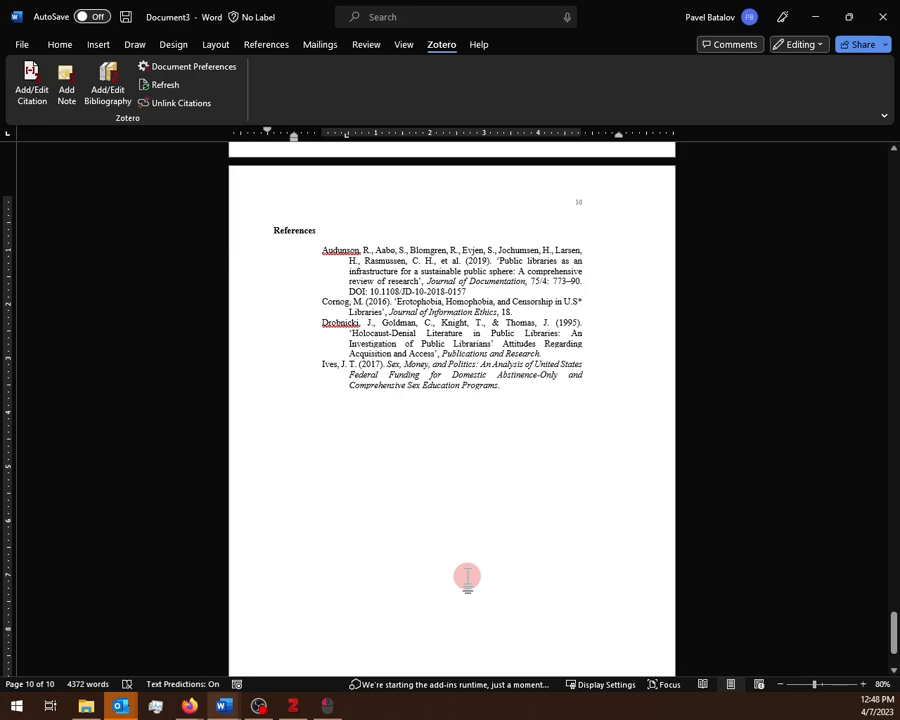
click(267, 393)
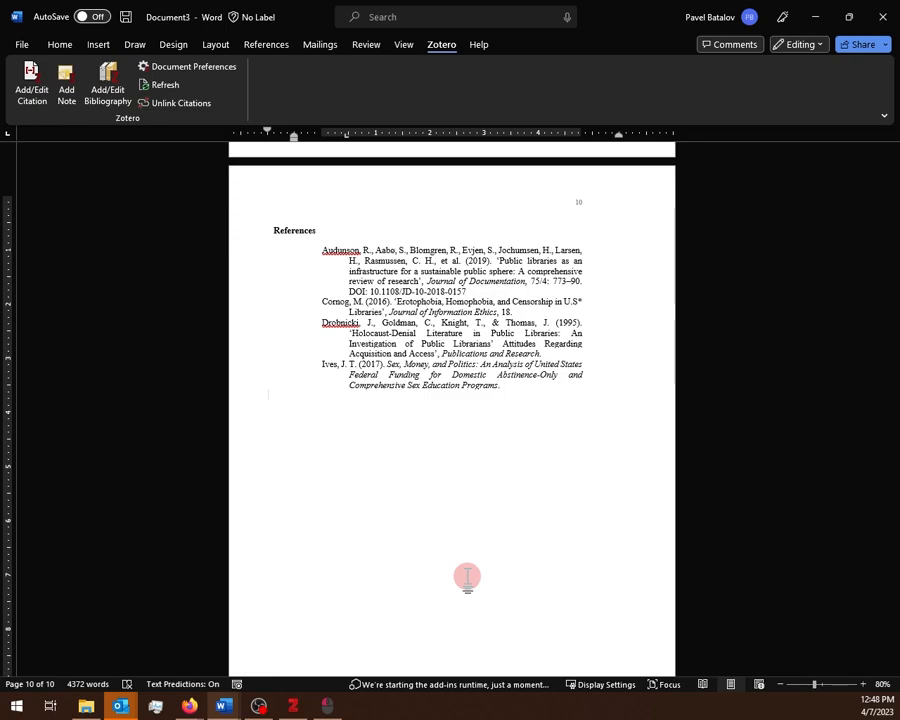
scroll(down, 3)
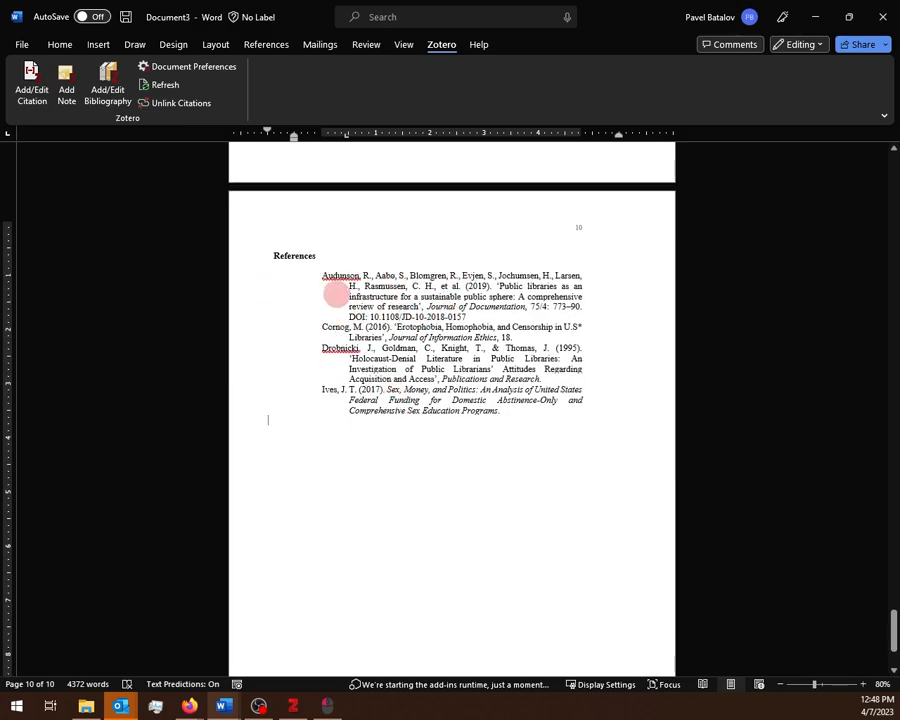
scroll(up, 3)
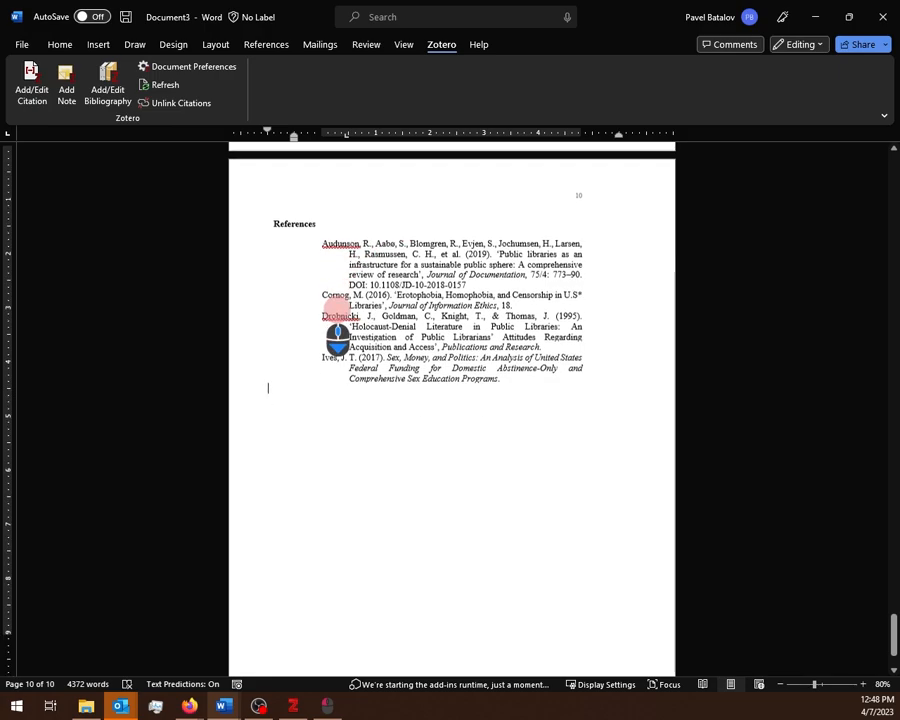